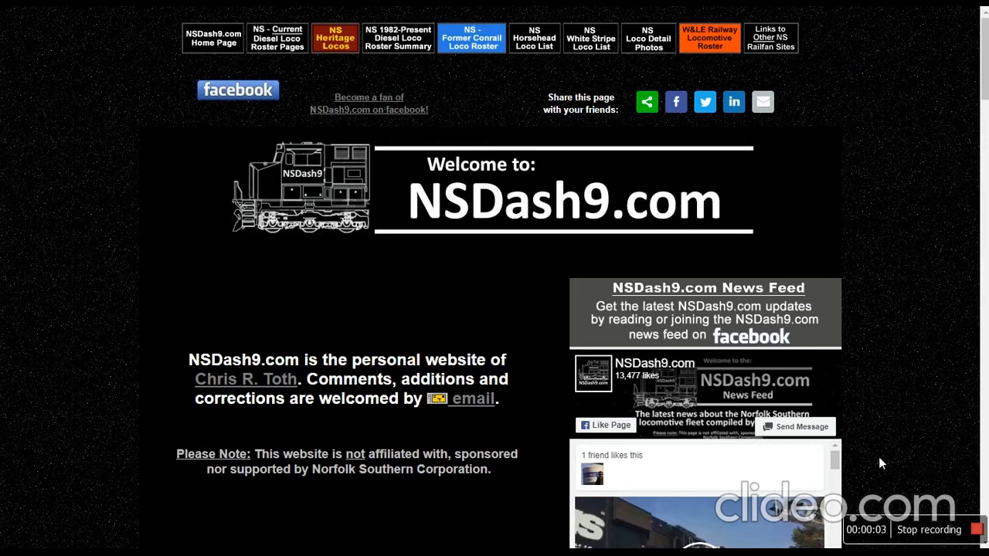
{"action": "mouse_move", "coordinate": [896, 445]}
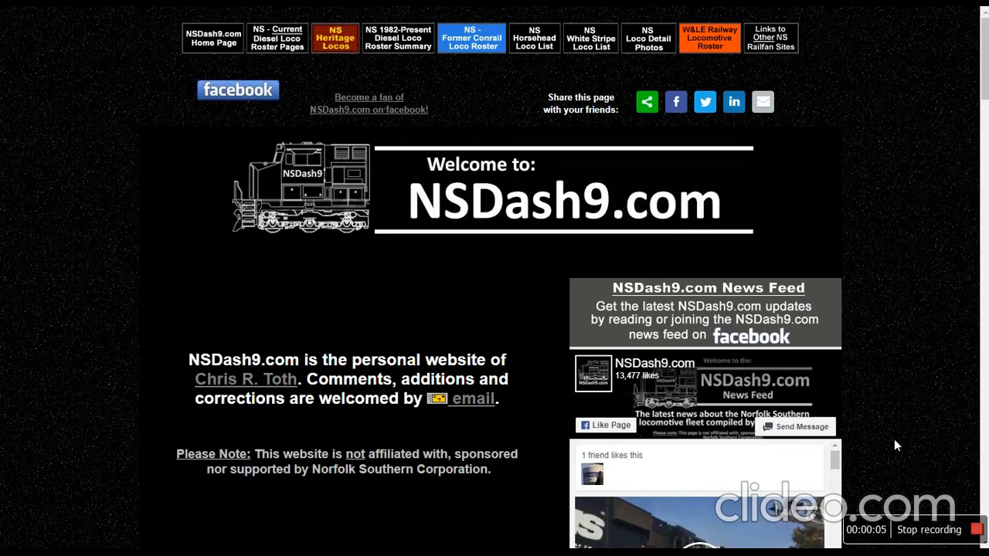
{"action": "mouse_move", "coordinate": [890, 409]}
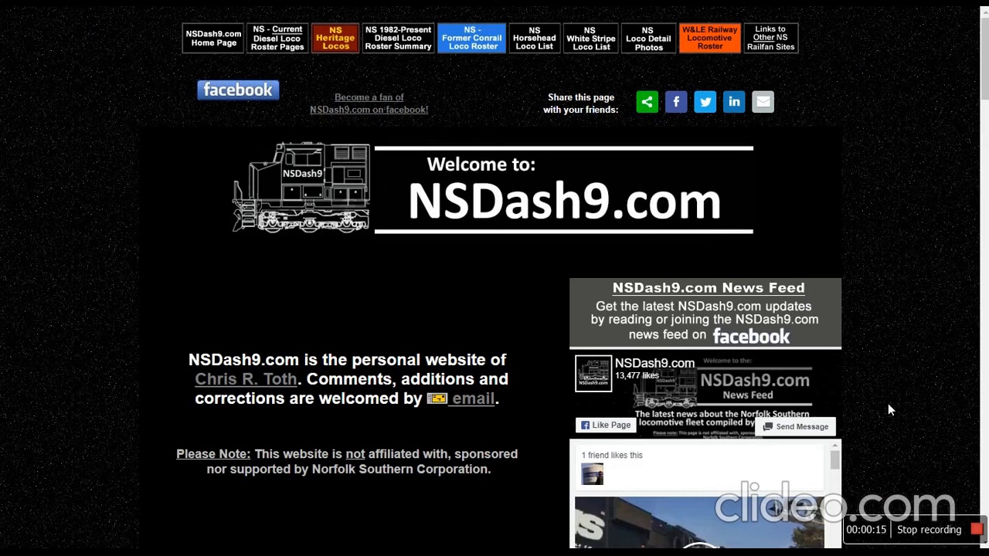
{"action": "mouse_move", "coordinate": [902, 414]}
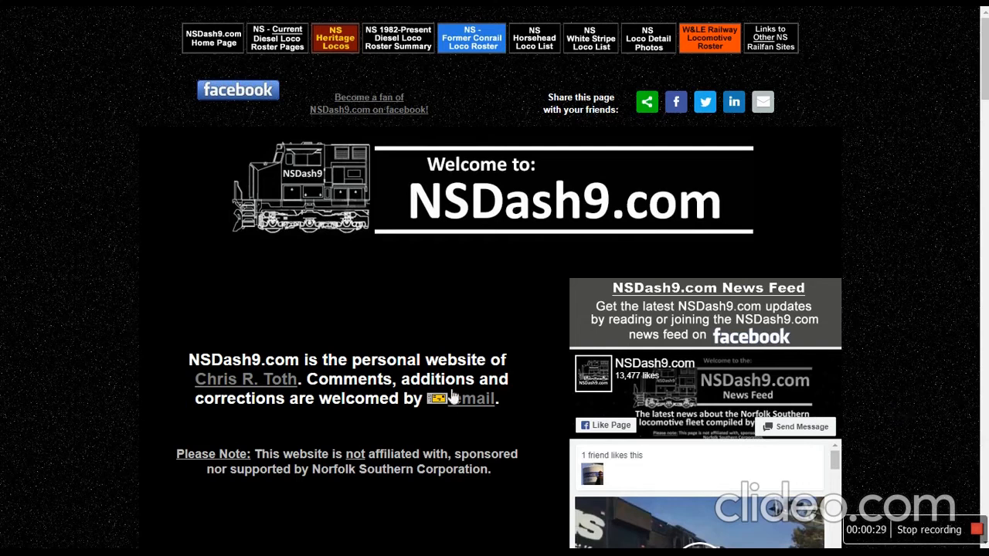
{"action": "mouse_move", "coordinate": [933, 263]}
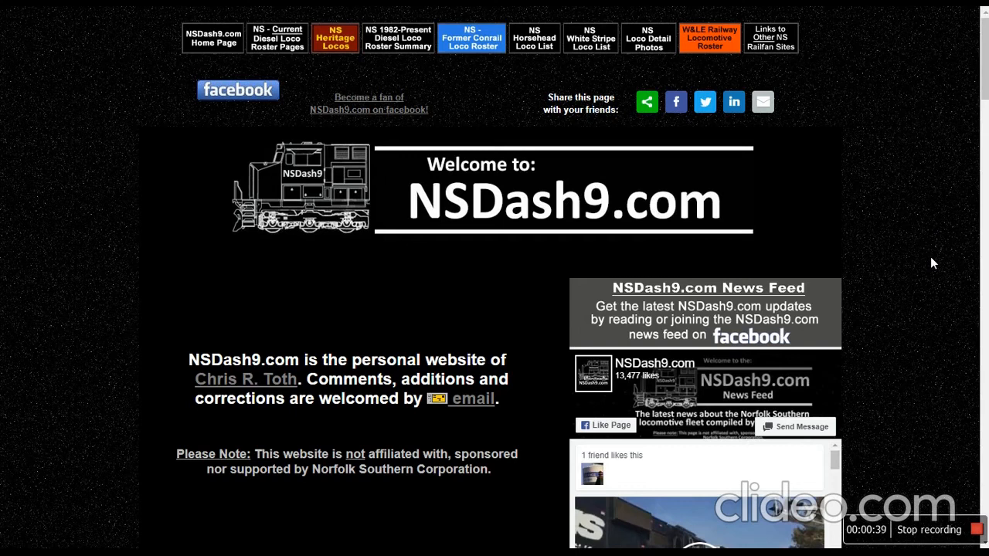
{"action": "mouse_move", "coordinate": [939, 237]}
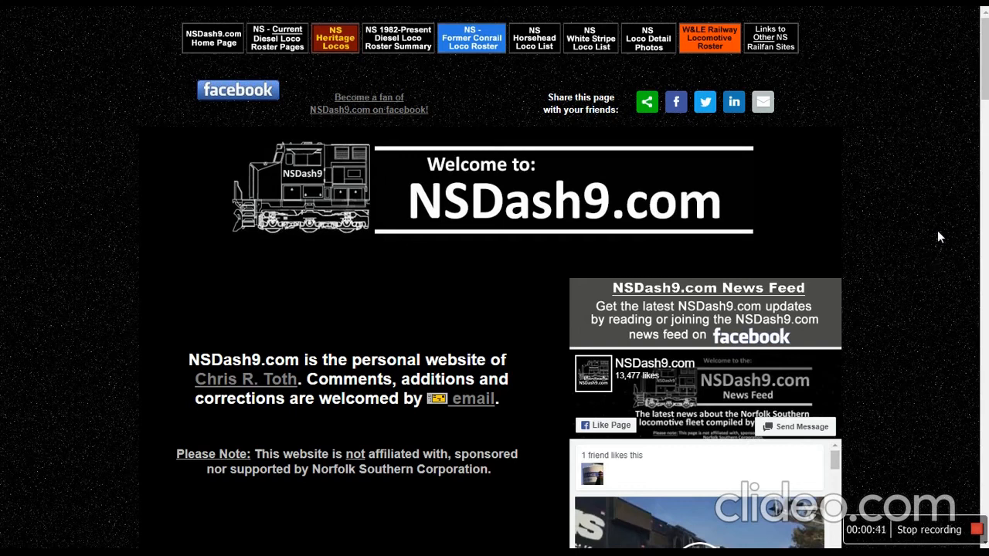
{"action": "mouse_move", "coordinate": [961, 256]}
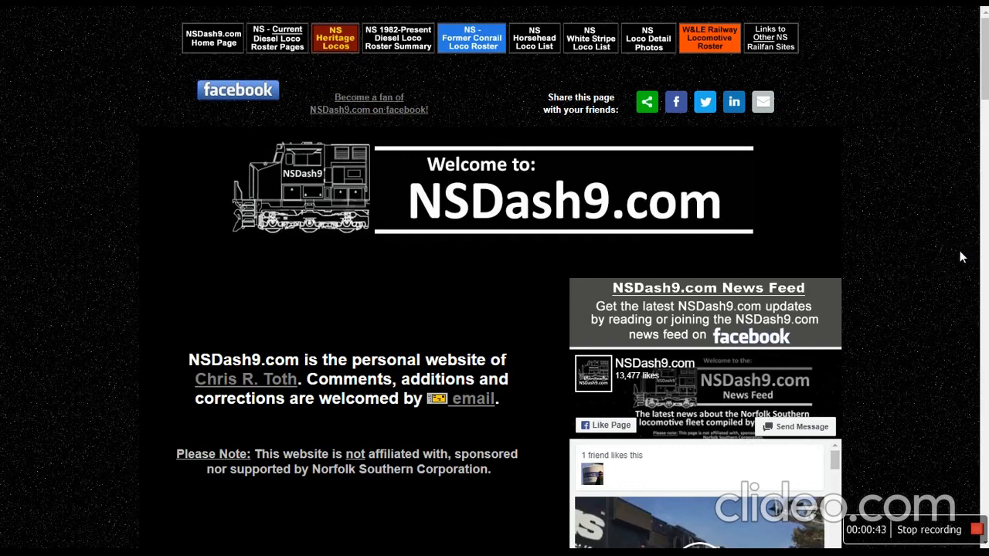
{"action": "mouse_move", "coordinate": [948, 275]}
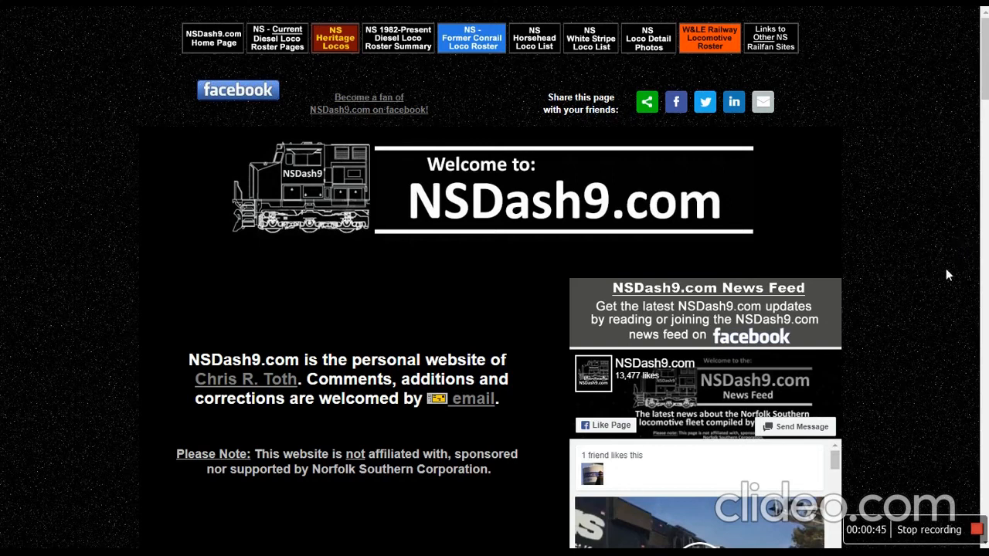
{"action": "mouse_move", "coordinate": [965, 304]}
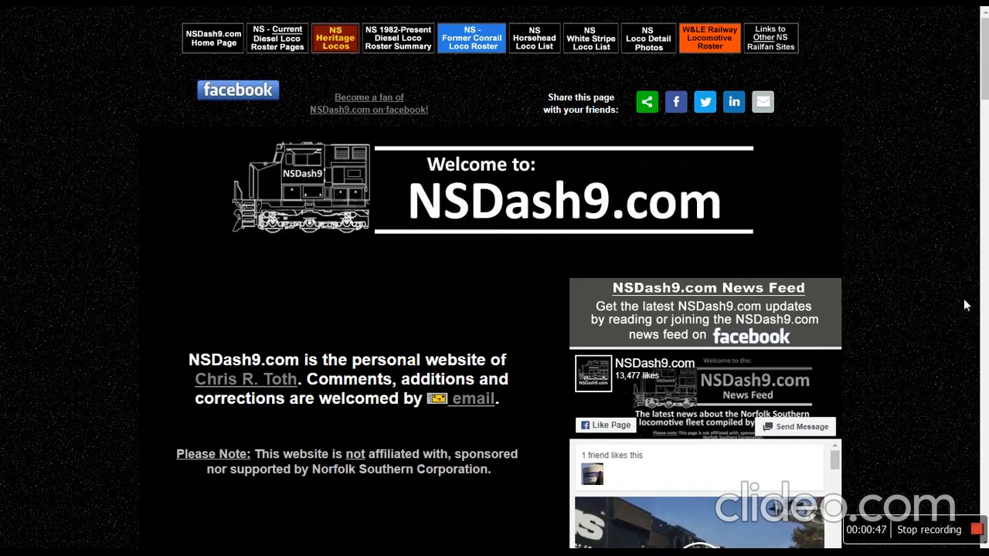
{"action": "mouse_move", "coordinate": [949, 285]}
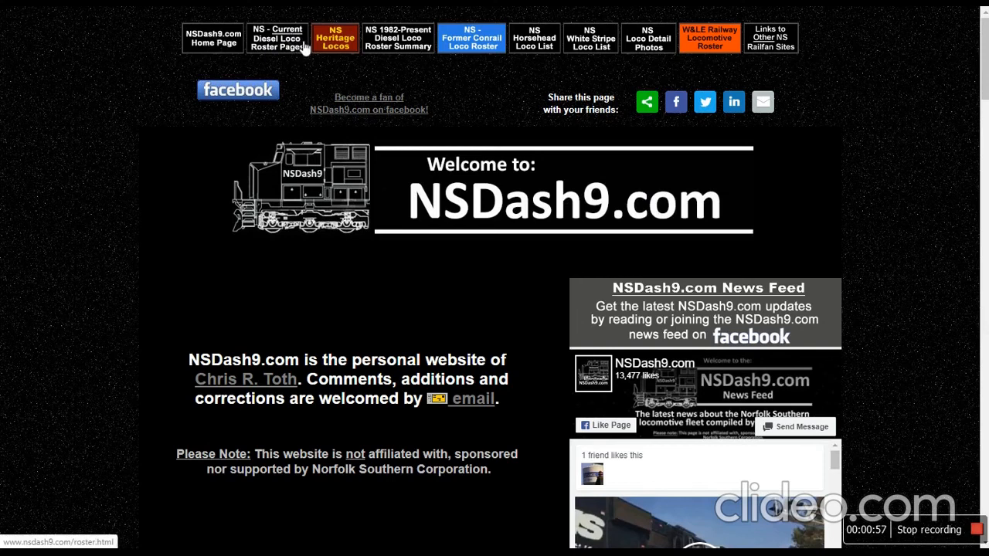
Open the NS Current Diesel Loco Roster page and scroll to its November 14, 2019 summary table.
{"action": "left_click", "coordinate": [277, 37]}
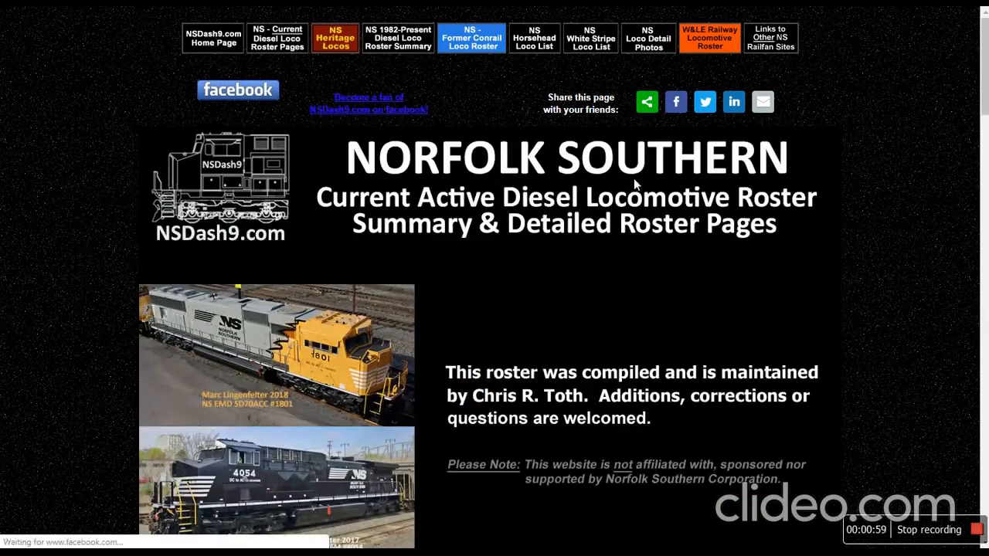
{"action": "scroll", "scroll_direction": "down", "scroll_amount": 3}
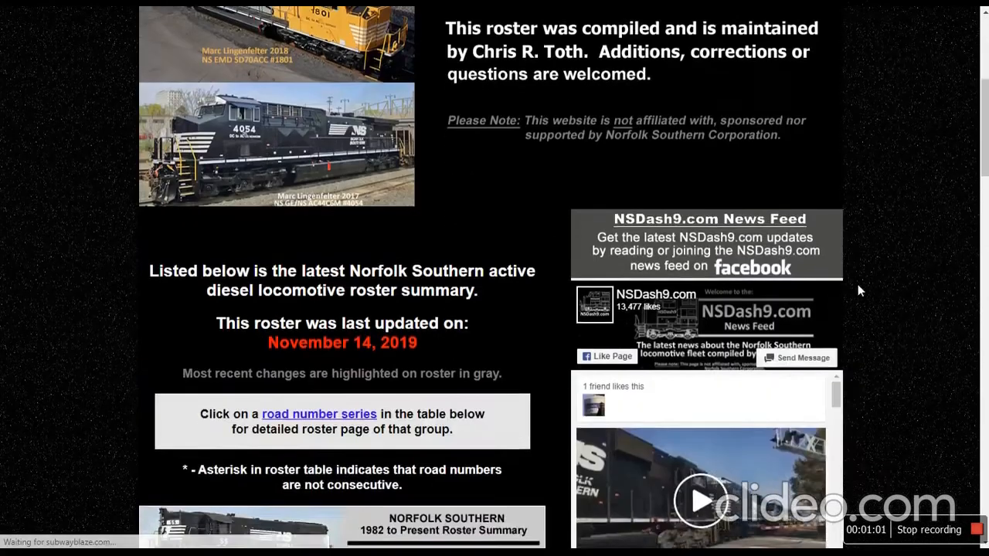
{"action": "scroll", "scroll_direction": "down", "scroll_amount": 3}
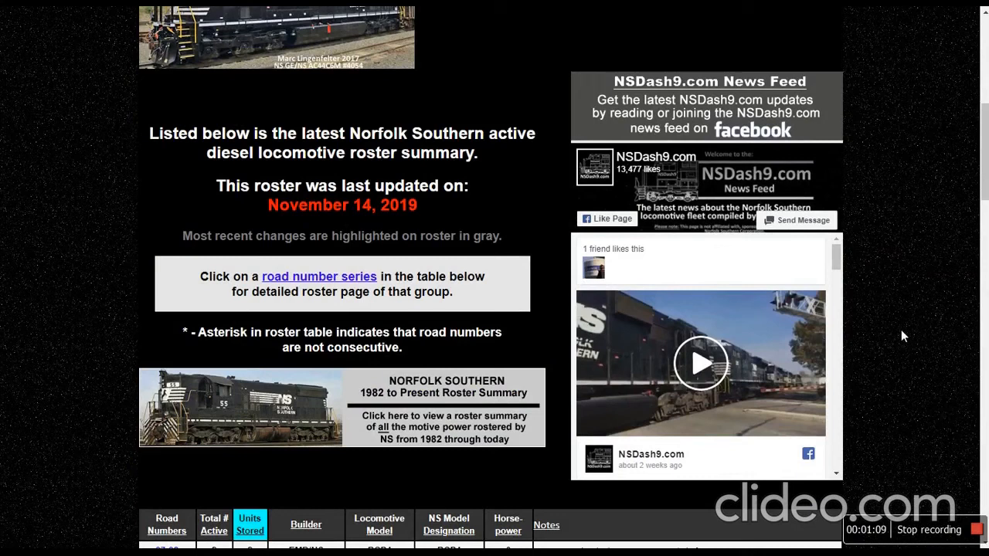
{"action": "mouse_move", "coordinate": [501, 261]}
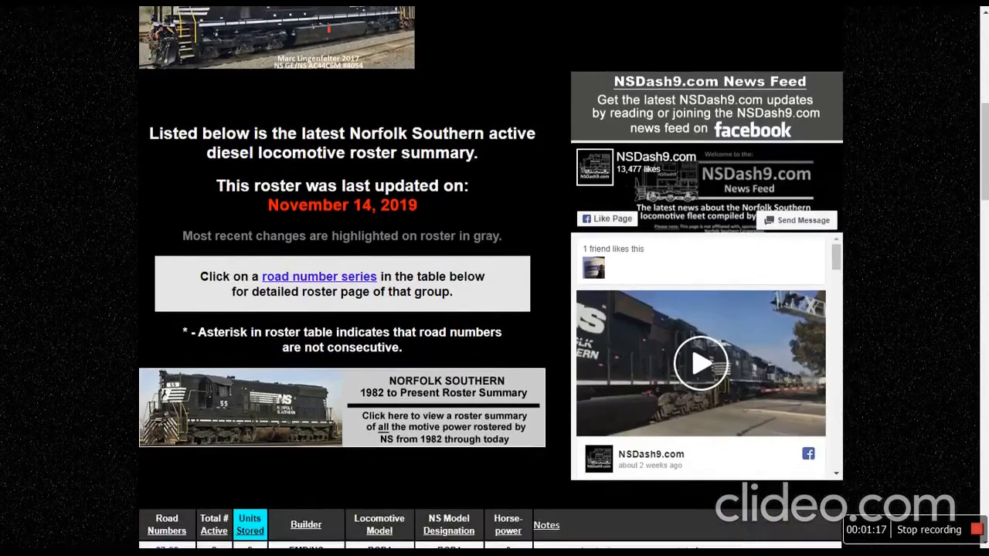
Scroll the roster summary table down to the SD70, SD70M 2591-2648 and GP40-2 groups.
{"action": "scroll", "scroll_direction": "down", "scroll_amount": 3}
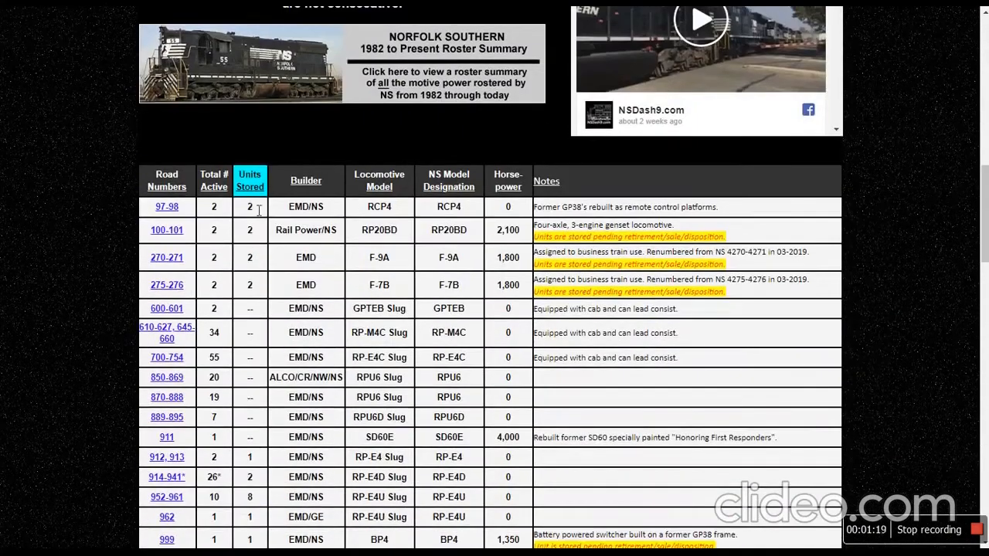
{"action": "scroll", "scroll_direction": "down", "scroll_amount": 3}
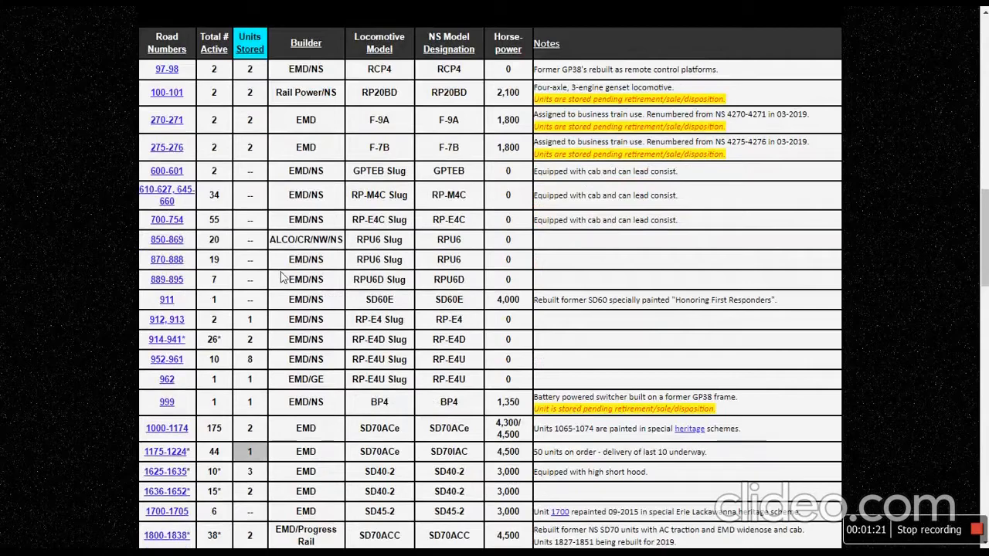
{"action": "scroll", "scroll_direction": "down", "scroll_amount": 3}
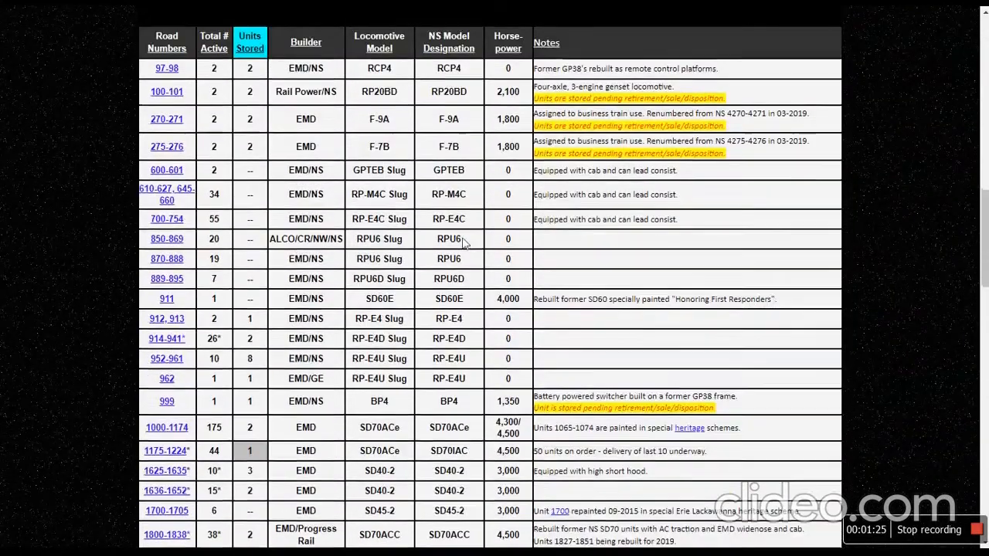
{"action": "scroll", "scroll_direction": "down", "scroll_amount": 3}
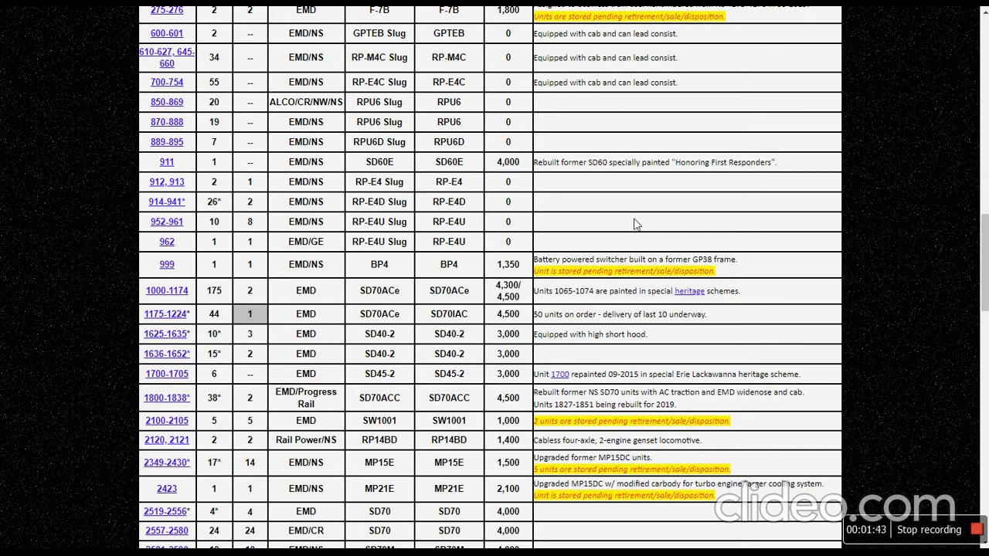
{"action": "mouse_move", "coordinate": [426, 325]}
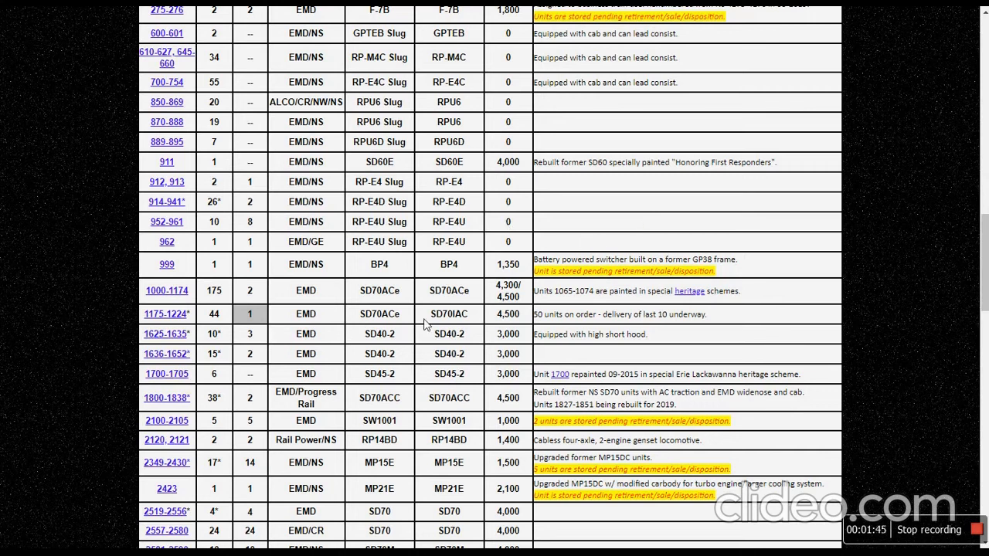
{"action": "scroll", "scroll_direction": "down", "scroll_amount": 3}
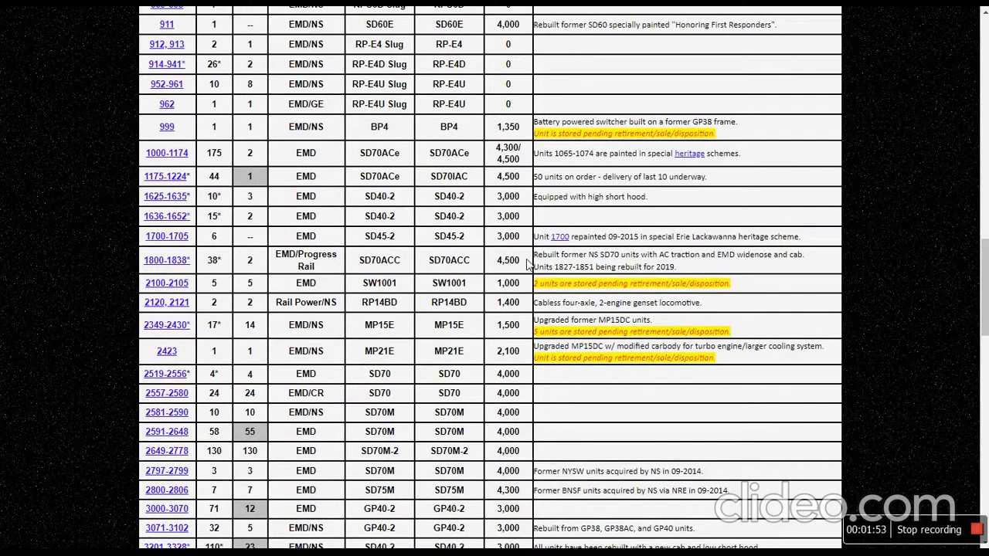
{"action": "mouse_move", "coordinate": [525, 264]}
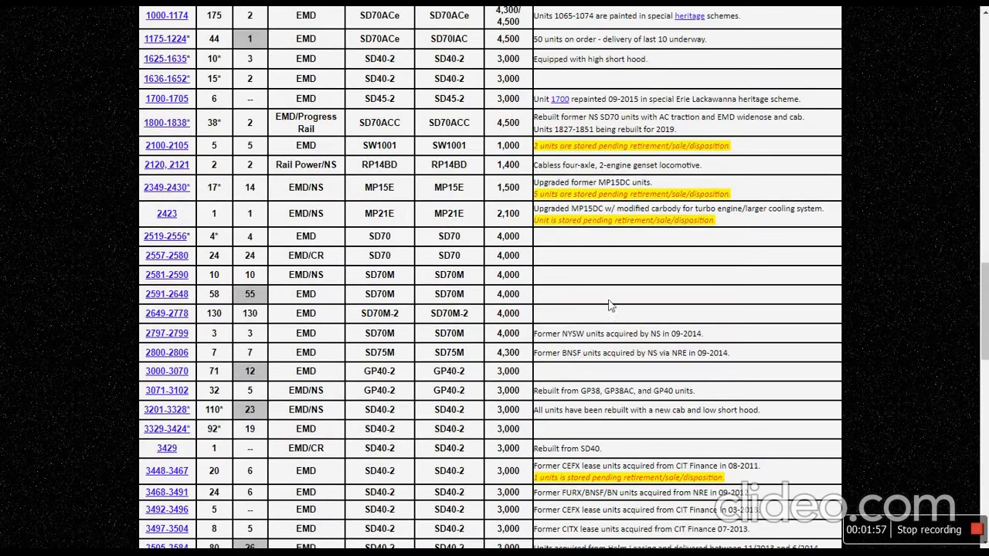
{"action": "mouse_move", "coordinate": [392, 325]}
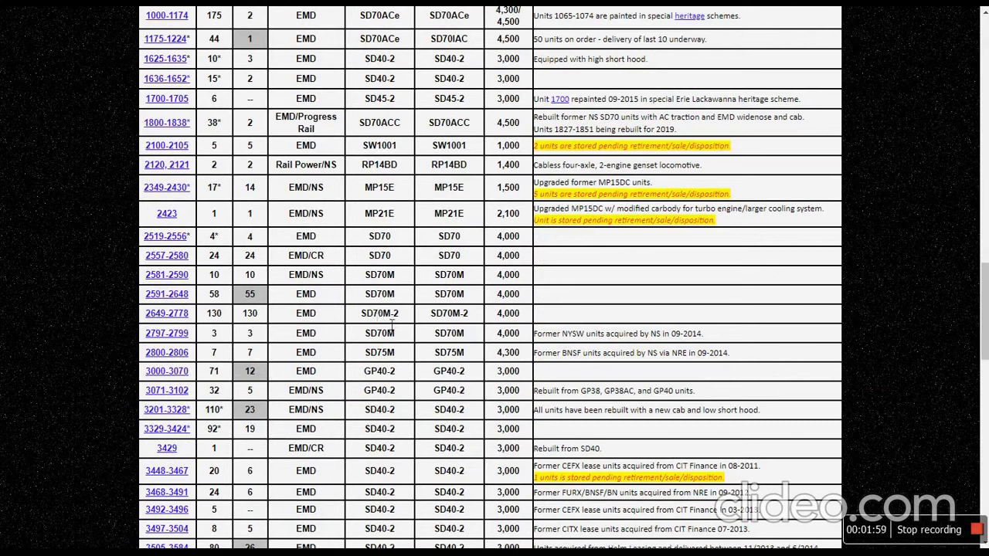
{"action": "mouse_move", "coordinate": [216, 318]}
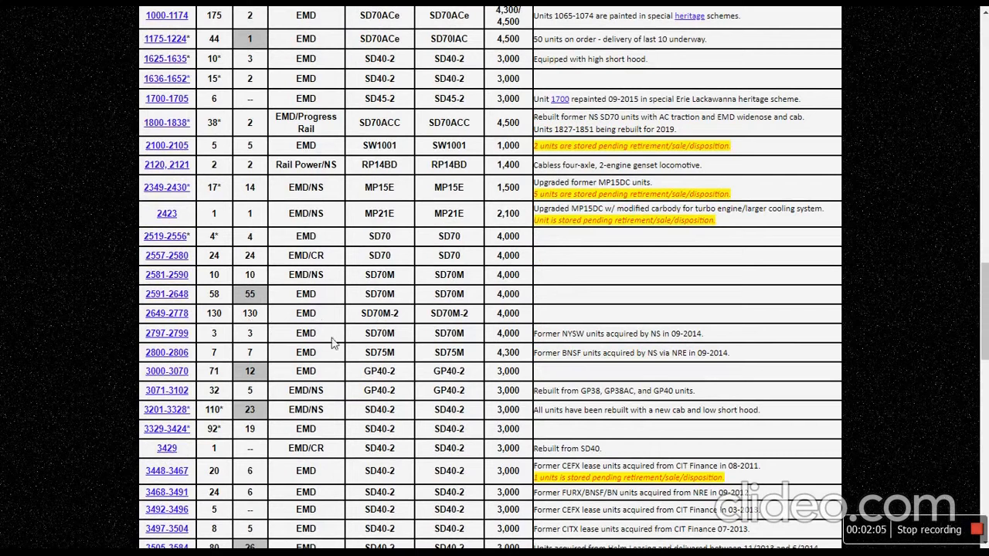
{"action": "mouse_move", "coordinate": [371, 325]}
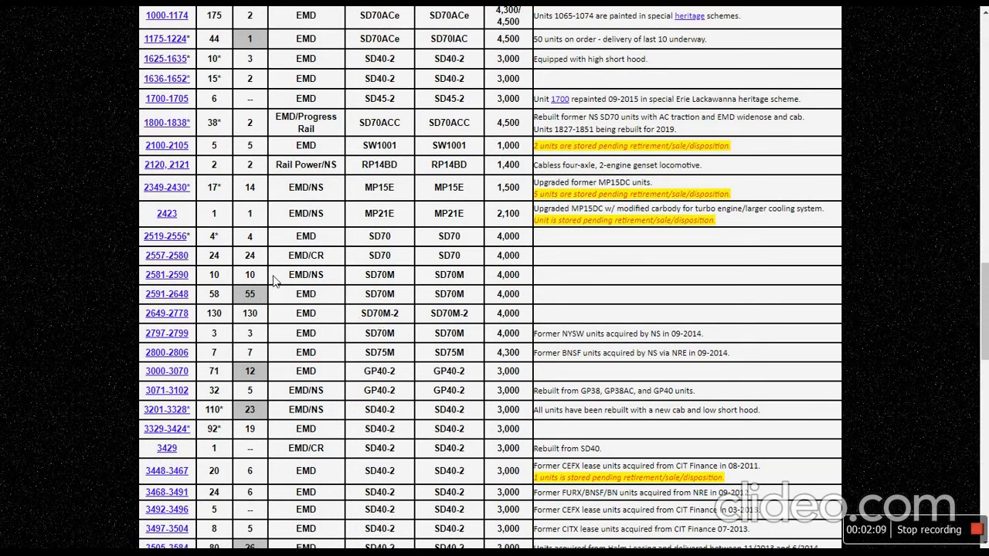
{"action": "mouse_move", "coordinate": [378, 286]}
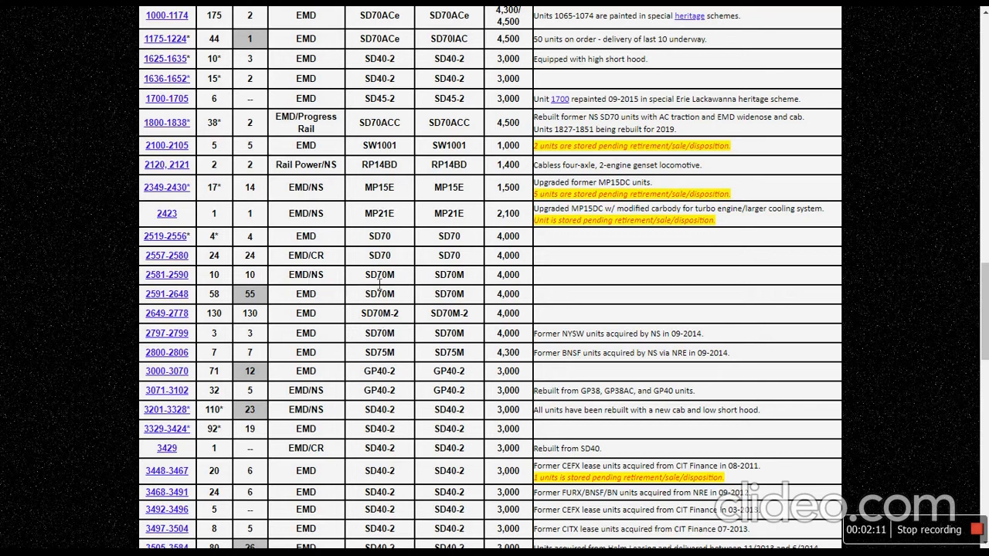
{"action": "mouse_move", "coordinate": [396, 328]}
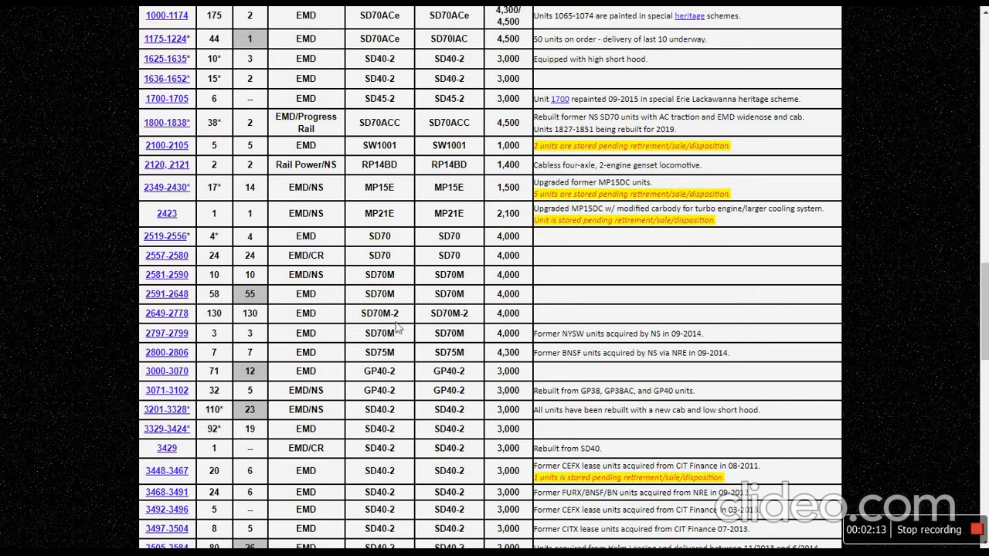
{"action": "mouse_move", "coordinate": [219, 339]}
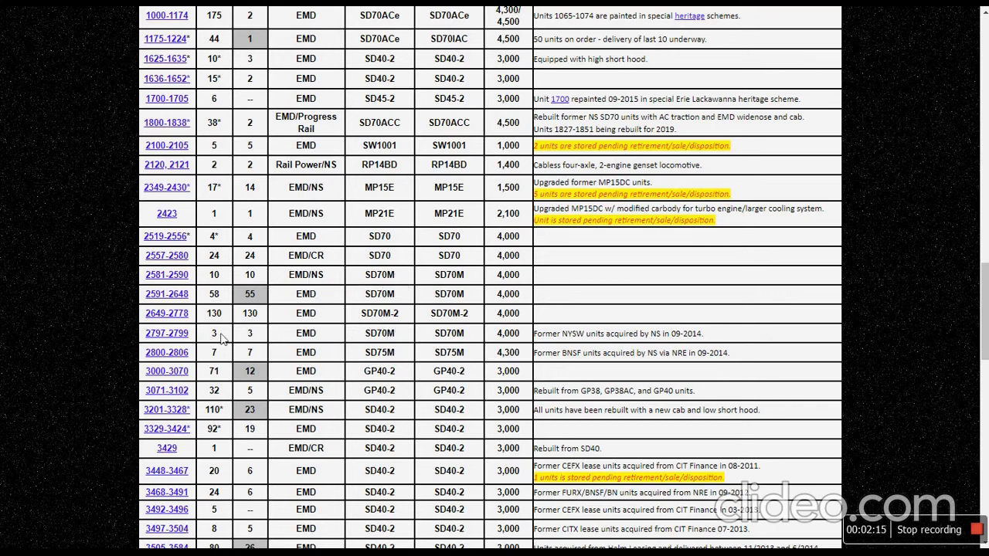
{"action": "mouse_move", "coordinate": [256, 297]}
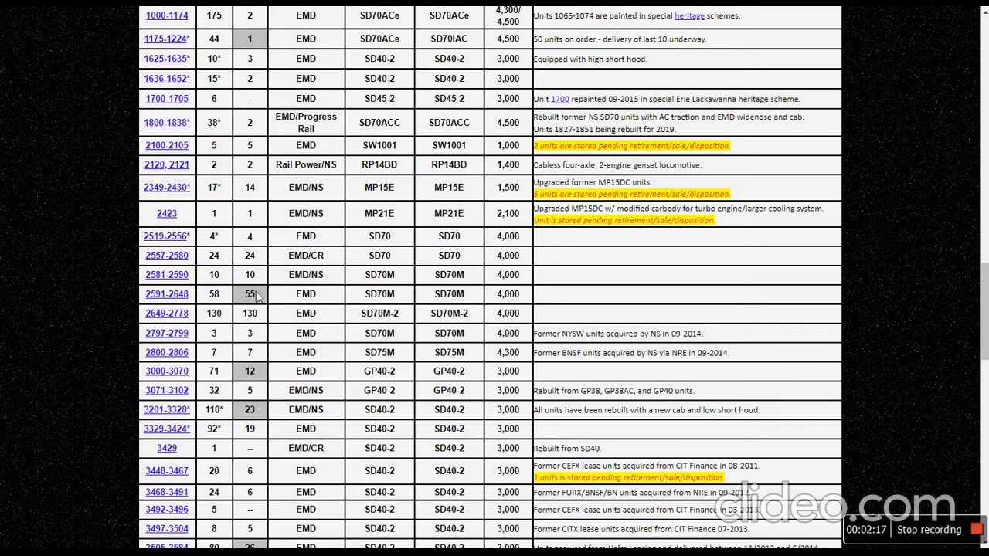
{"action": "mouse_move", "coordinate": [243, 298]}
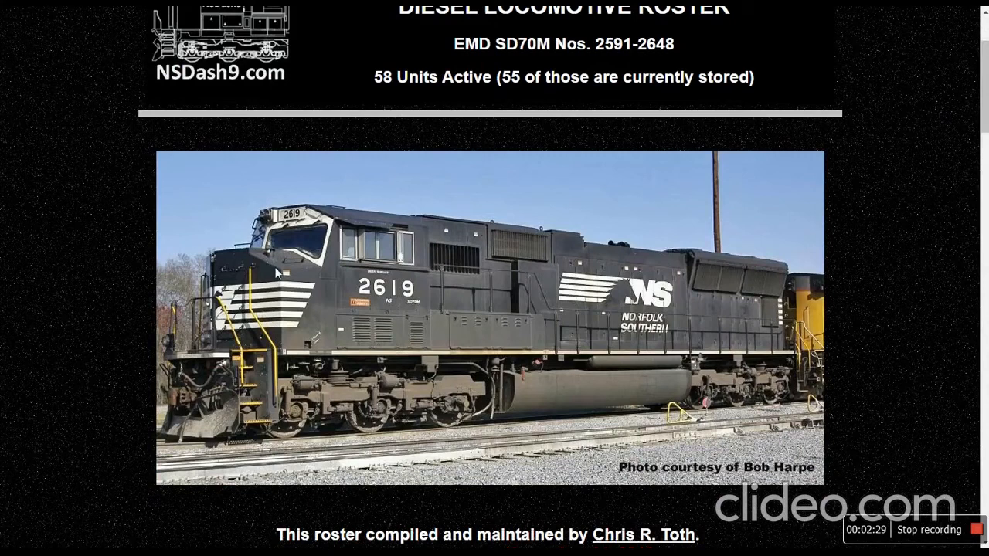
{"action": "mouse_move", "coordinate": [317, 250]}
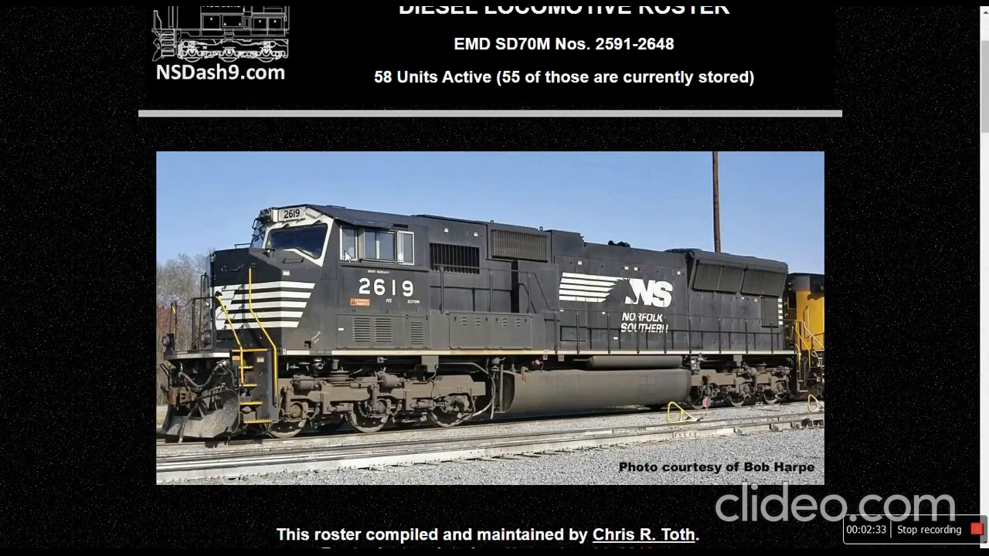
Scroll past the SD70M photo into the Active Roster table through units 2616-2634.
{"action": "scroll", "scroll_direction": "down", "scroll_amount": 3}
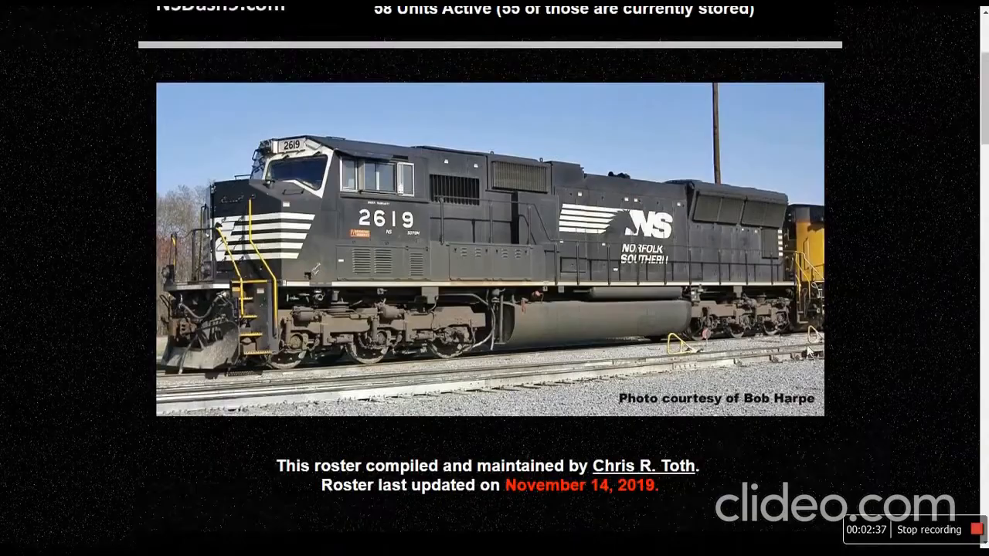
{"action": "scroll", "scroll_direction": "down", "scroll_amount": 3}
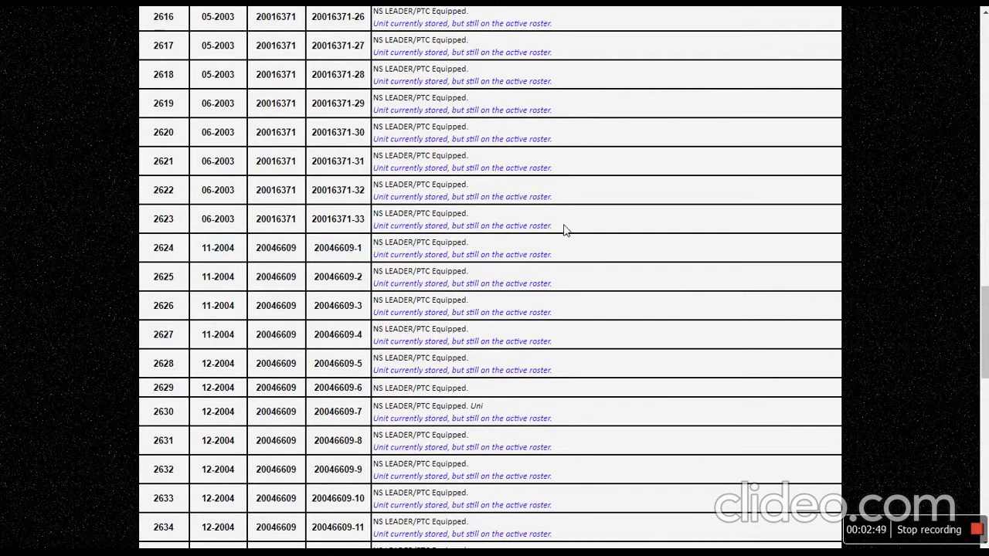
Scroll through the SD70M unit listing to the General Info box: 4,000 hp, 4,500-gallon fuel tank.
{"action": "scroll", "scroll_direction": "down", "scroll_amount": 3}
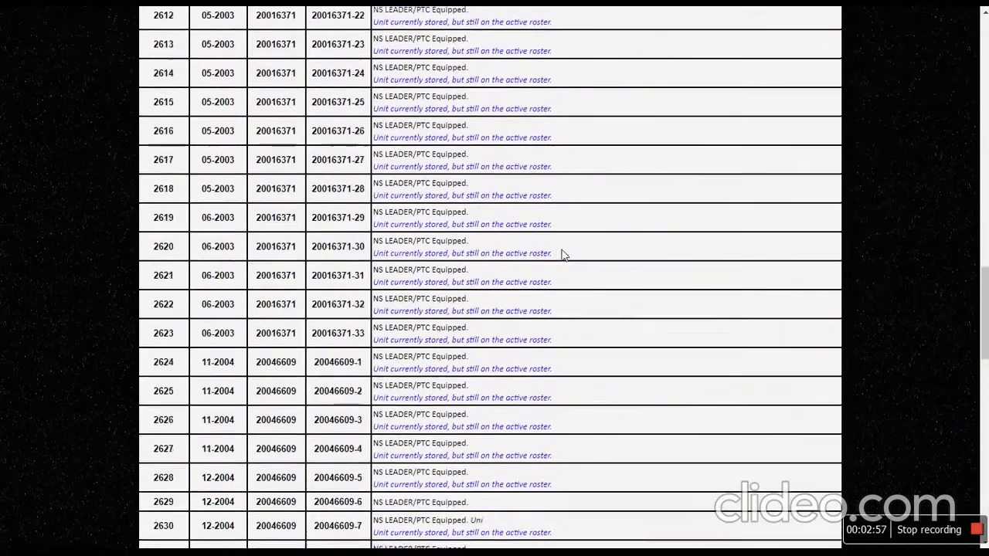
{"action": "scroll", "scroll_direction": "down", "scroll_amount": 3}
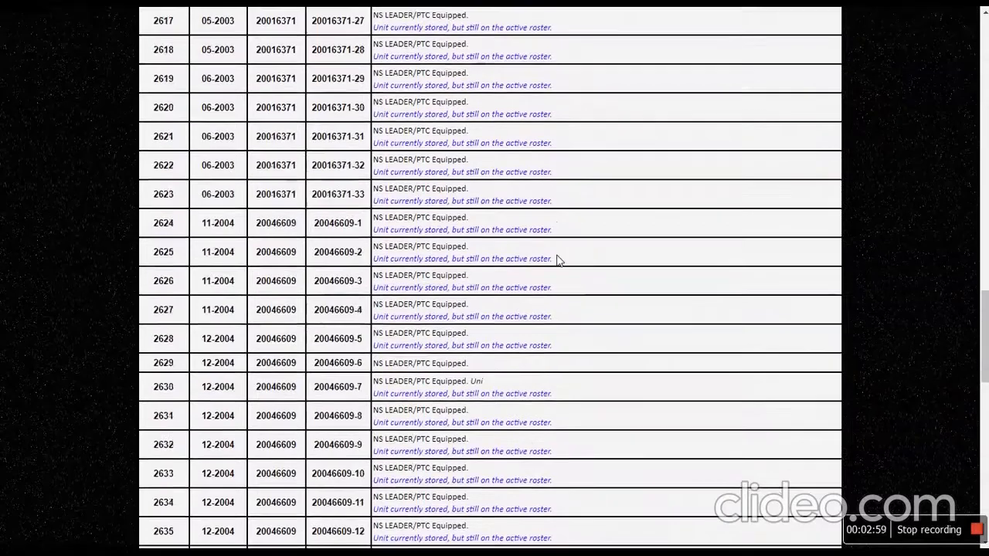
{"action": "scroll", "scroll_direction": "up", "scroll_amount": 3}
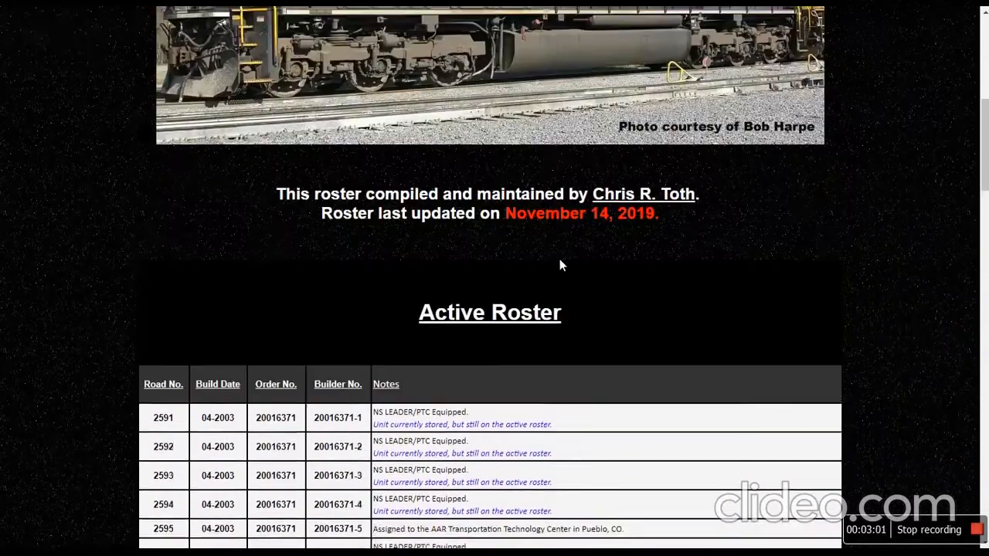
{"action": "scroll", "scroll_direction": "down", "scroll_amount": 3}
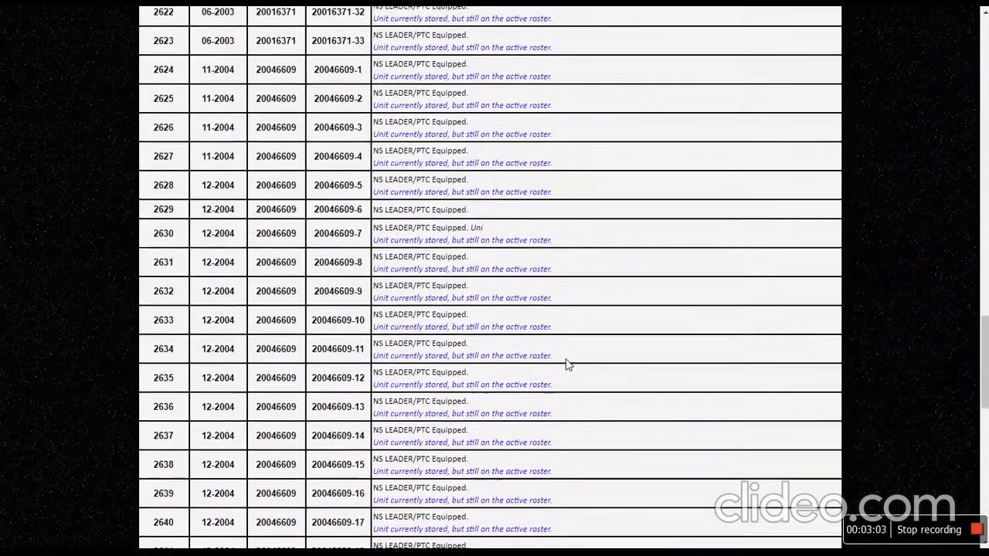
{"action": "scroll", "scroll_direction": "down", "scroll_amount": 3}
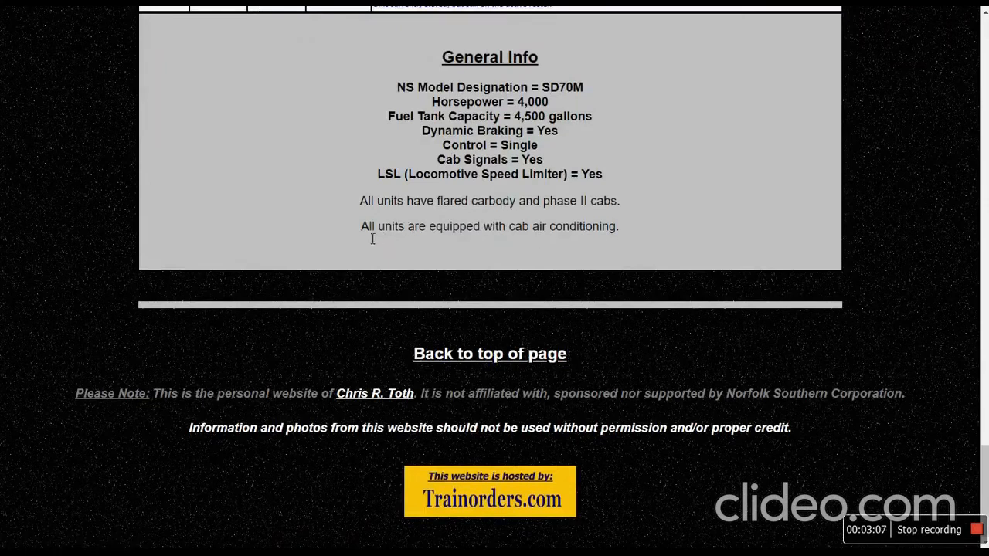
{"action": "mouse_move", "coordinate": [606, 266]}
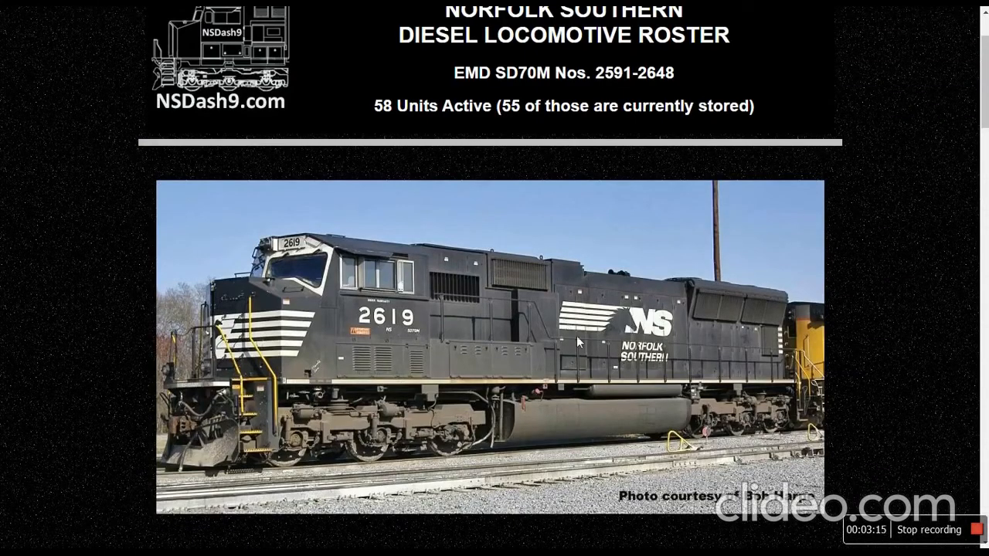
{"action": "scroll", "scroll_direction": "down", "scroll_amount": 3}
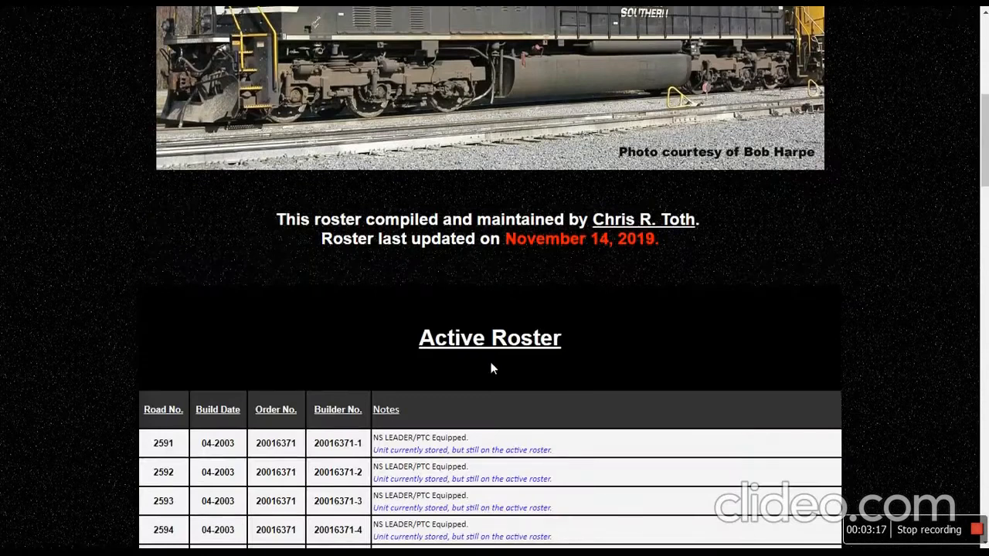
{"action": "scroll", "scroll_direction": "down", "scroll_amount": 3}
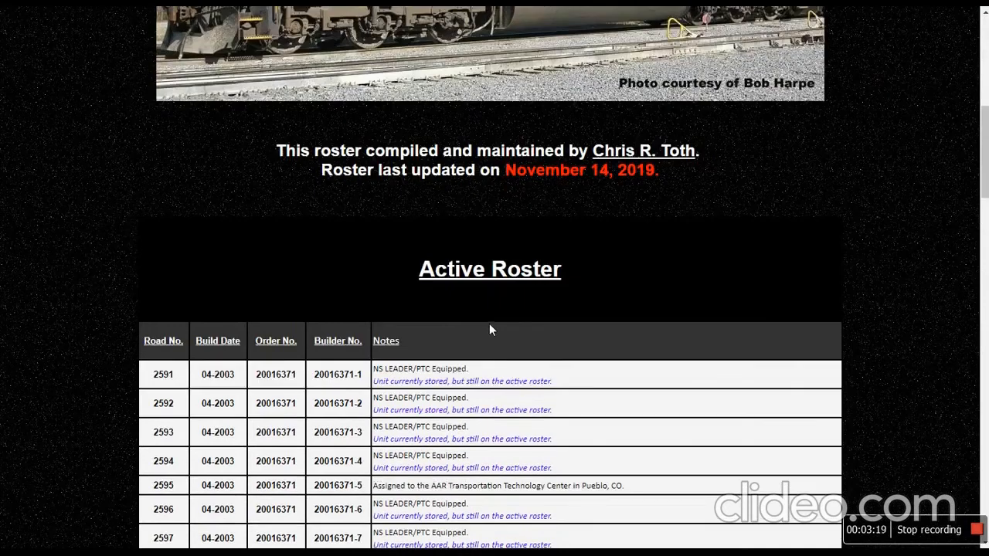
{"action": "scroll", "scroll_direction": "down", "scroll_amount": 3}
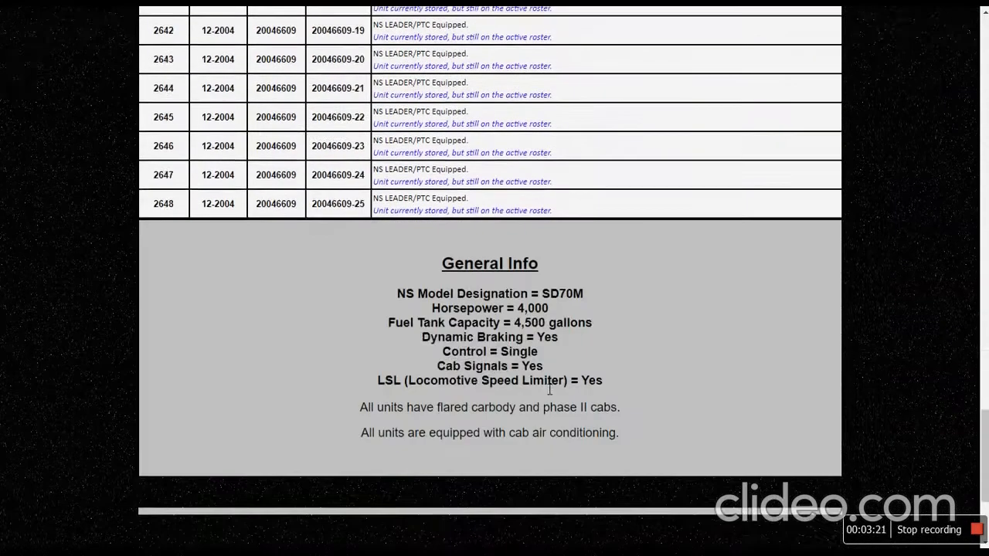
{"action": "scroll", "scroll_direction": "down", "scroll_amount": 3}
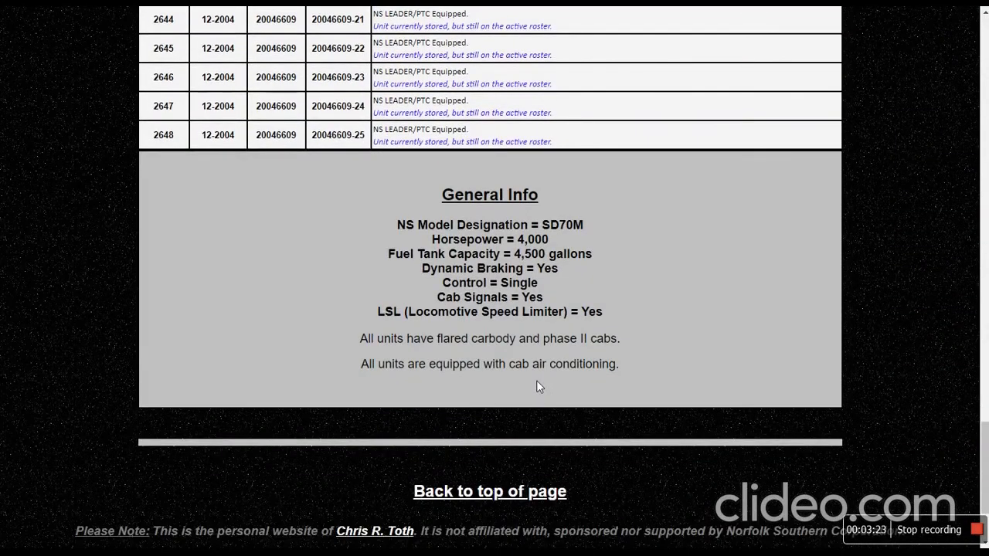
{"action": "mouse_move", "coordinate": [588, 349]}
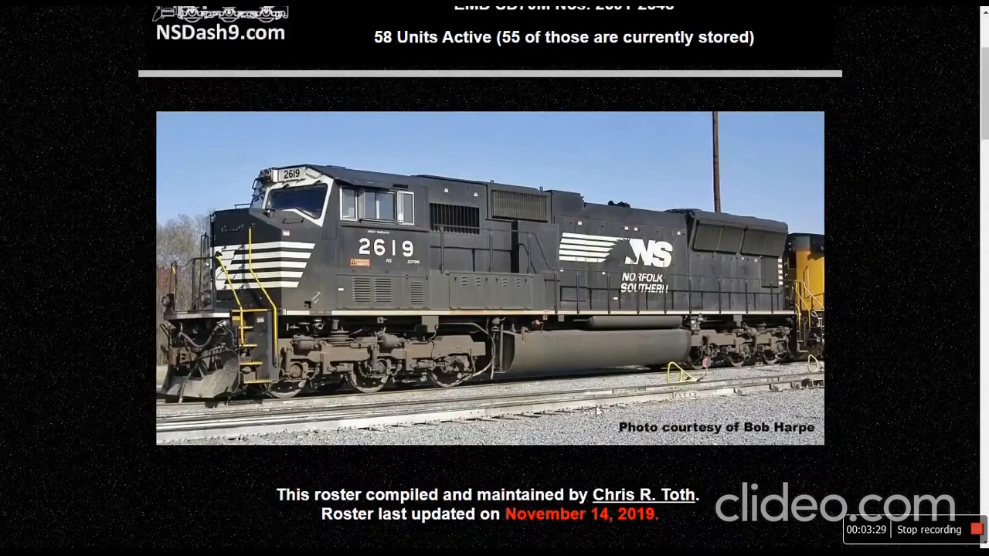
{"action": "mouse_move", "coordinate": [713, 325]}
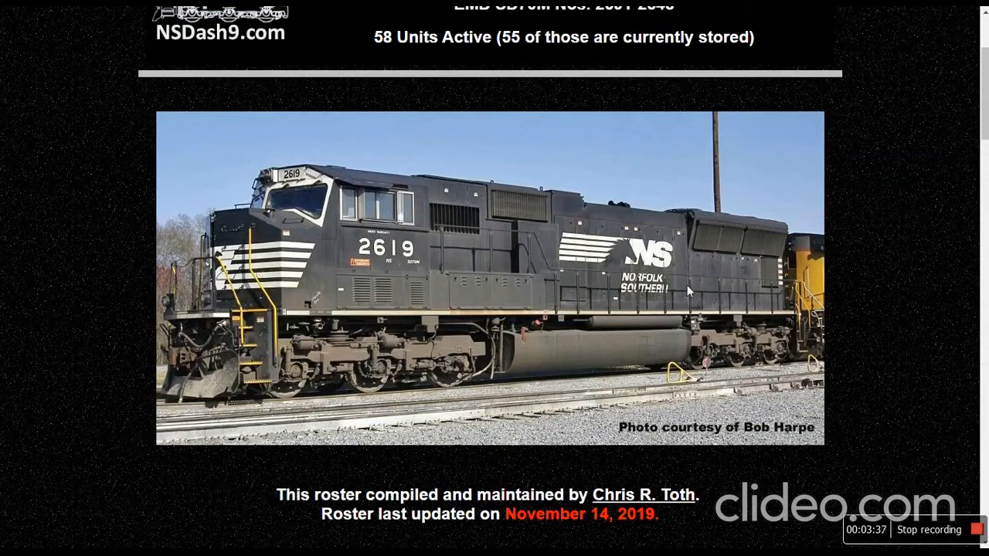
{"action": "mouse_move", "coordinate": [649, 225]}
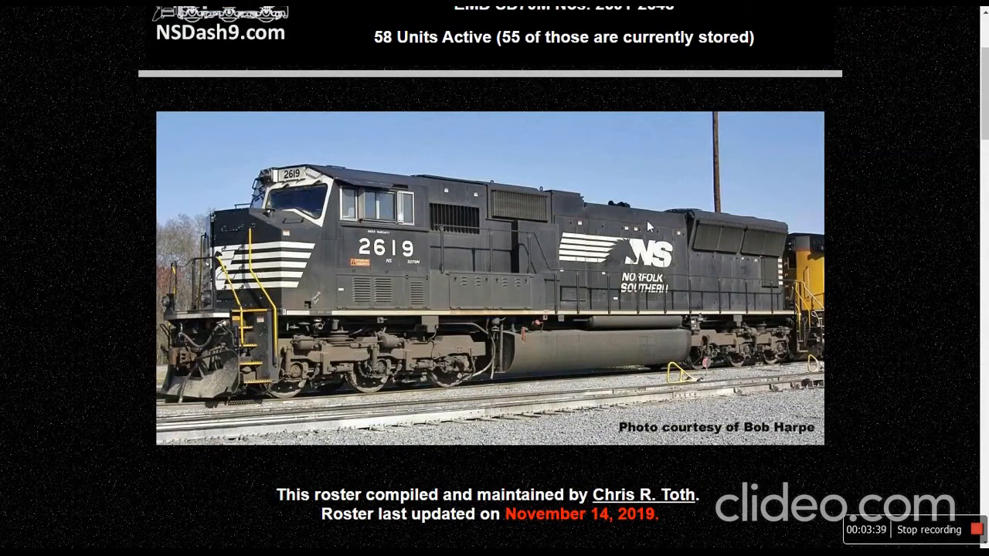
{"action": "mouse_move", "coordinate": [732, 238]}
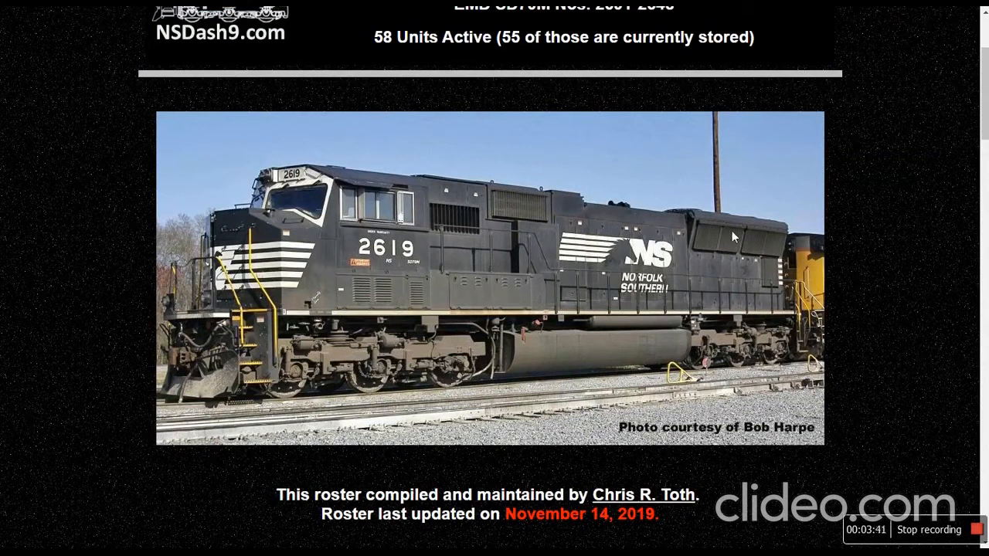
{"action": "mouse_move", "coordinate": [786, 275]}
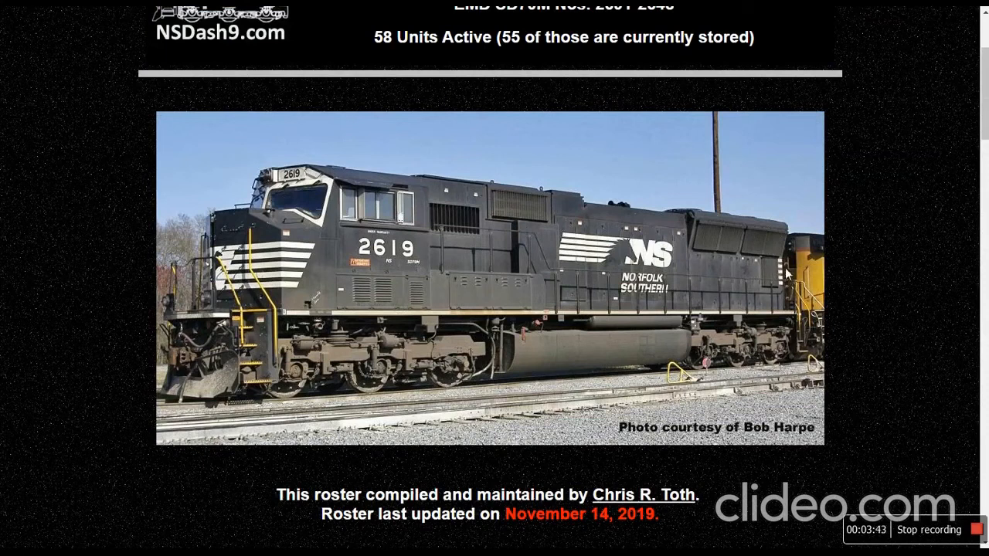
{"action": "mouse_move", "coordinate": [745, 249]}
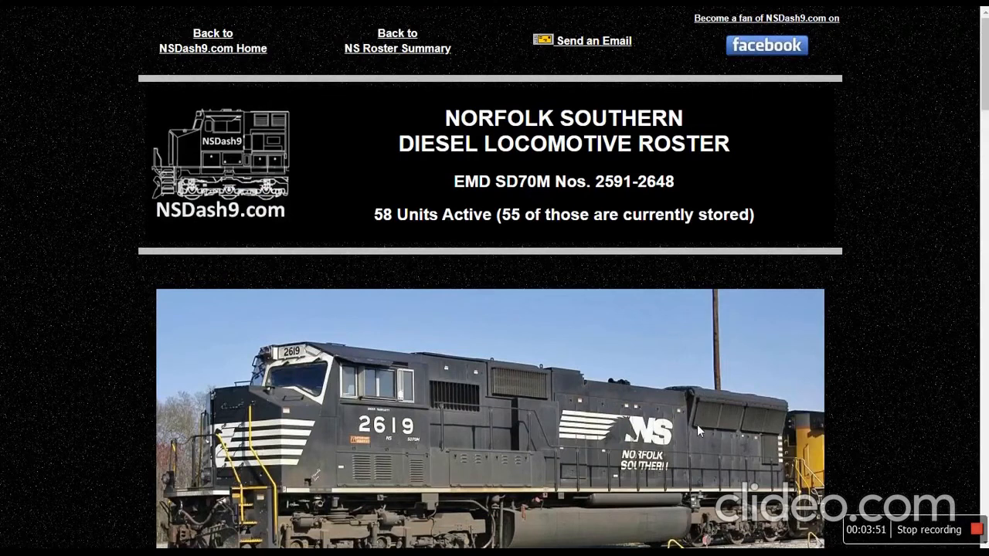
{"action": "mouse_move", "coordinate": [95, 34]}
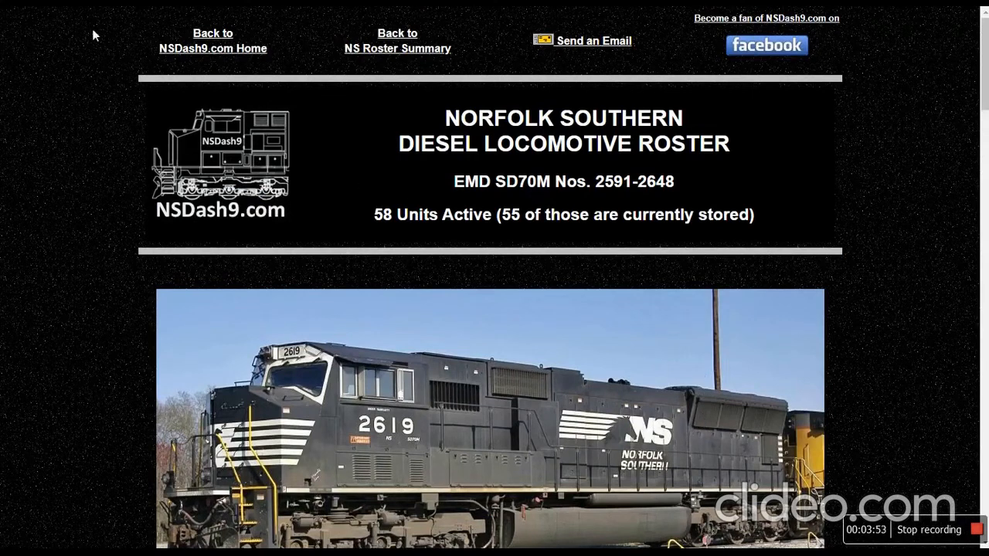
Review stored SD70M units 2597–2644, then go back to the roster summary showing 58 units, 55 stored.
{"action": "scroll", "scroll_direction": "down", "scroll_amount": 3}
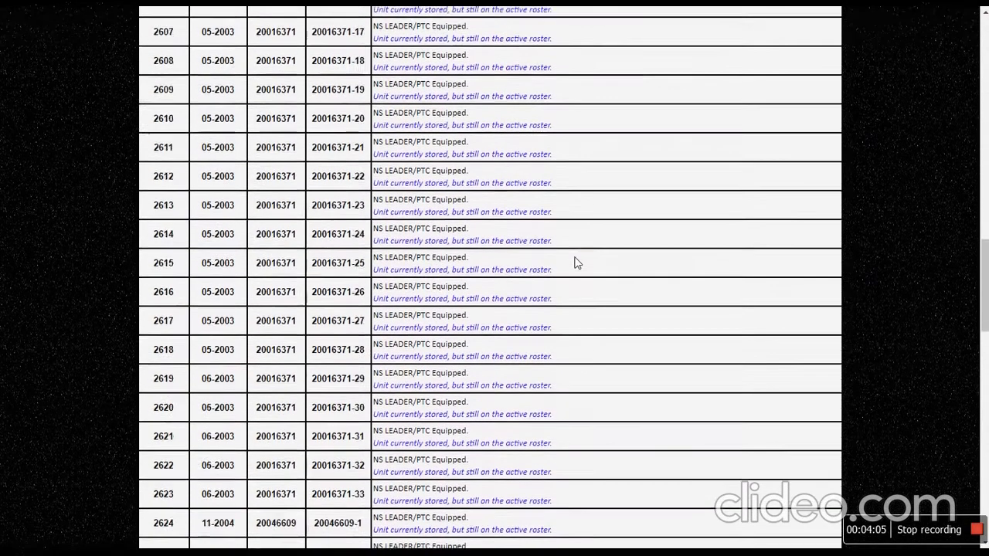
{"action": "scroll", "scroll_direction": "down", "scroll_amount": 3}
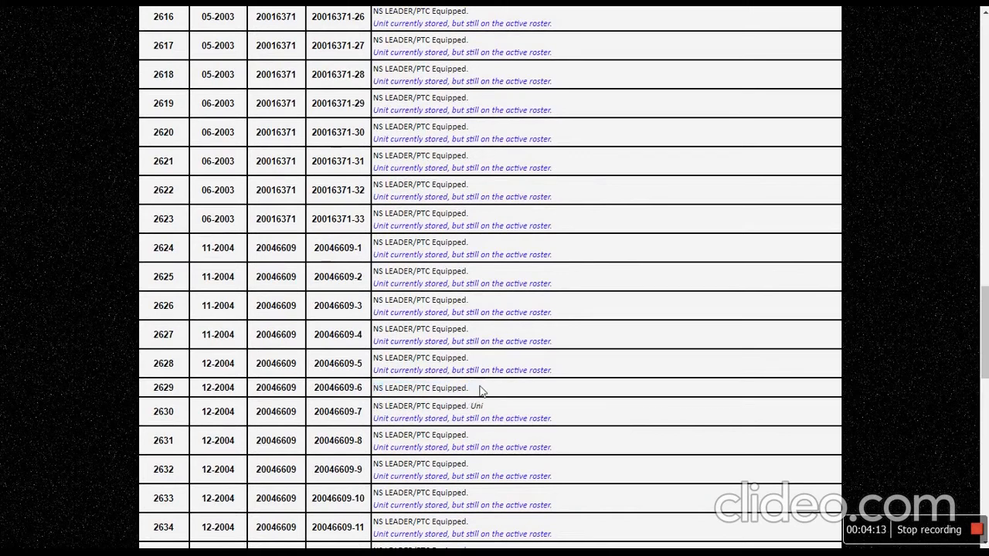
{"action": "scroll", "scroll_direction": "down", "scroll_amount": 3}
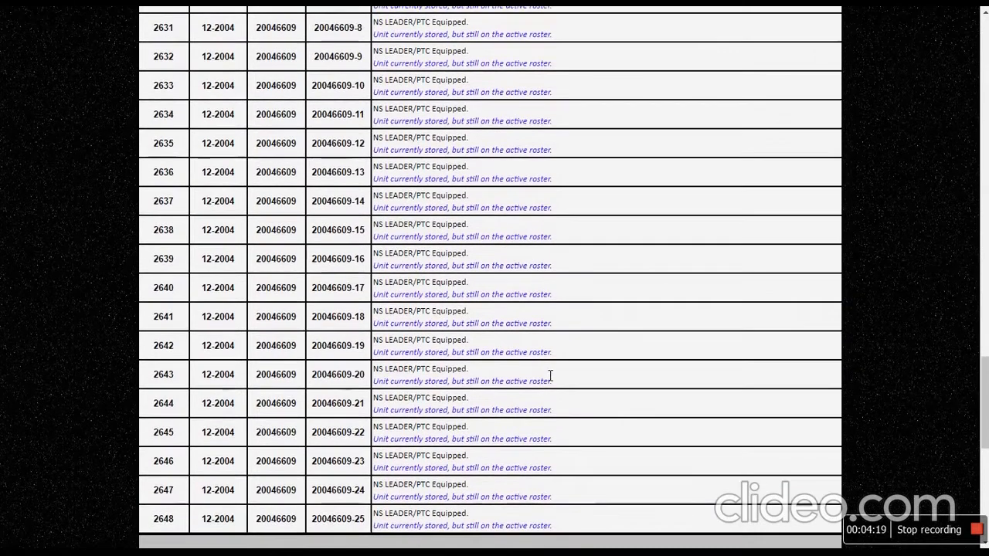
{"action": "scroll", "scroll_direction": "up", "scroll_amount": 3}
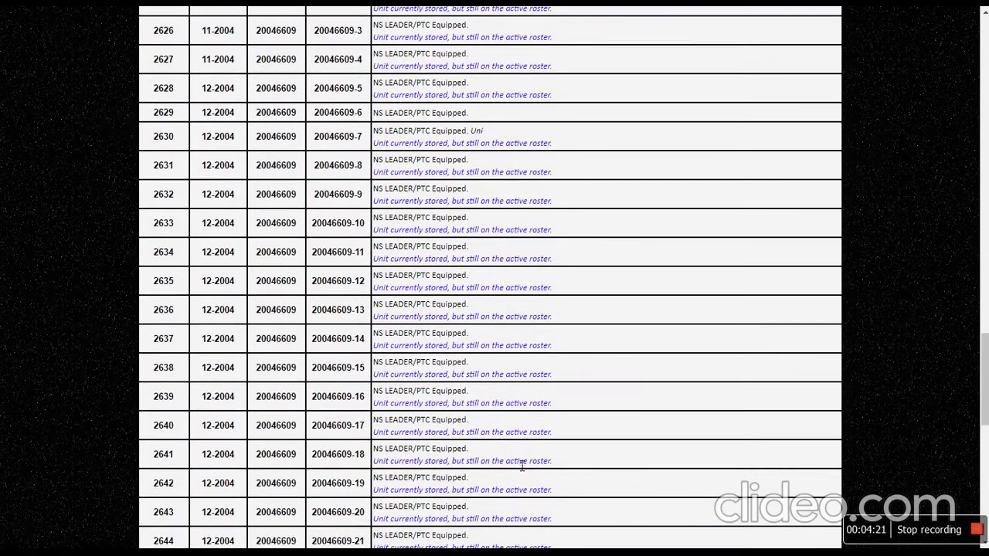
{"action": "scroll", "scroll_direction": "up", "scroll_amount": 3}
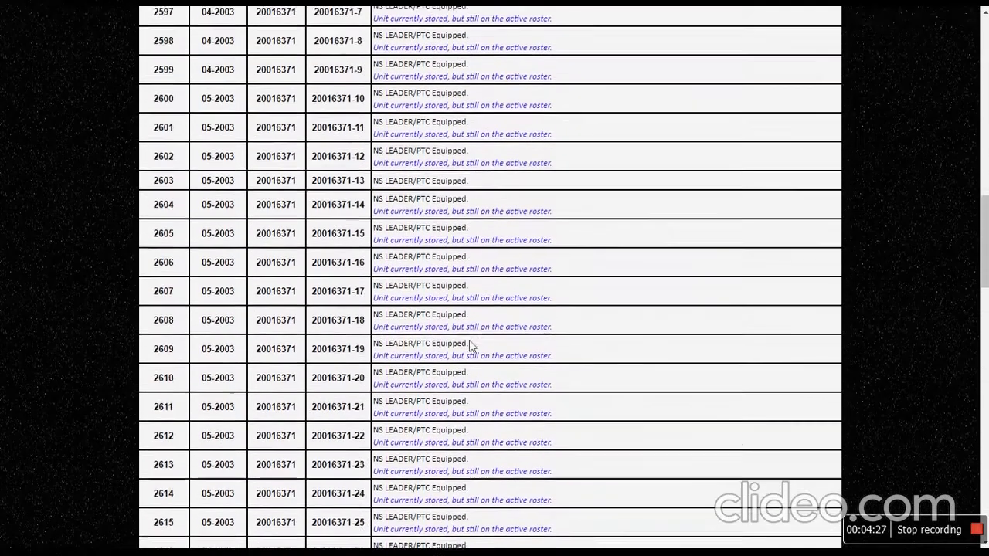
{"action": "double_click", "coordinate": [420, 196]}
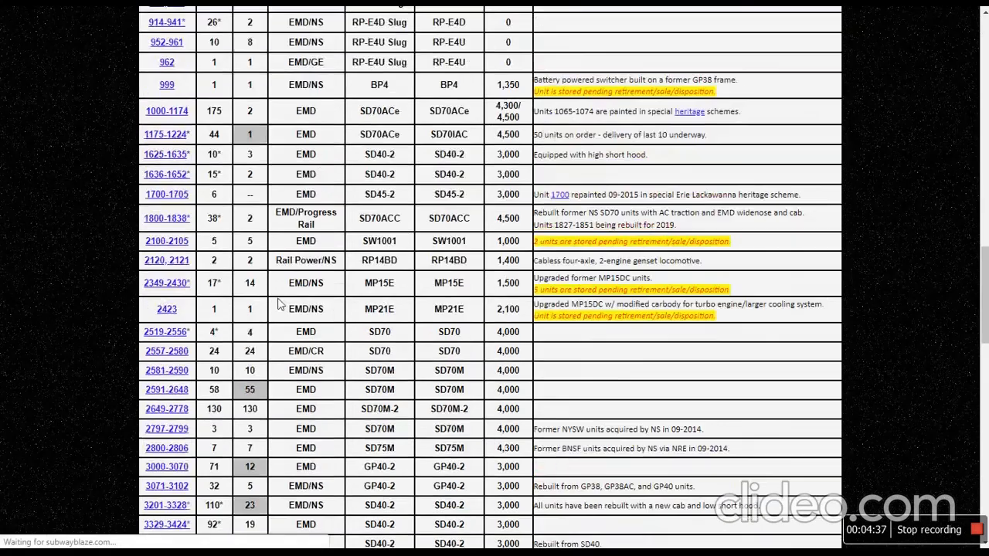
{"action": "scroll", "scroll_direction": "up", "scroll_amount": 3}
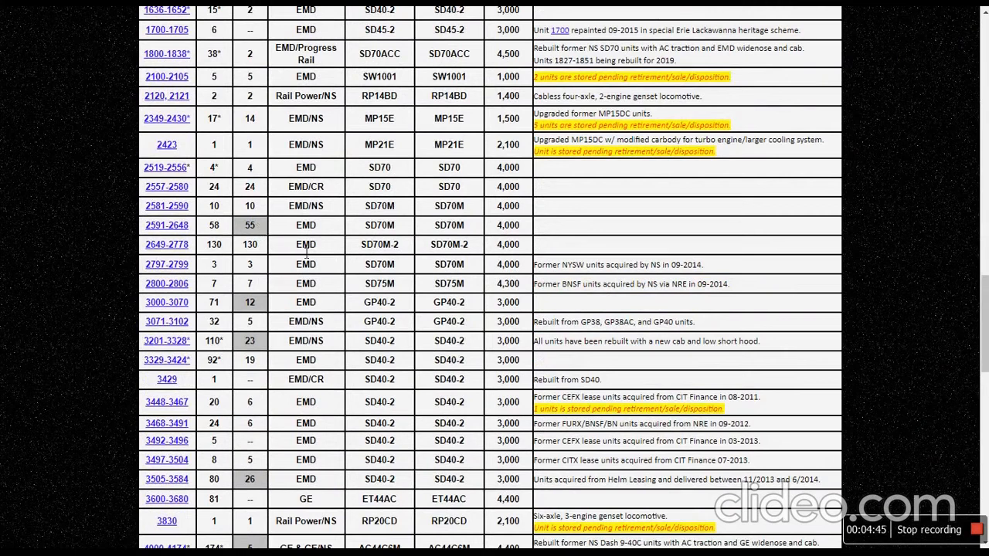
{"action": "scroll", "scroll_direction": "up", "scroll_amount": 3}
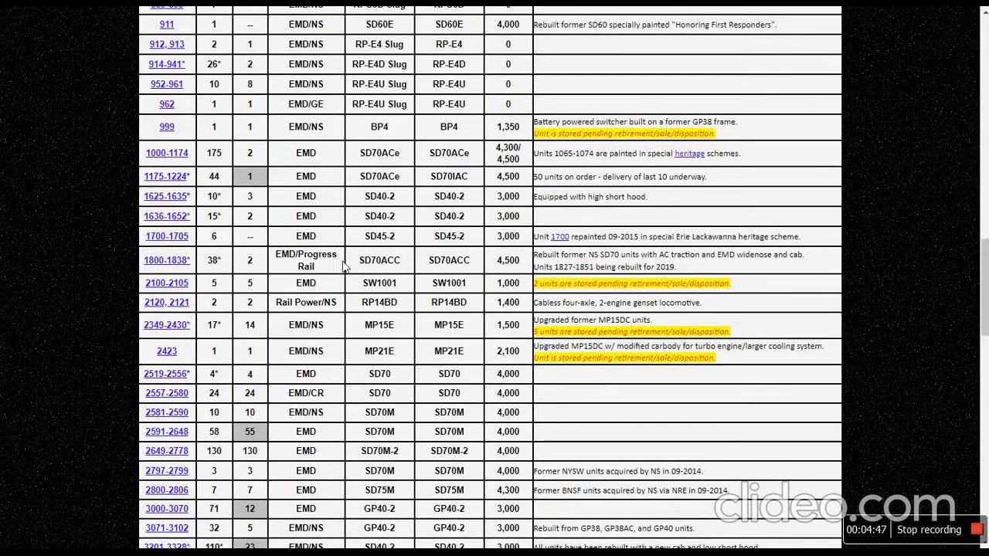
{"action": "mouse_move", "coordinate": [454, 306]}
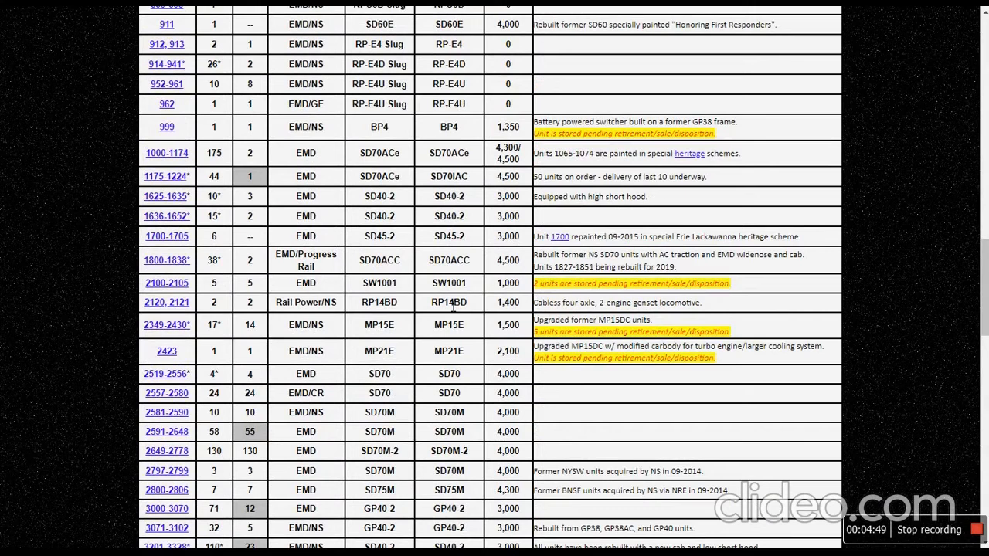
{"action": "mouse_move", "coordinate": [414, 462]}
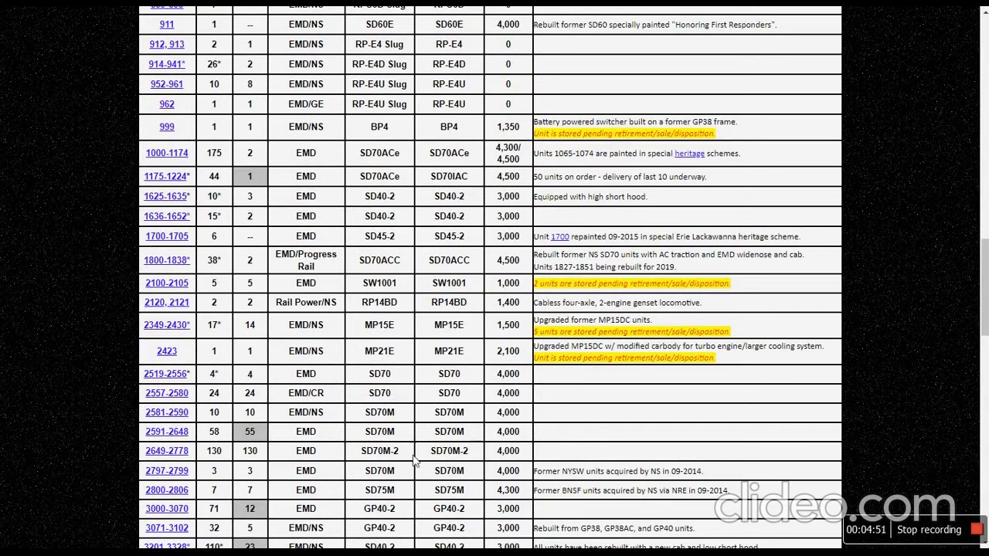
{"action": "mouse_move", "coordinate": [740, 402]}
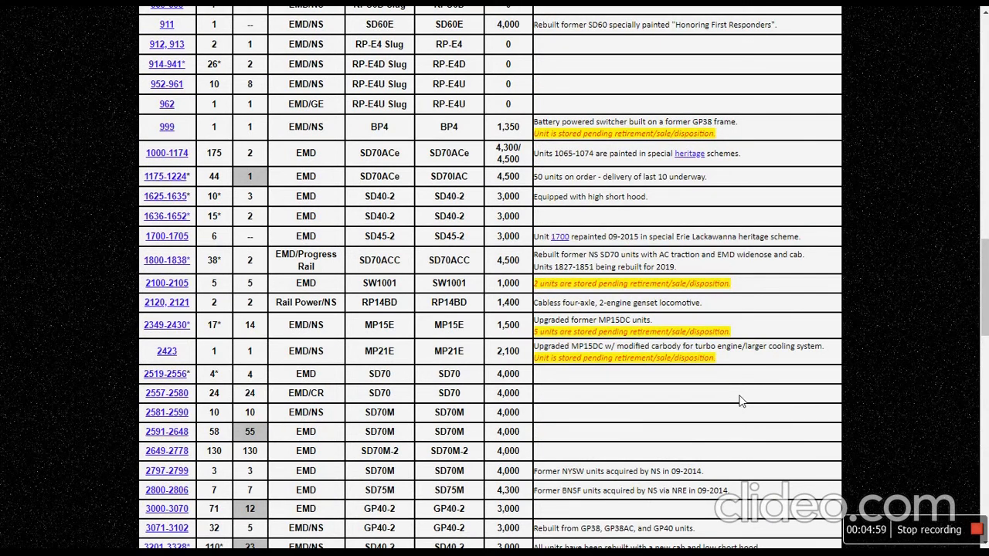
{"action": "mouse_move", "coordinate": [707, 408]}
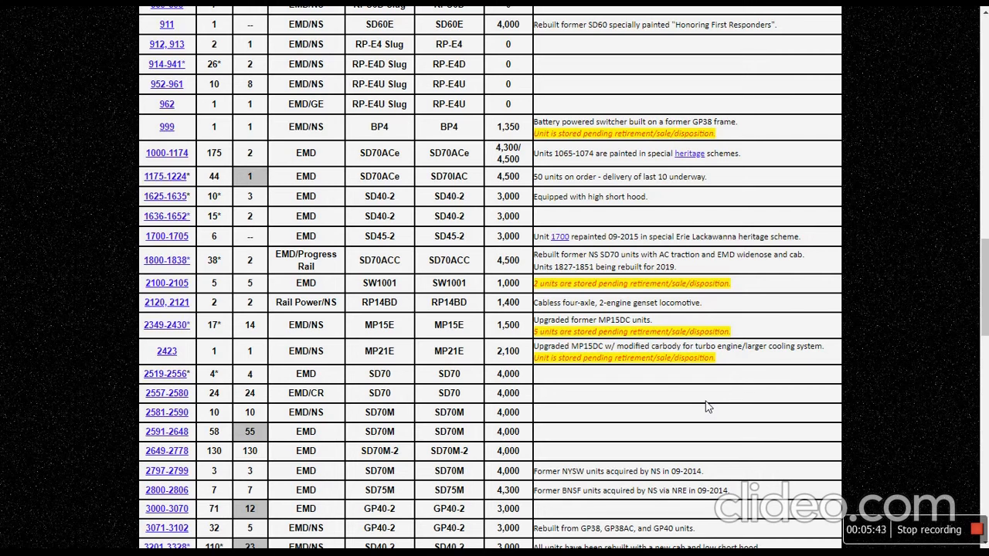
{"action": "mouse_move", "coordinate": [563, 315]}
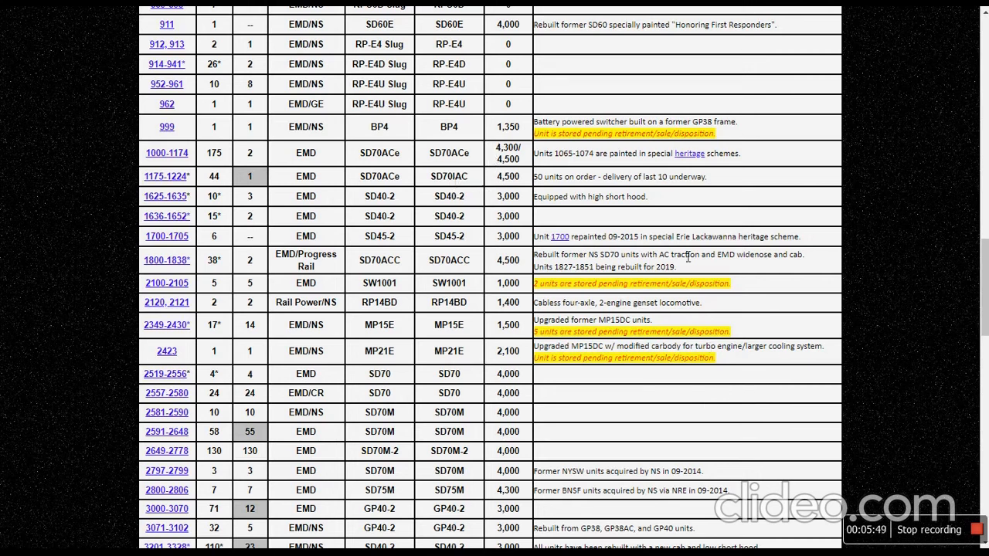
{"action": "mouse_move", "coordinate": [440, 229]}
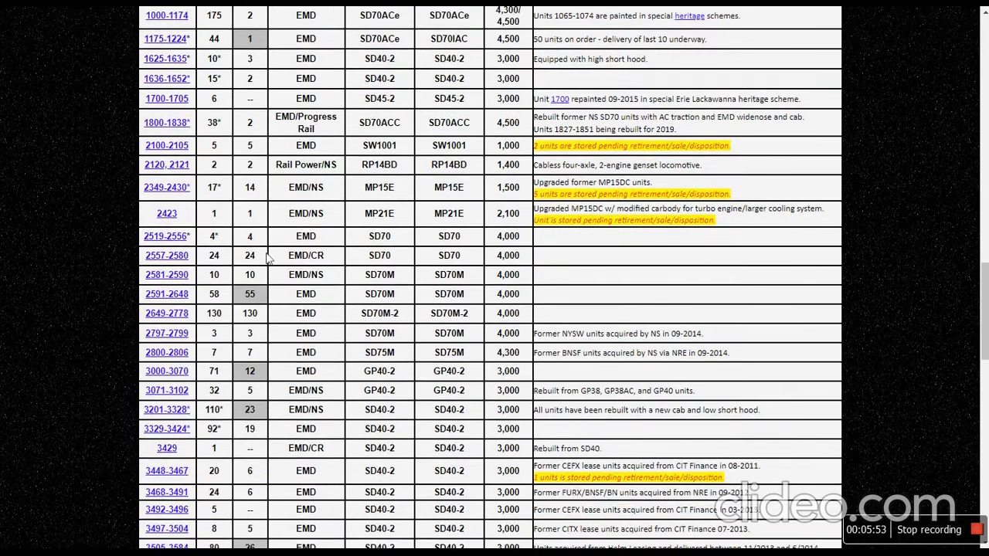
{"action": "mouse_move", "coordinate": [336, 255]}
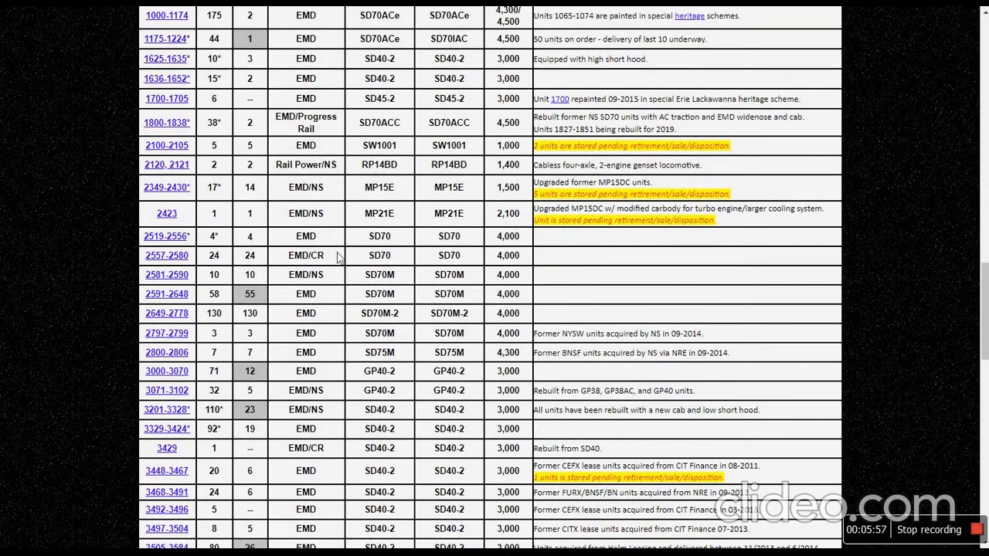
{"action": "left_click", "coordinate": [167, 235]}
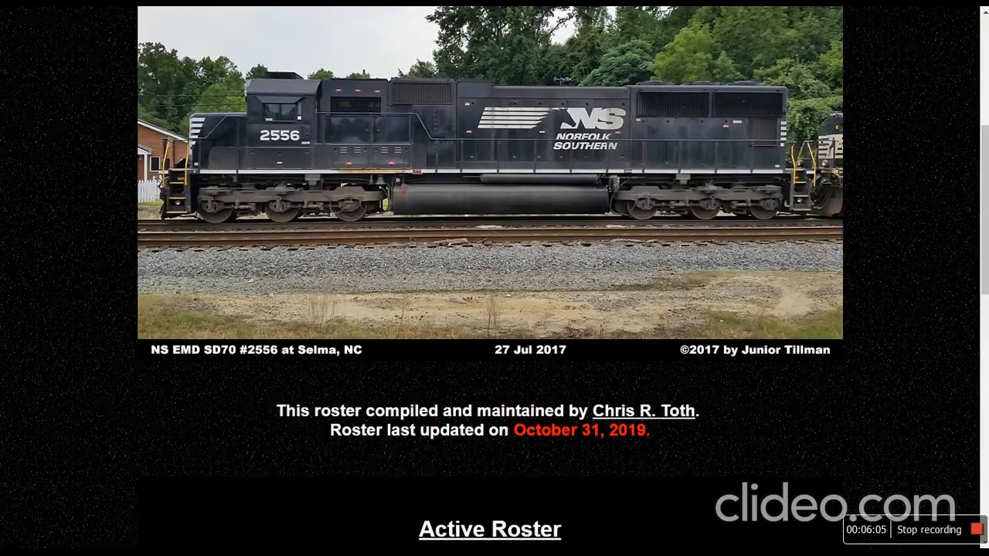
{"action": "scroll", "scroll_direction": "down", "scroll_amount": 3}
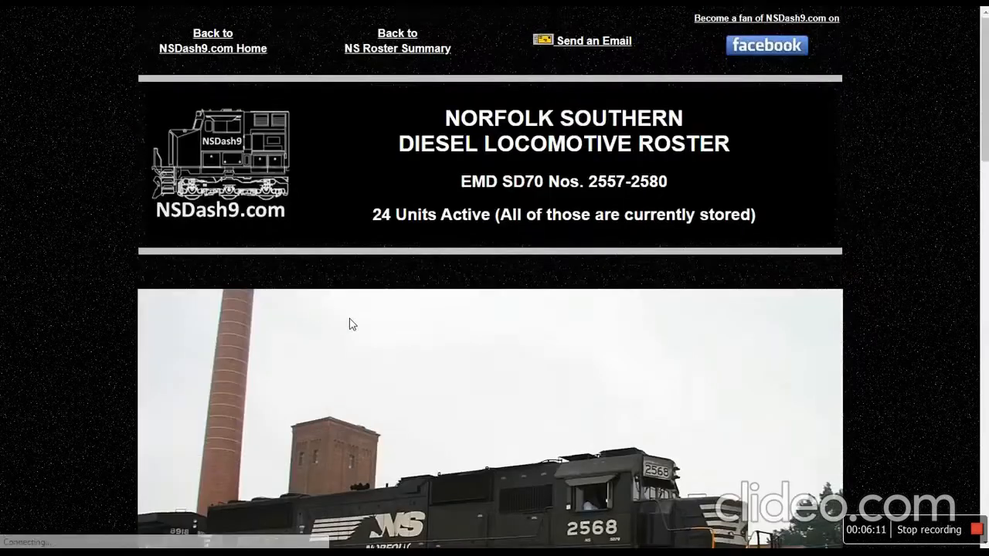
{"action": "scroll", "scroll_direction": "down", "scroll_amount": 3}
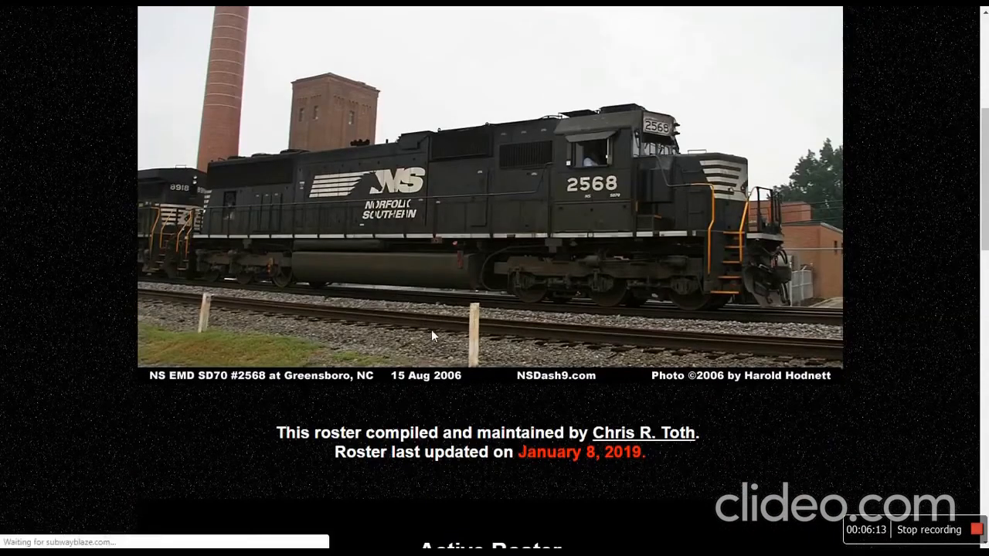
{"action": "scroll", "scroll_direction": "down", "scroll_amount": 3}
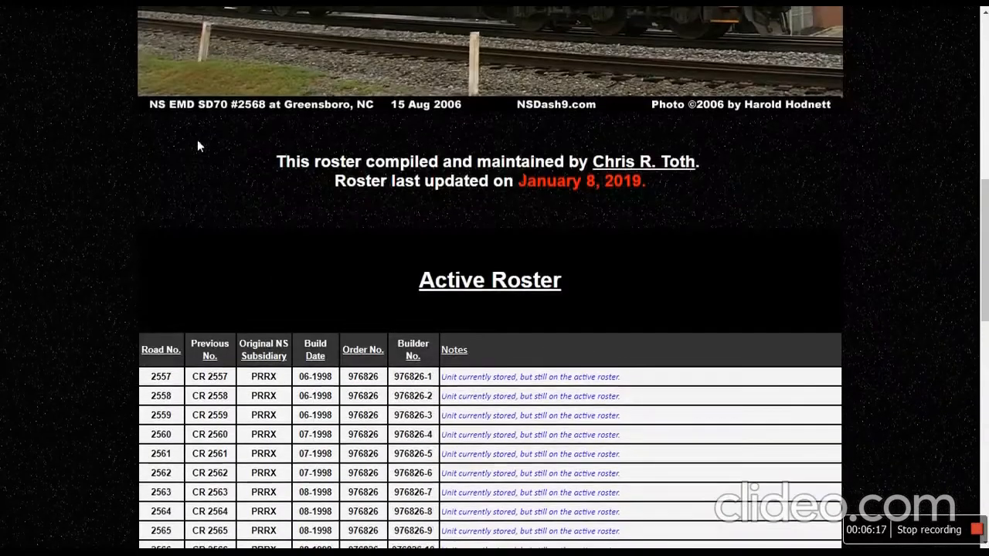
{"action": "scroll", "scroll_direction": "down", "scroll_amount": 3}
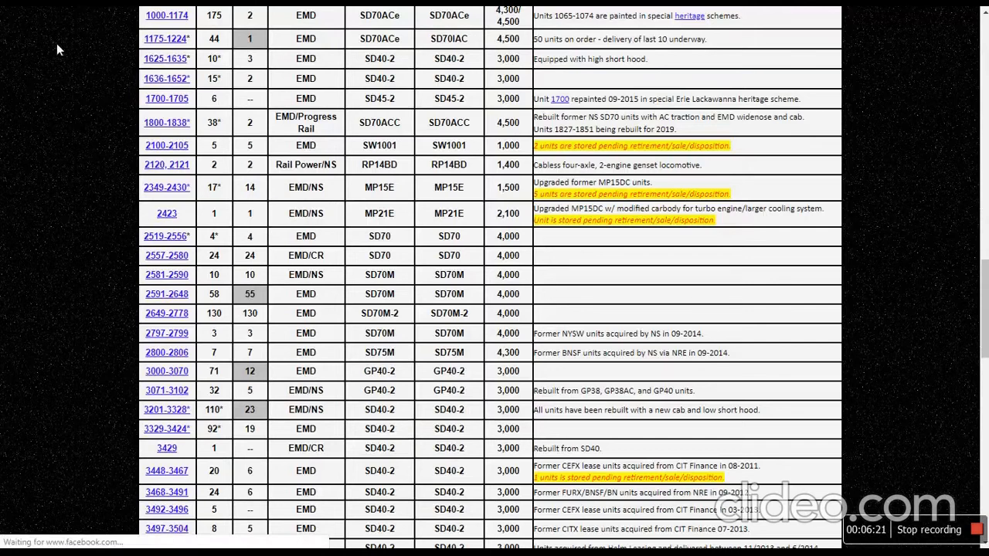
{"action": "mouse_move", "coordinate": [408, 328]}
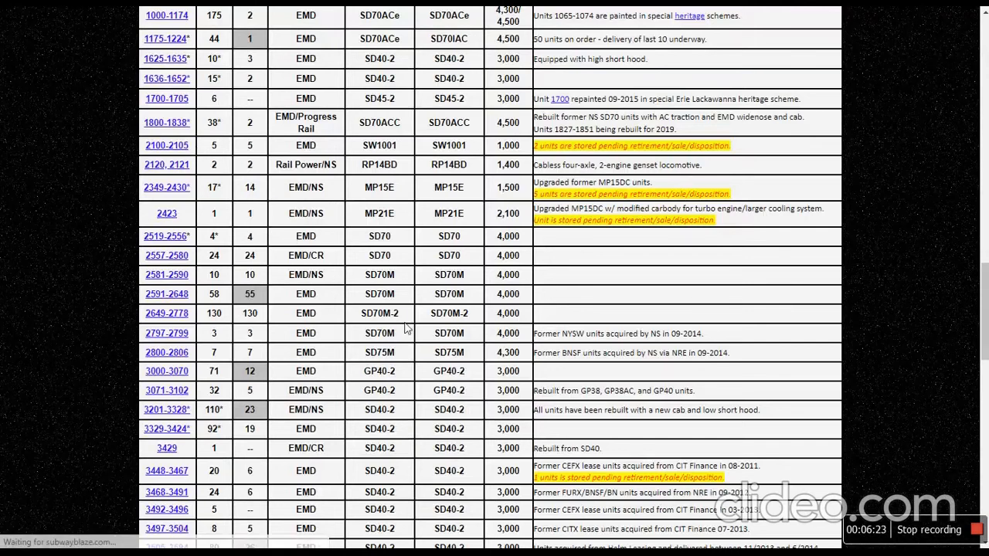
{"action": "mouse_move", "coordinate": [433, 340]}
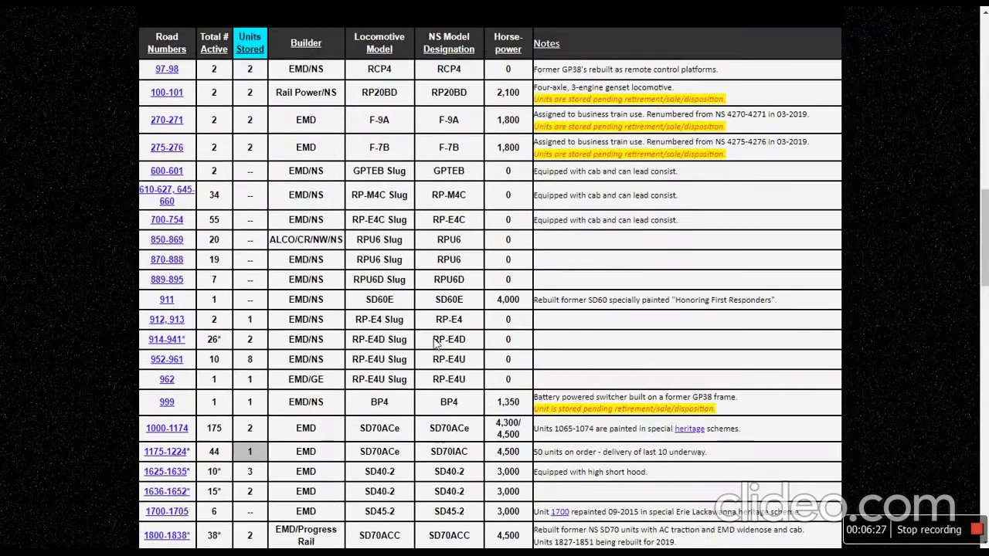
Open the SD70ACC rebuild page for units 1800–1838 from the roster summary.
{"action": "scroll", "scroll_direction": "down", "scroll_amount": 3}
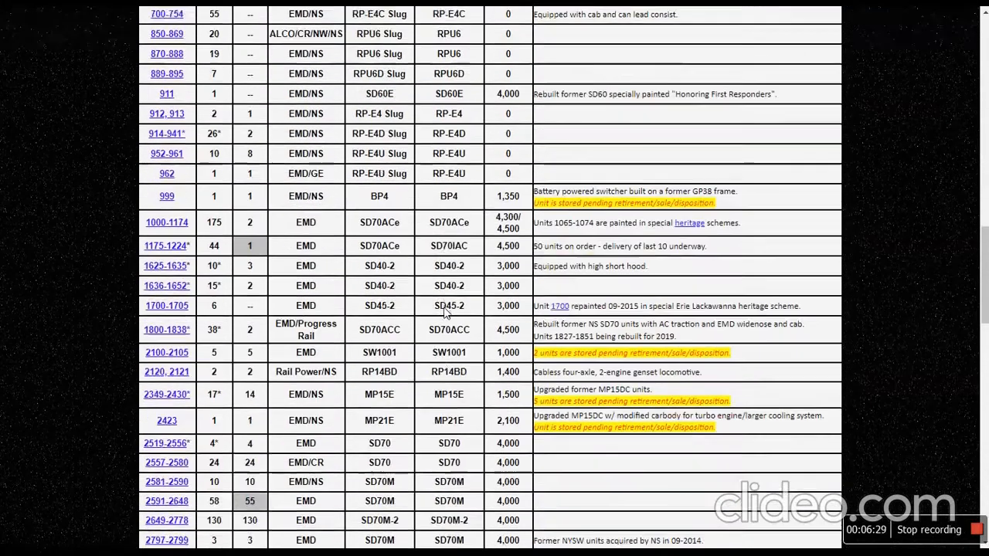
{"action": "scroll", "scroll_direction": "down", "scroll_amount": 3}
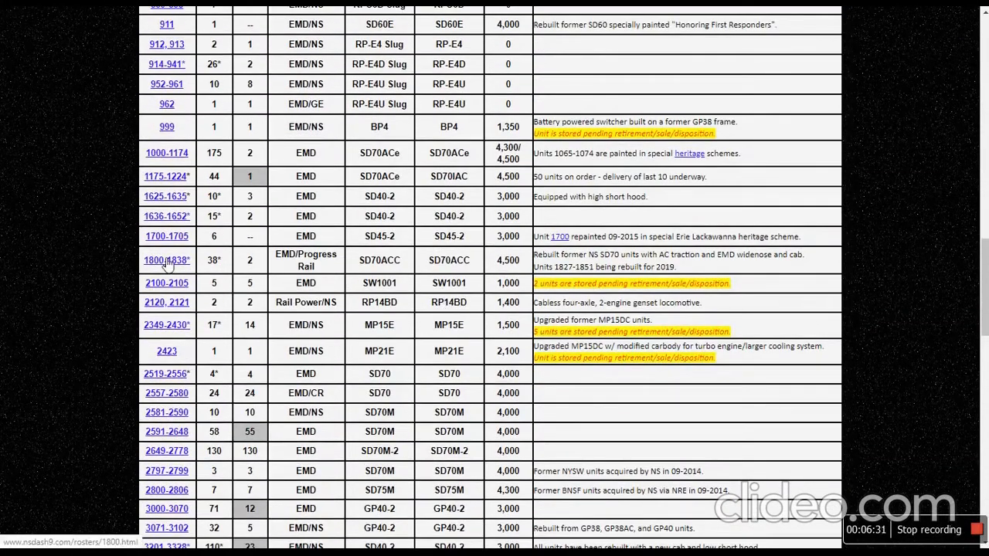
{"action": "left_click", "coordinate": [163, 259]}
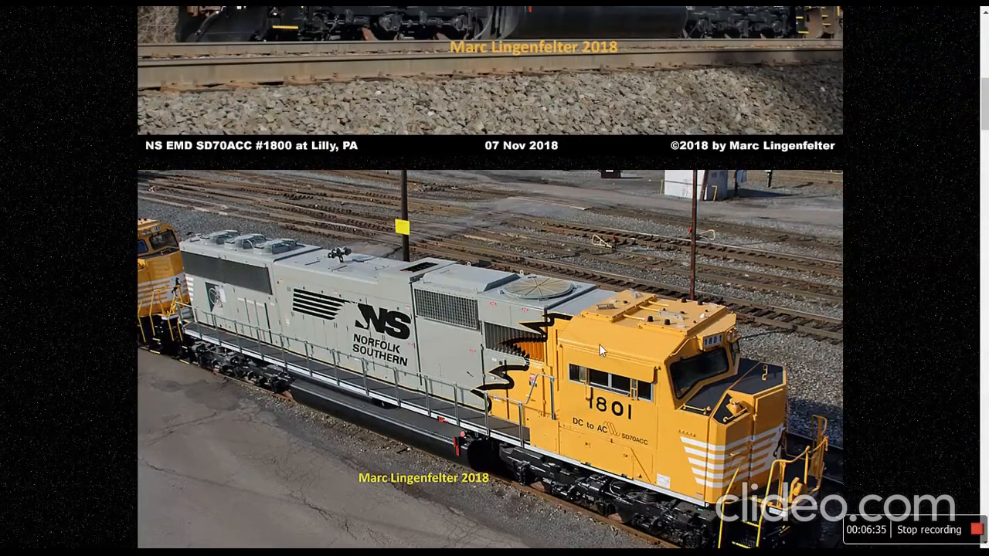
Scroll down through the SD70ACC photo gallery to the Active Roster of rebuilt SD70s.
{"action": "scroll", "scroll_direction": "down", "scroll_amount": 3}
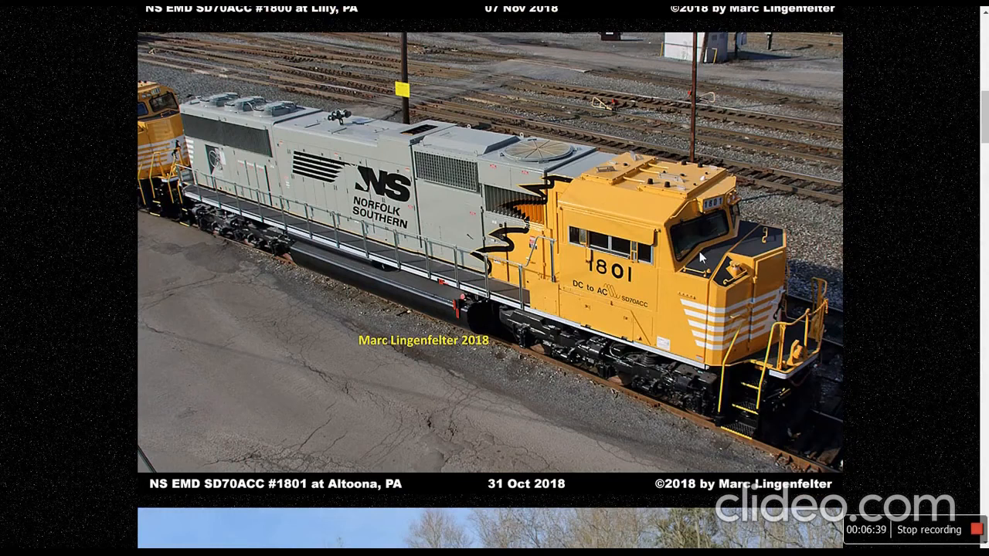
{"action": "mouse_move", "coordinate": [754, 265]}
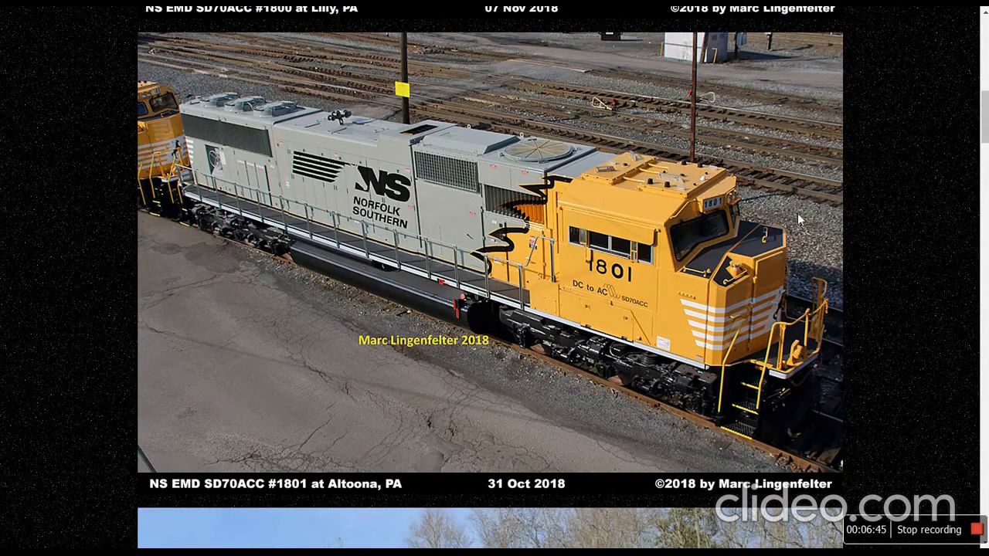
{"action": "scroll", "scroll_direction": "down", "scroll_amount": 3}
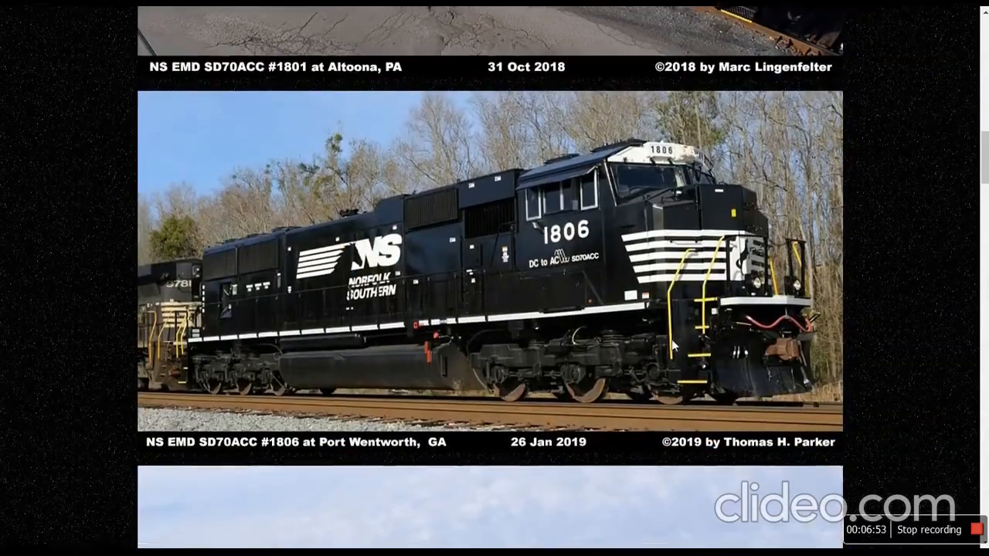
{"action": "scroll", "scroll_direction": "down", "scroll_amount": 3}
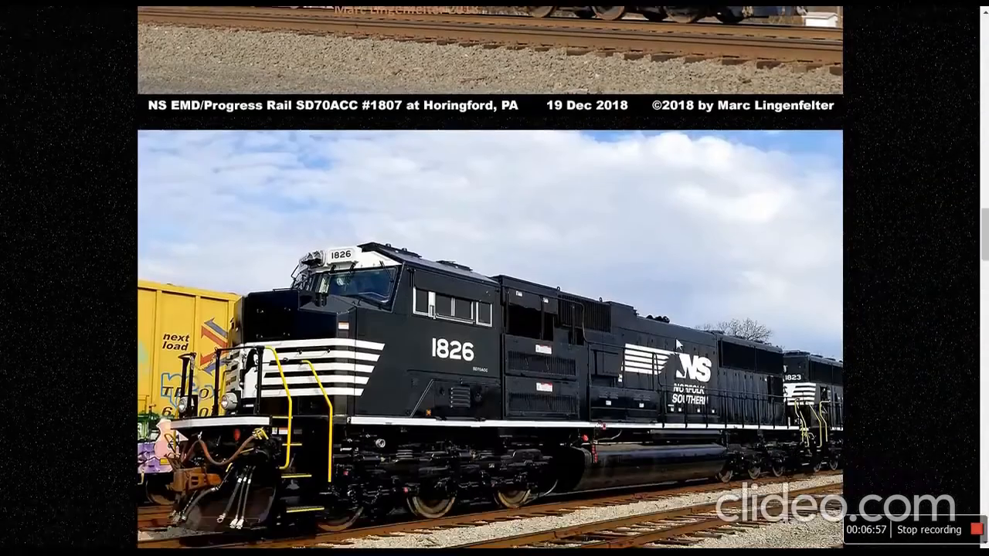
{"action": "scroll", "scroll_direction": "down", "scroll_amount": 3}
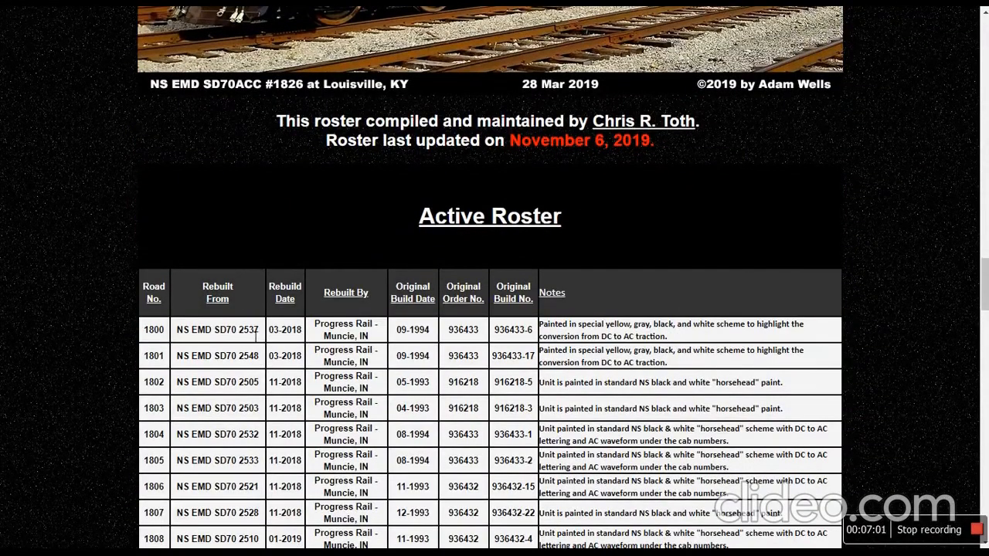
Select former number 2505 of unit 1802 and scroll into the SD70ACC Active Roster.
{"action": "scroll", "scroll_direction": "down", "scroll_amount": 3}
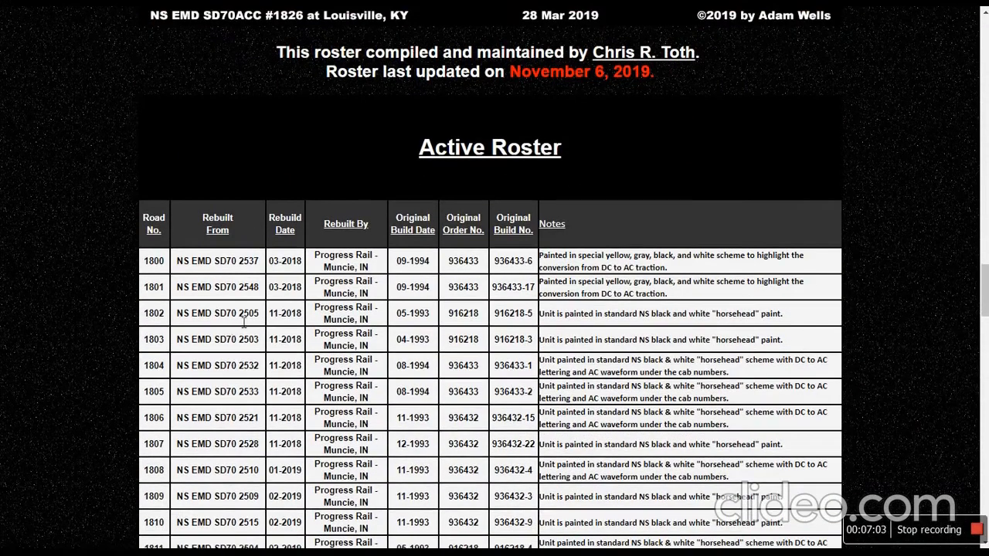
{"action": "double_click", "coordinate": [247, 312]}
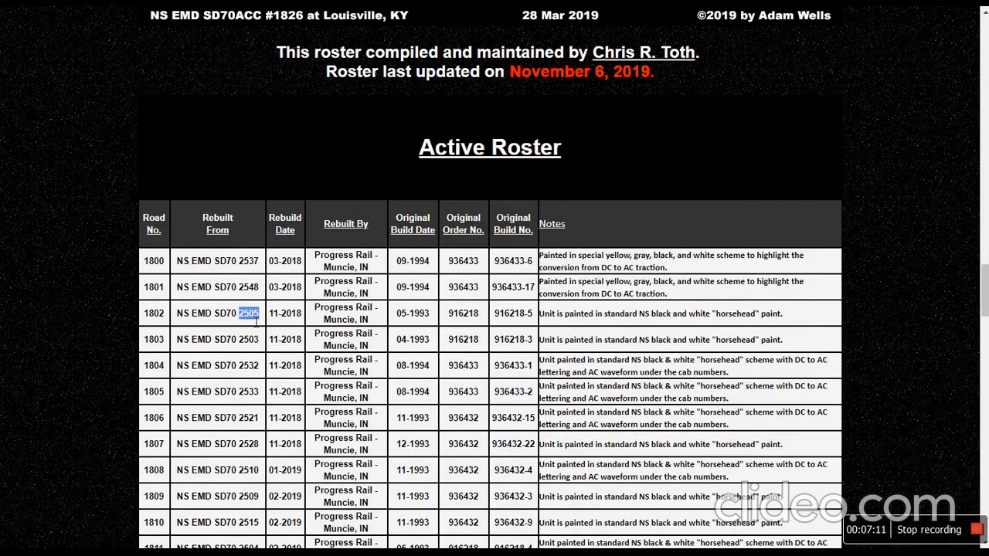
{"action": "mouse_move", "coordinate": [244, 325]}
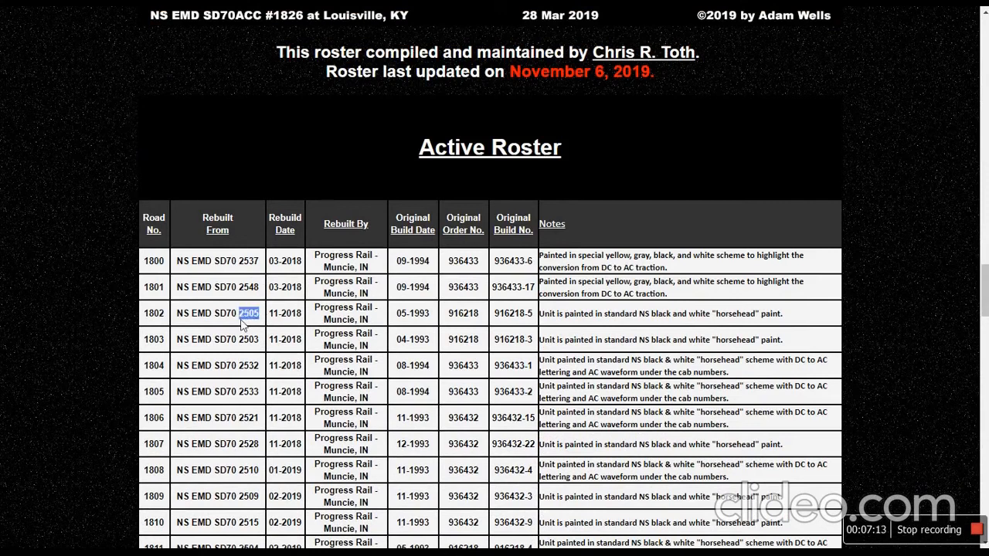
{"action": "mouse_move", "coordinate": [302, 364]}
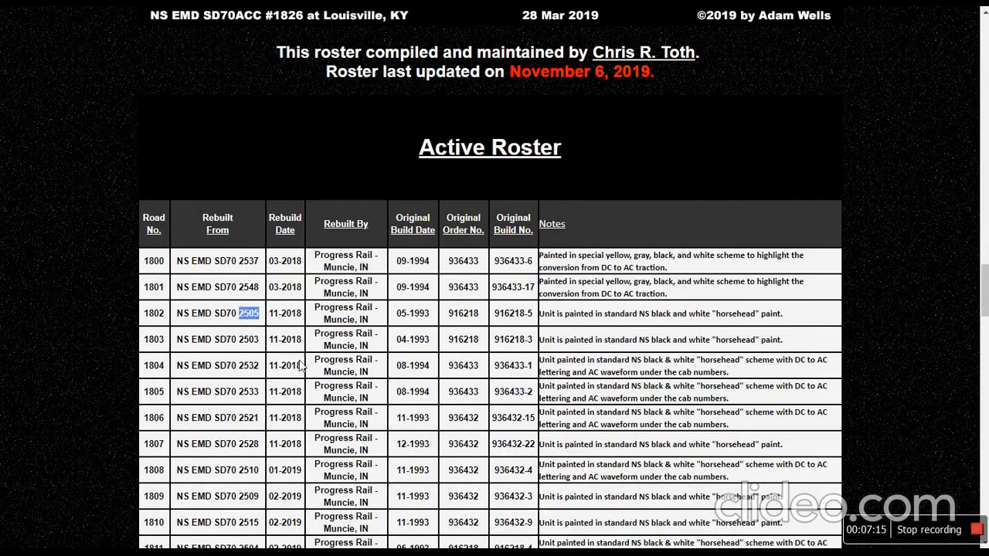
{"action": "mouse_move", "coordinate": [301, 352]}
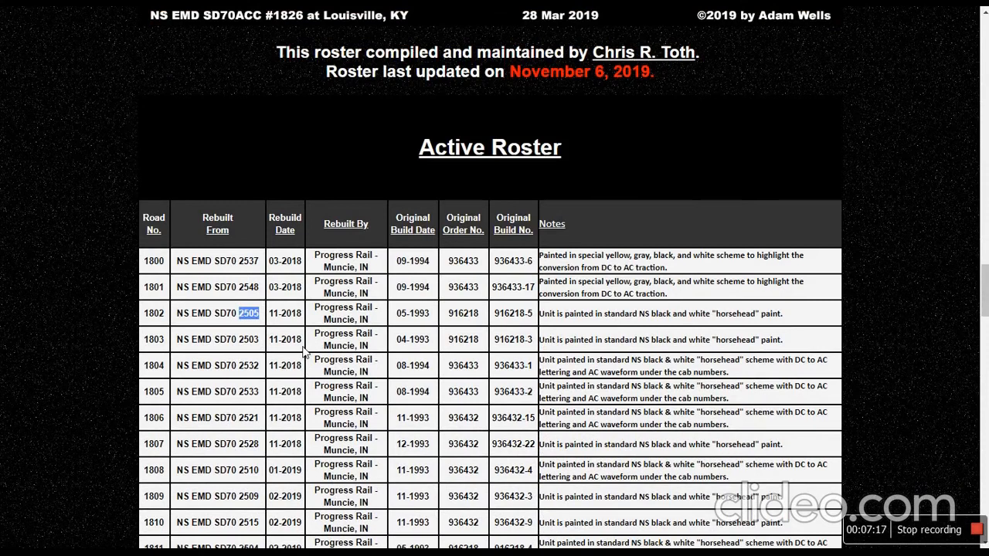
{"action": "mouse_move", "coordinate": [263, 366]}
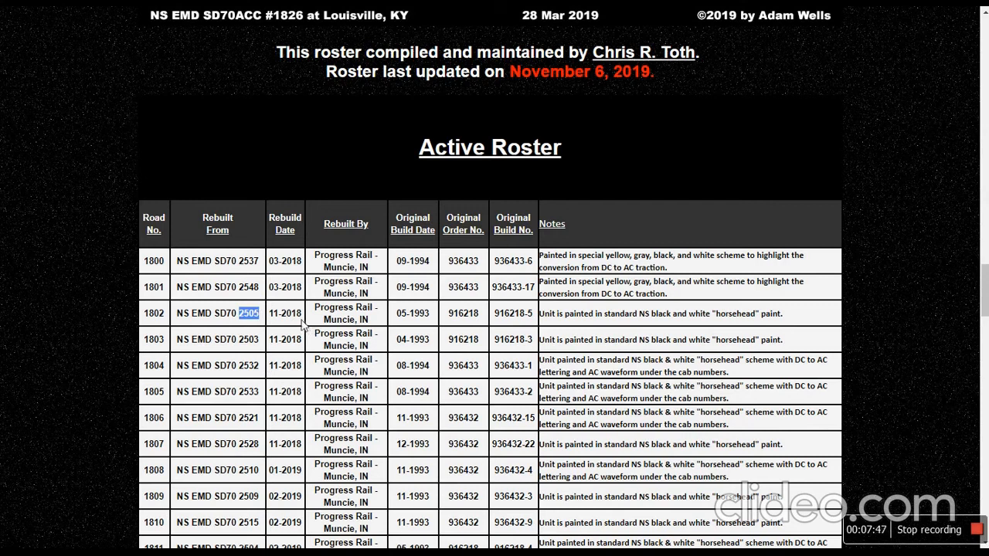
{"action": "mouse_move", "coordinate": [208, 309]}
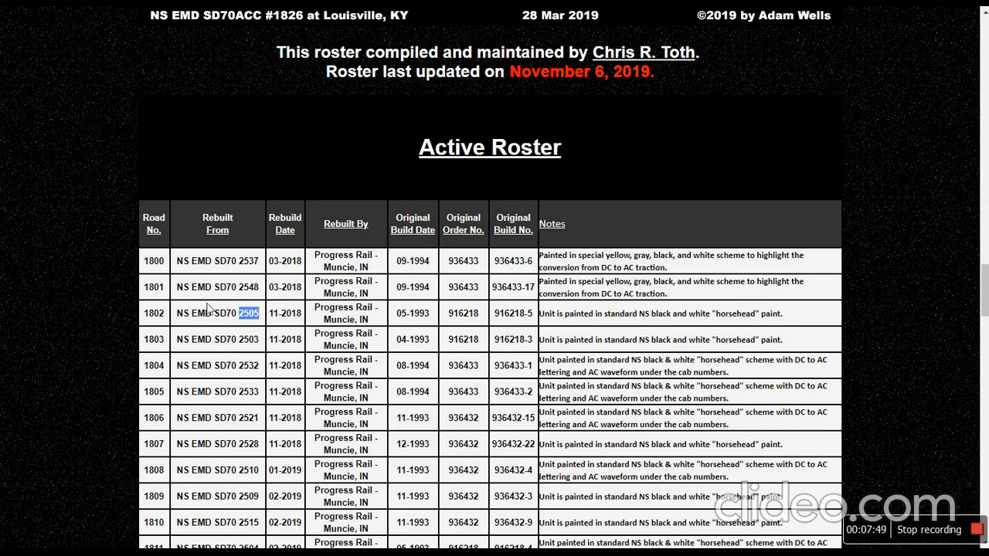
{"action": "mouse_move", "coordinate": [147, 326]}
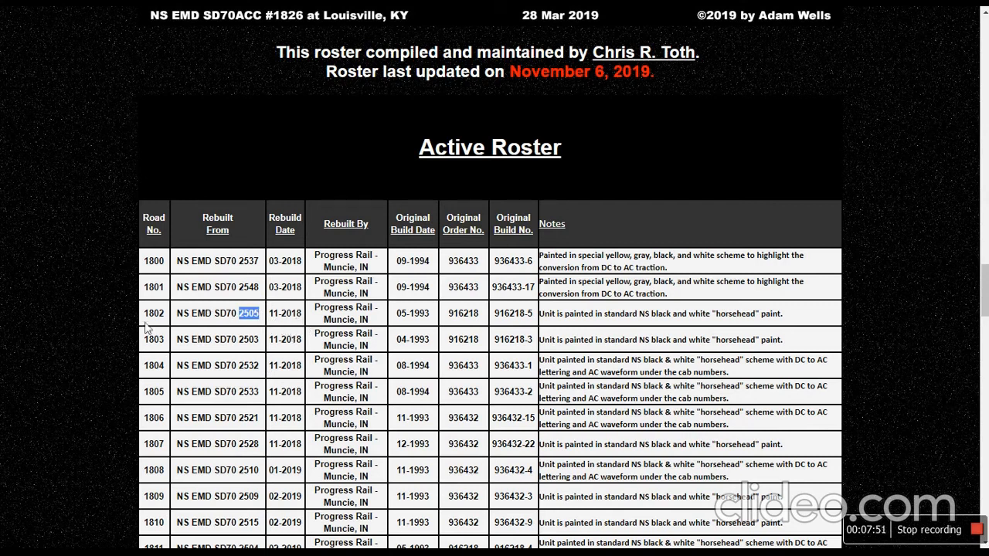
{"action": "mouse_move", "coordinate": [238, 340]}
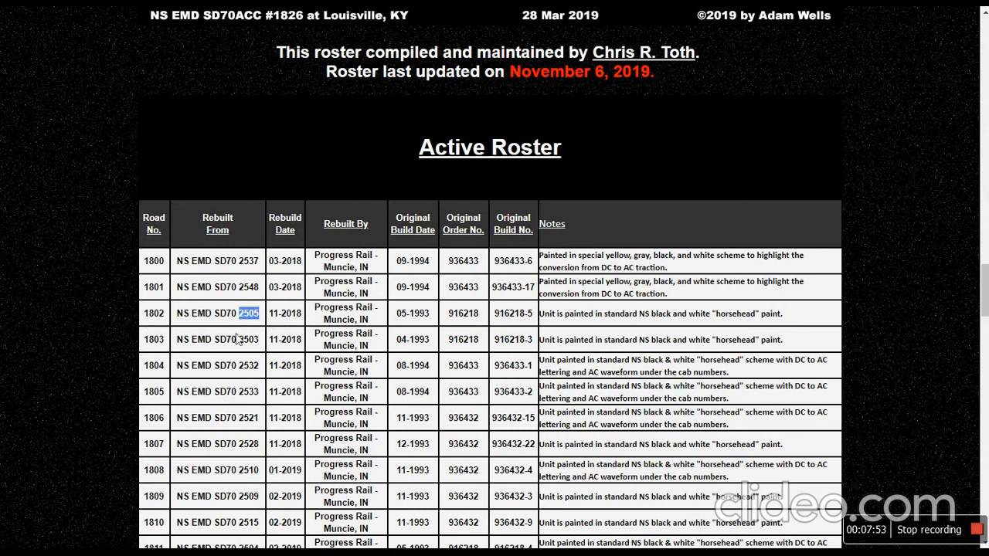
{"action": "scroll", "scroll_direction": "down", "scroll_amount": 3}
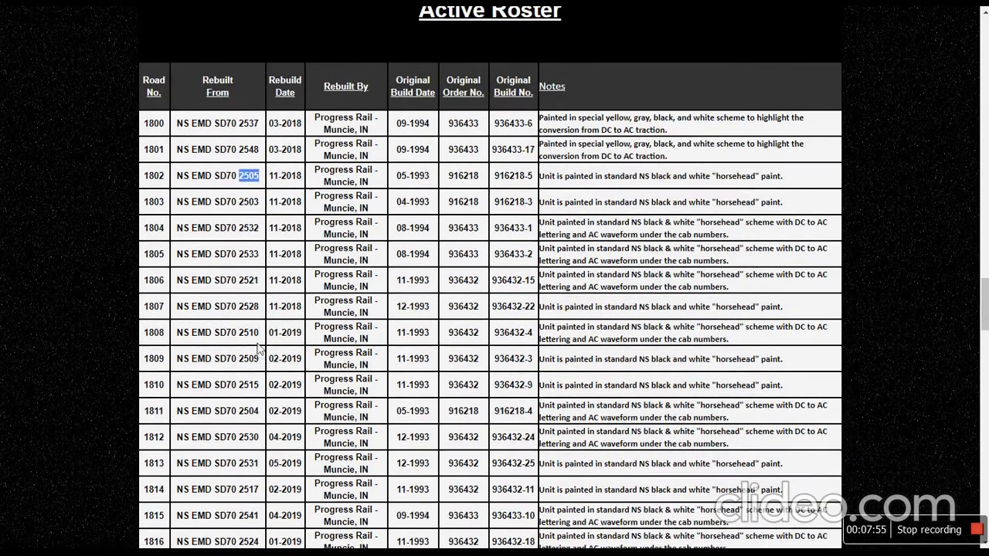
{"action": "scroll", "scroll_direction": "down", "scroll_amount": 3}
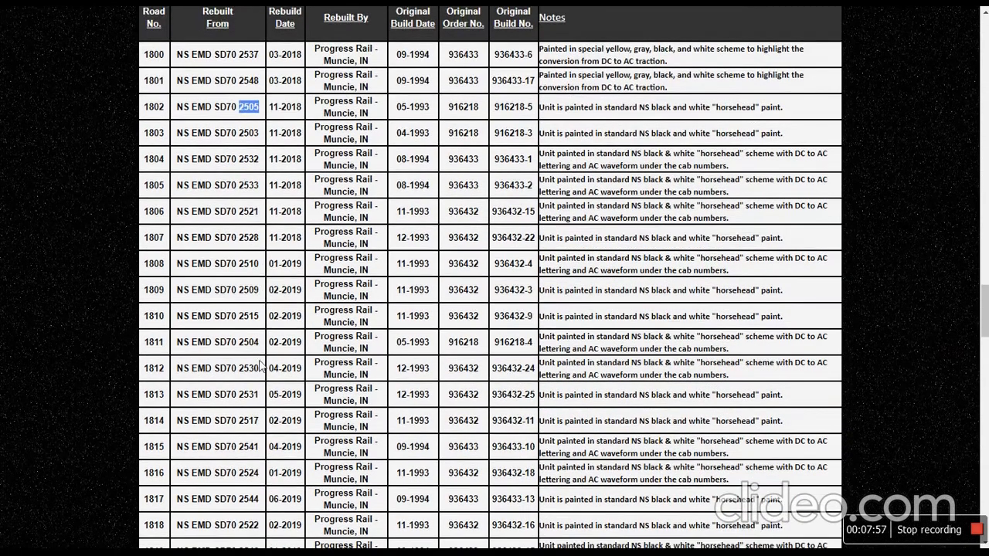
{"action": "scroll", "scroll_direction": "down", "scroll_amount": 3}
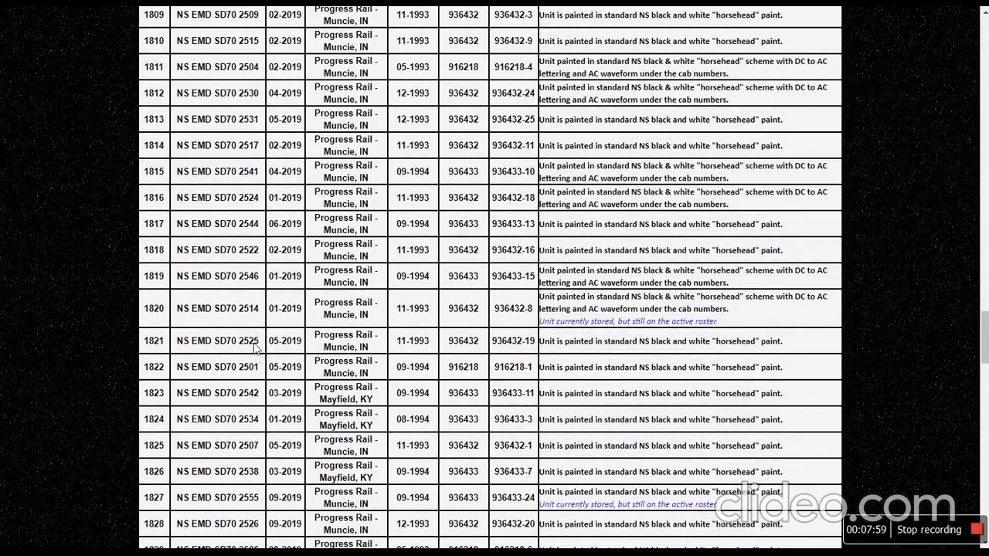
Scroll the Active Roster down to the later rebuilds, rows 1817 through 1837.
{"action": "scroll", "scroll_direction": "down", "scroll_amount": 3}
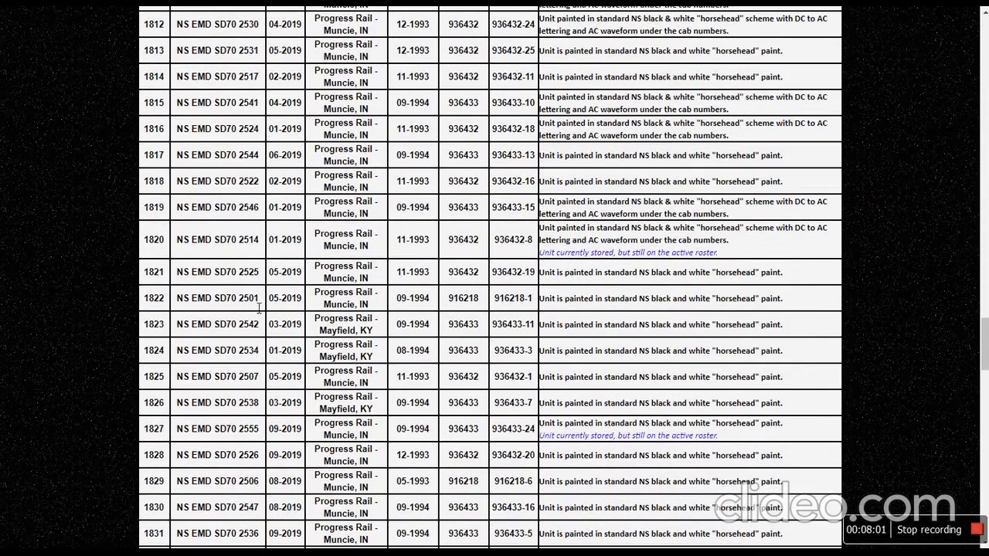
{"action": "scroll", "scroll_direction": "down", "scroll_amount": 3}
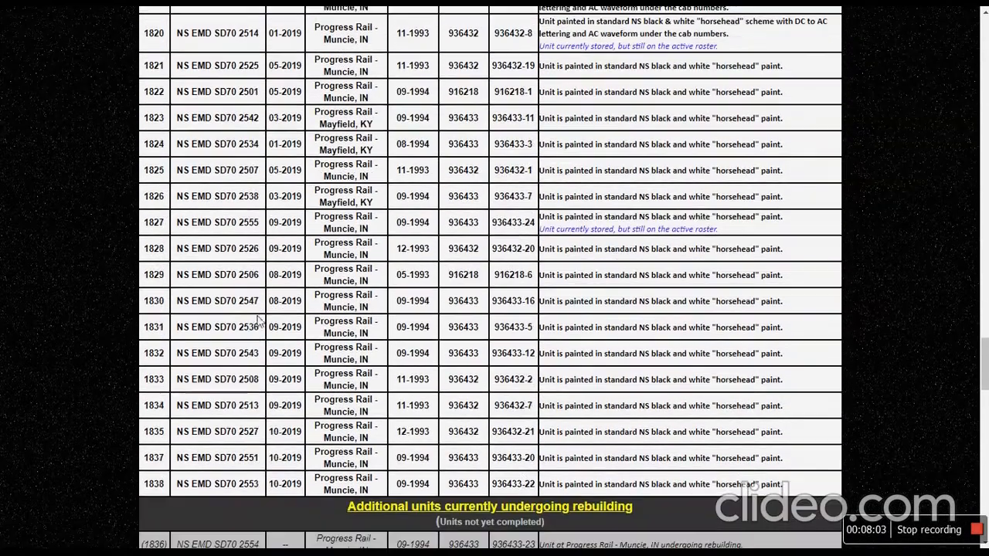
{"action": "scroll", "scroll_direction": "up", "scroll_amount": 3}
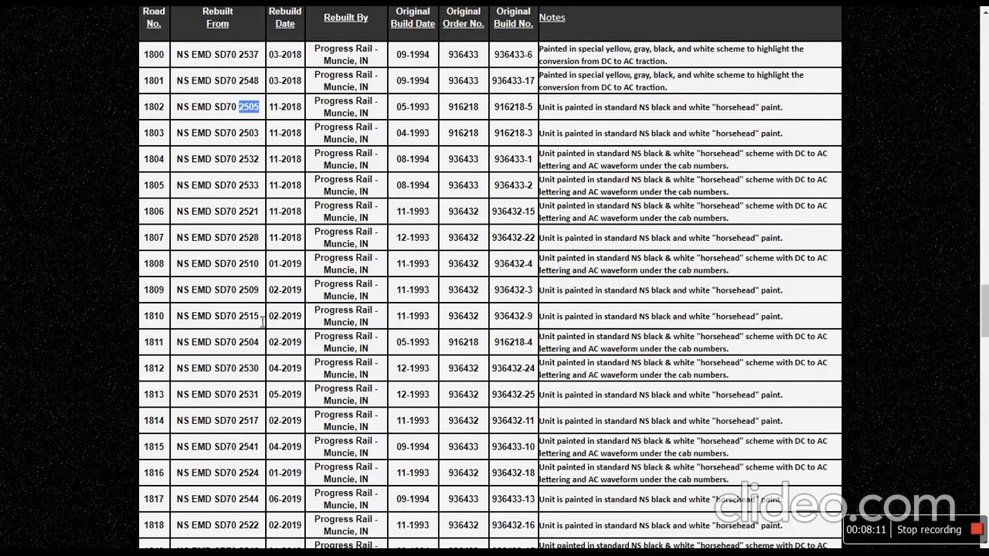
{"action": "scroll", "scroll_direction": "down", "scroll_amount": 3}
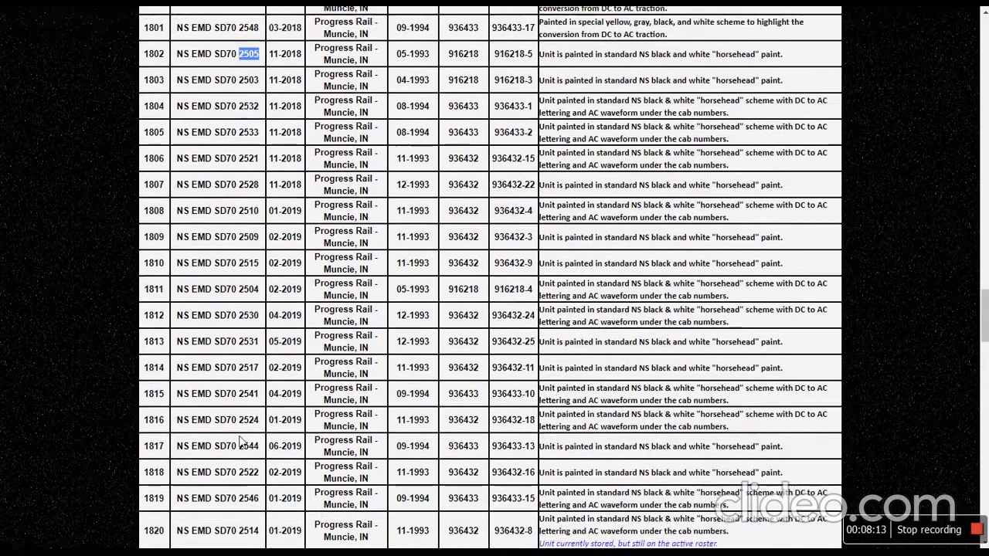
{"action": "scroll", "scroll_direction": "down", "scroll_amount": 3}
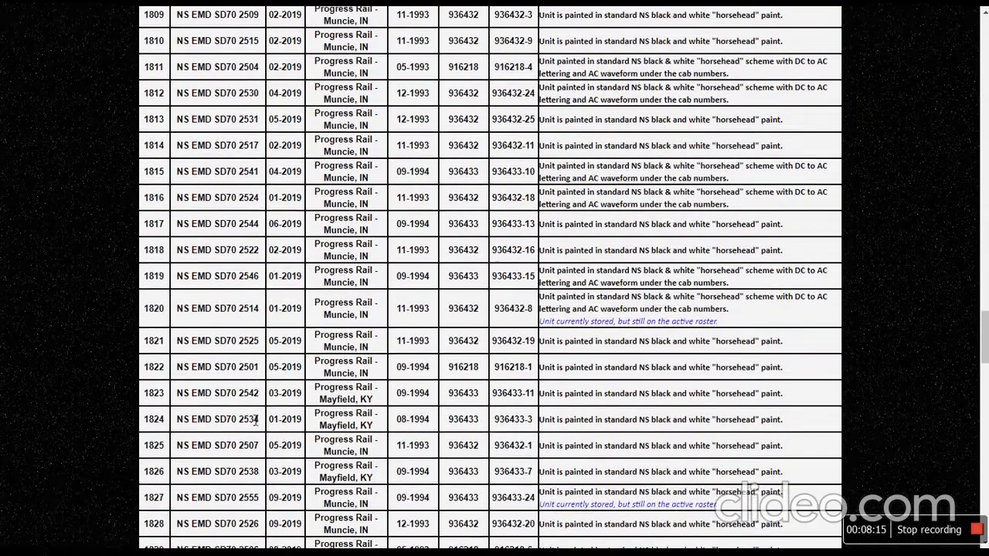
{"action": "scroll", "scroll_direction": "down", "scroll_amount": 3}
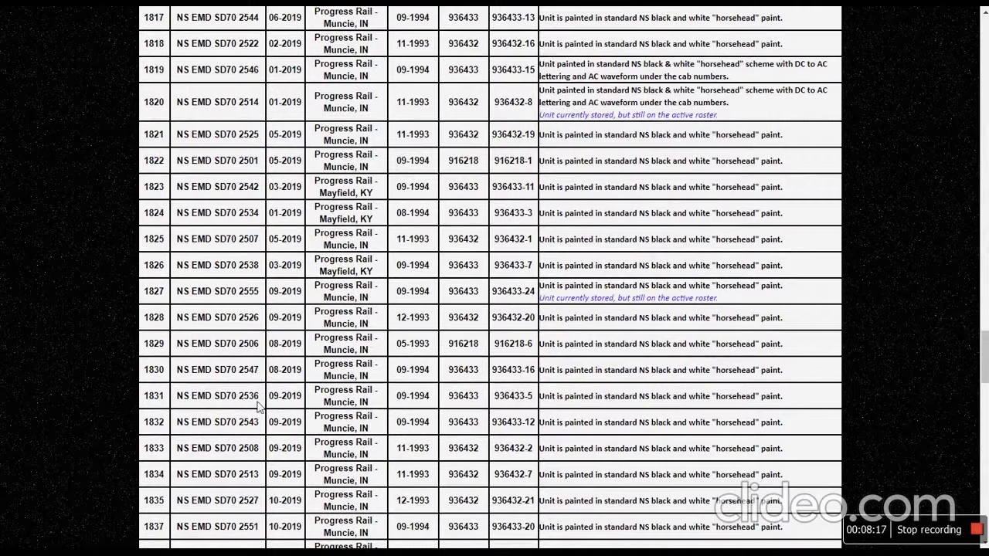
View the additional SD70 units undergoing rebuilding at Progress Rail, Muncie, selecting table entries.
{"action": "scroll", "scroll_direction": "down", "scroll_amount": 3}
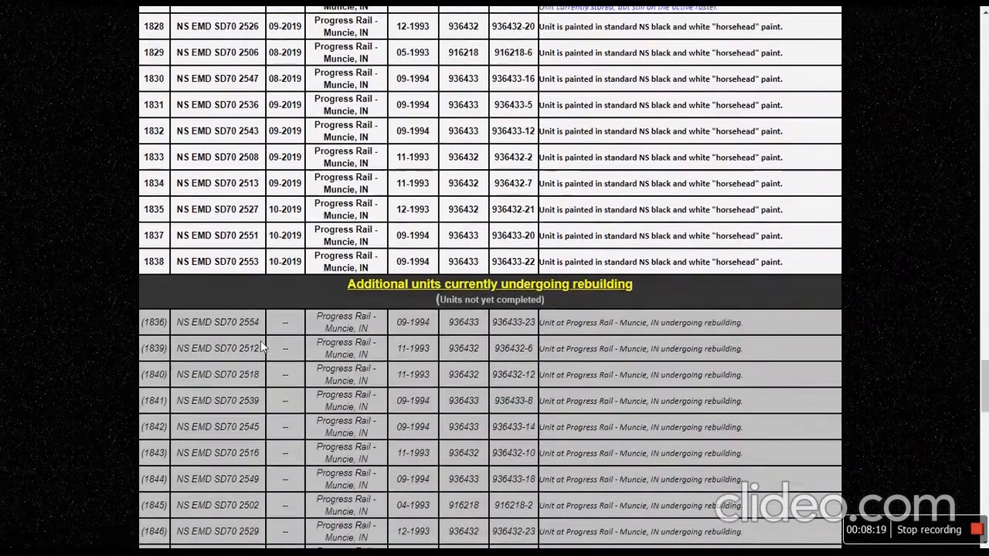
{"action": "scroll", "scroll_direction": "down", "scroll_amount": 3}
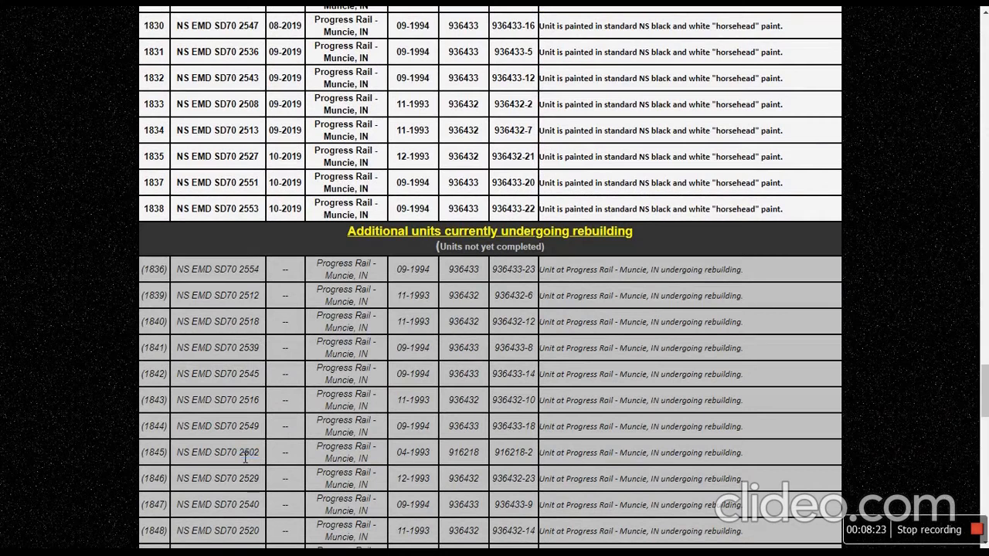
{"action": "double_click", "coordinate": [153, 451]}
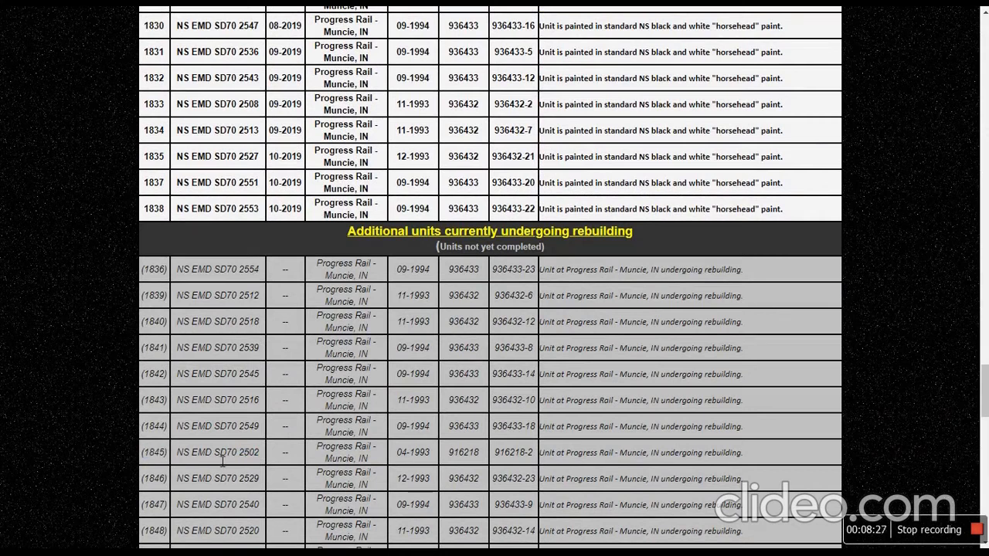
{"action": "double_click", "coordinate": [237, 452]}
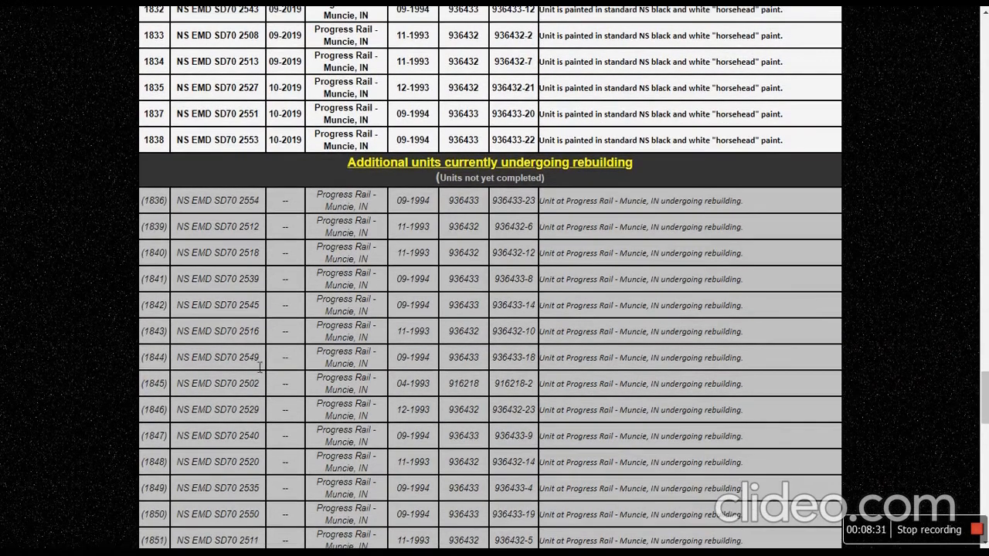
{"action": "double_click", "coordinate": [253, 383]}
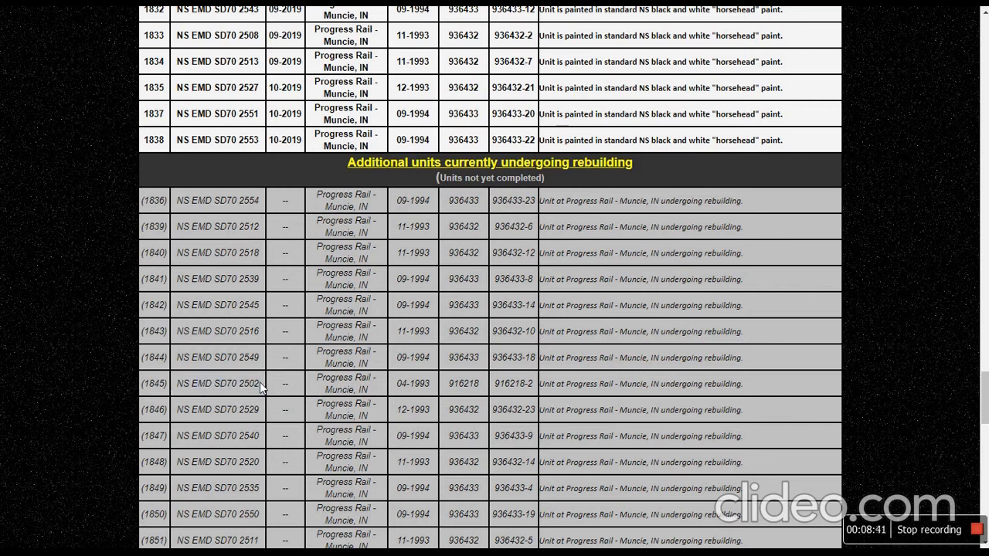
{"action": "scroll", "scroll_direction": "down", "scroll_amount": 3}
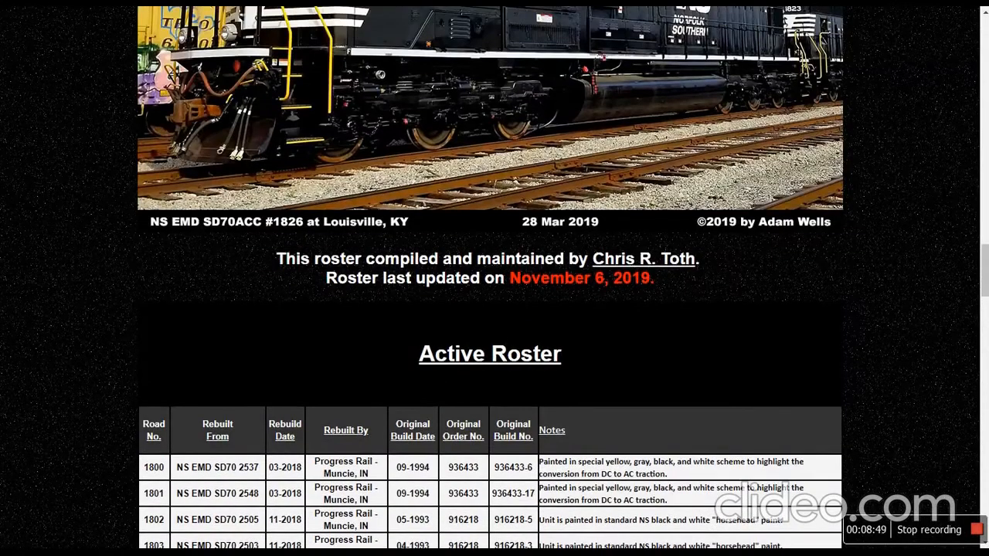
{"action": "scroll", "scroll_direction": "down", "scroll_amount": 3}
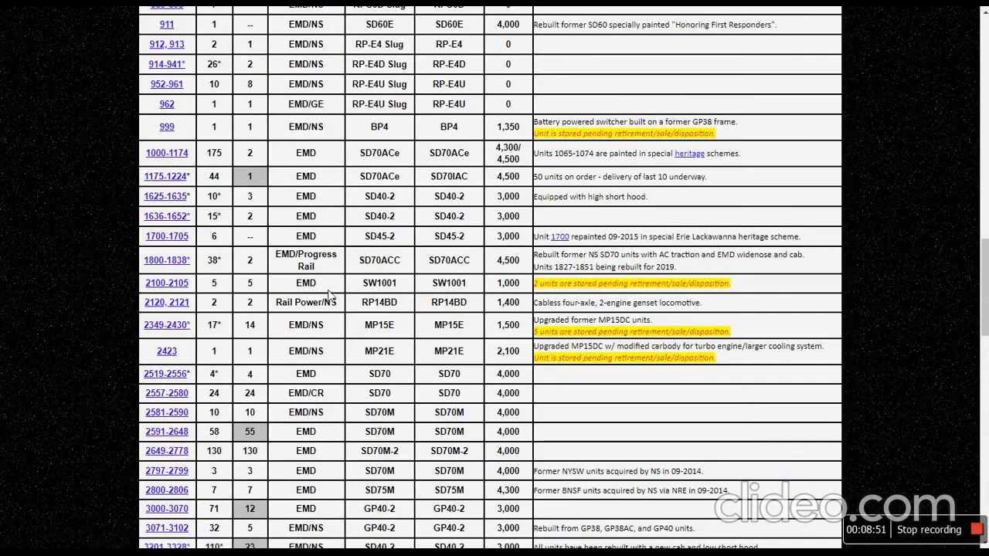
{"action": "scroll", "scroll_direction": "down", "scroll_amount": 3}
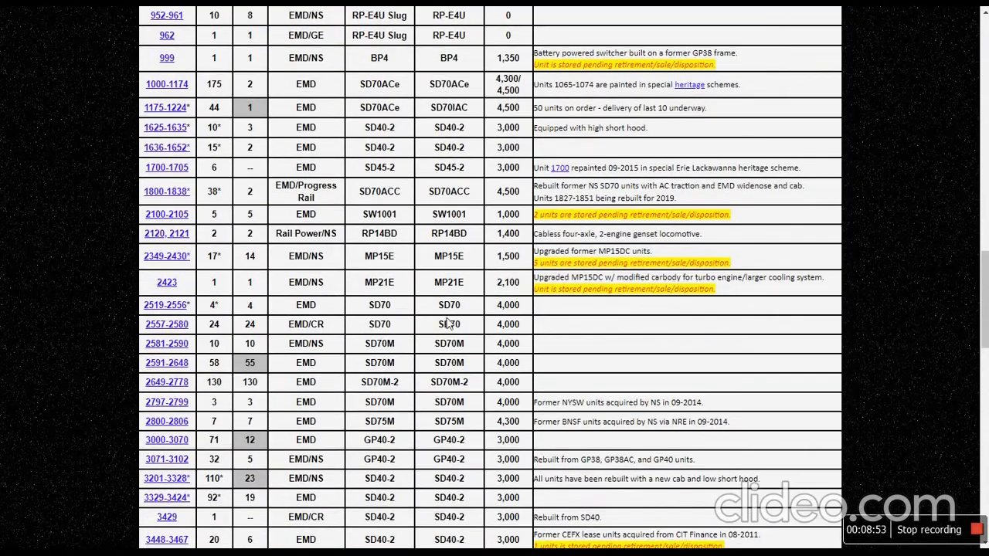
{"action": "scroll", "scroll_direction": "down", "scroll_amount": 3}
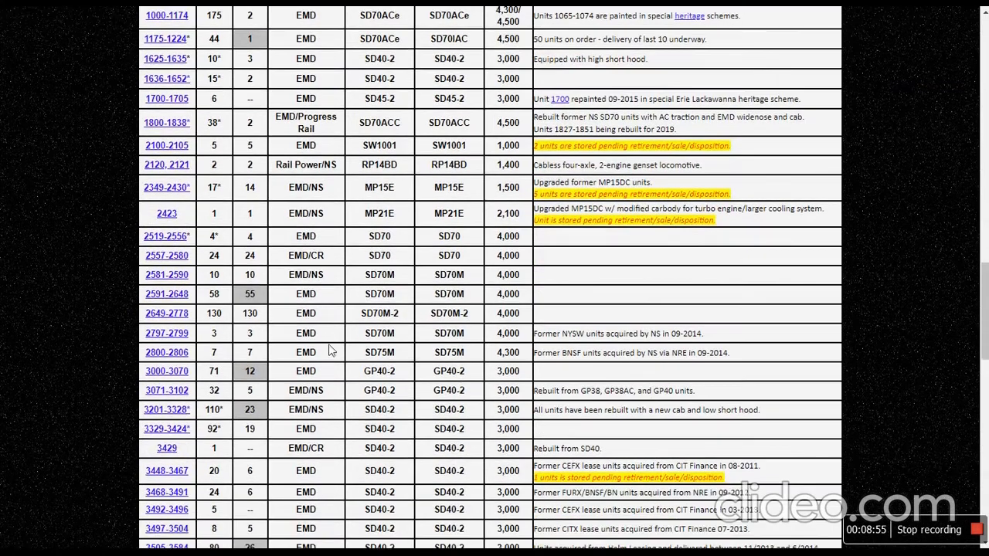
Open the SD75M 2800-2806 page, seven units all stored, and scroll to its photo.
{"action": "left_click", "coordinate": [167, 353]}
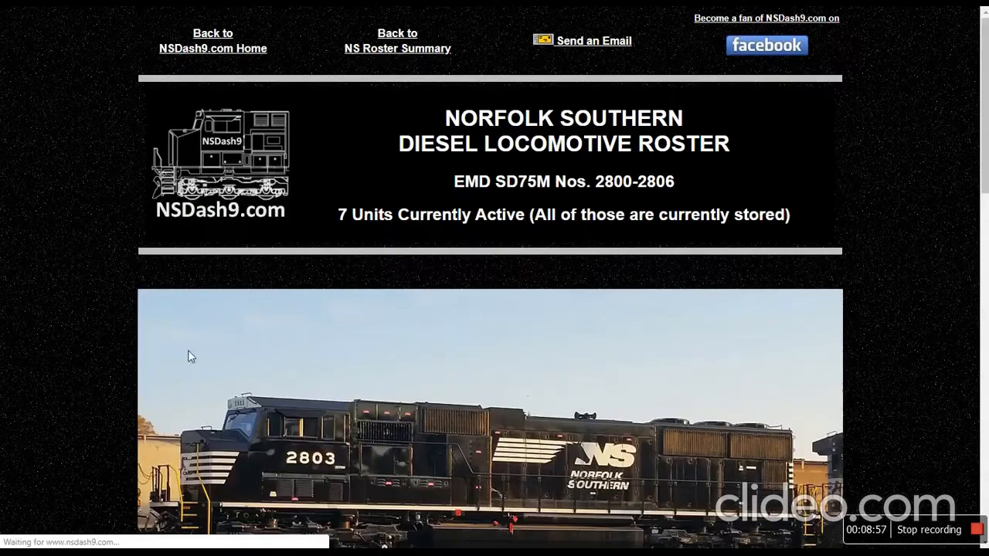
{"action": "scroll", "scroll_direction": "down", "scroll_amount": 3}
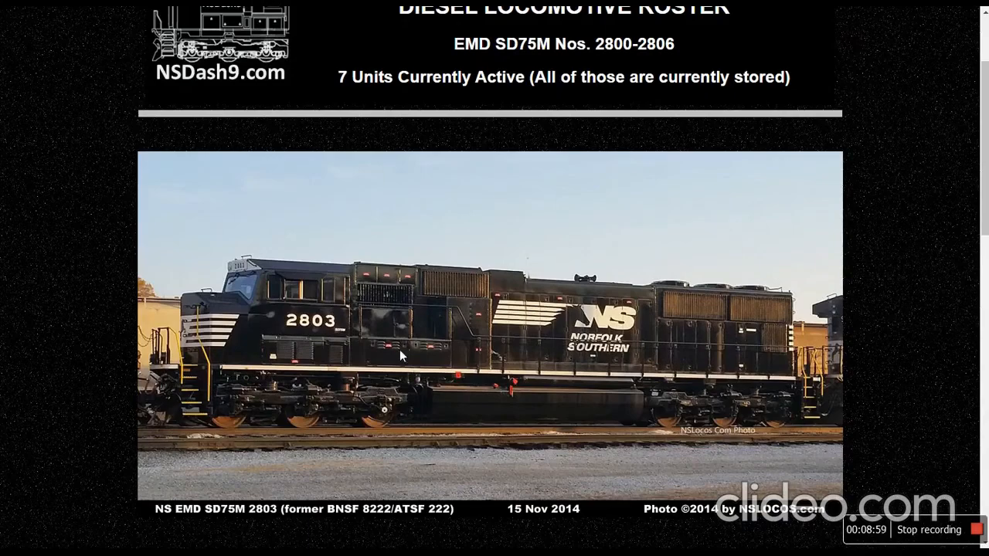
{"action": "scroll", "scroll_direction": "down", "scroll_amount": 3}
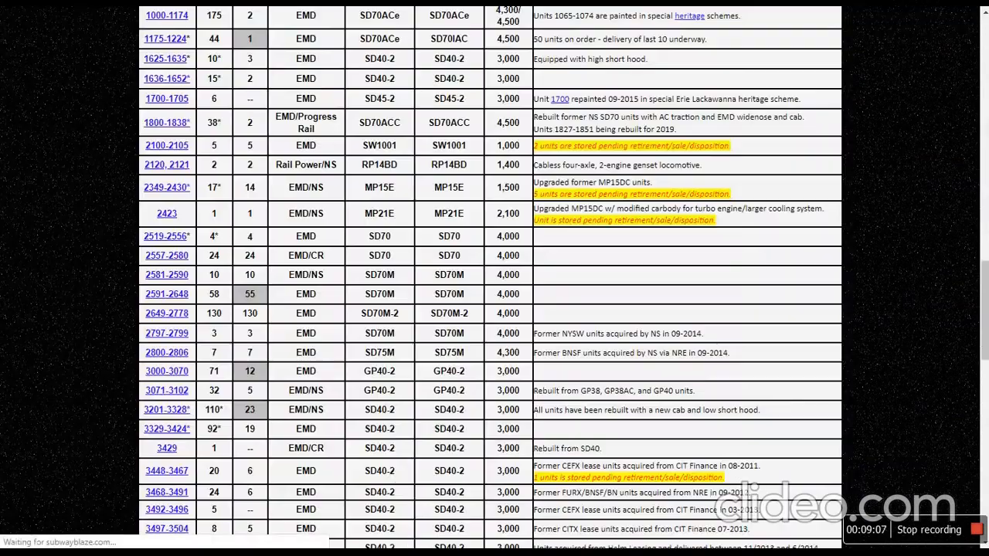
Scroll to the bottom of the roster summary and open the Dash 8.5-40CW 8500-8513 page.
{"action": "scroll", "scroll_direction": "down", "scroll_amount": 3}
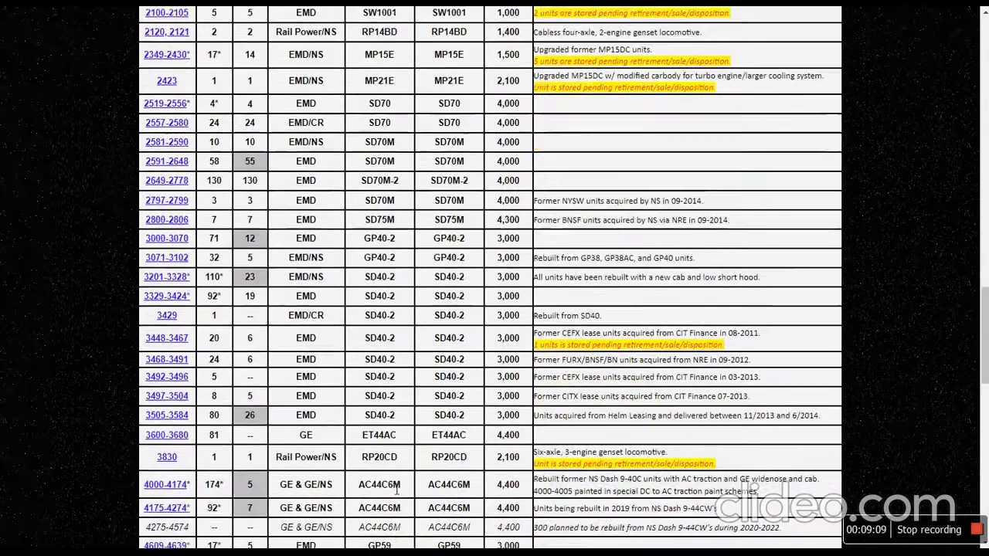
{"action": "scroll", "scroll_direction": "down", "scroll_amount": 3}
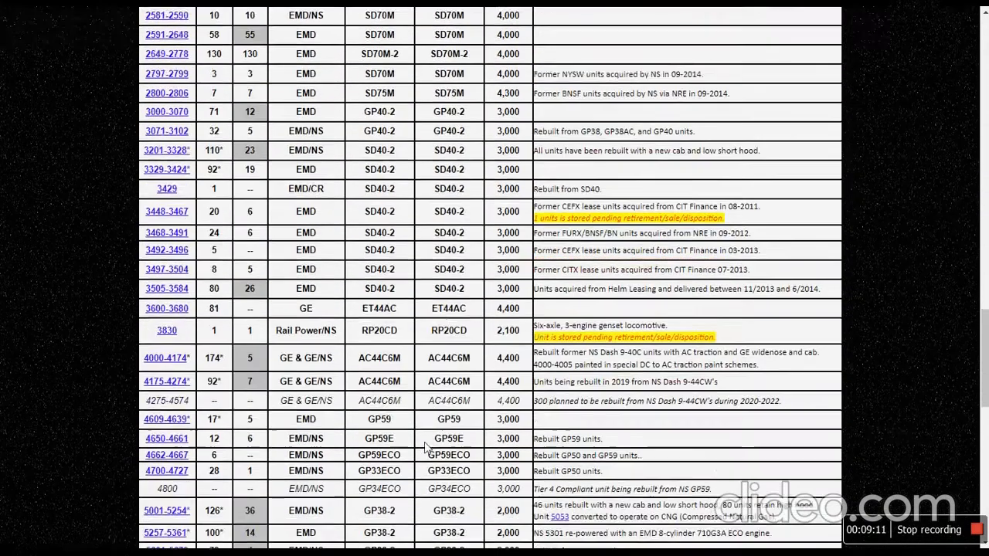
{"action": "scroll", "scroll_direction": "down", "scroll_amount": 3}
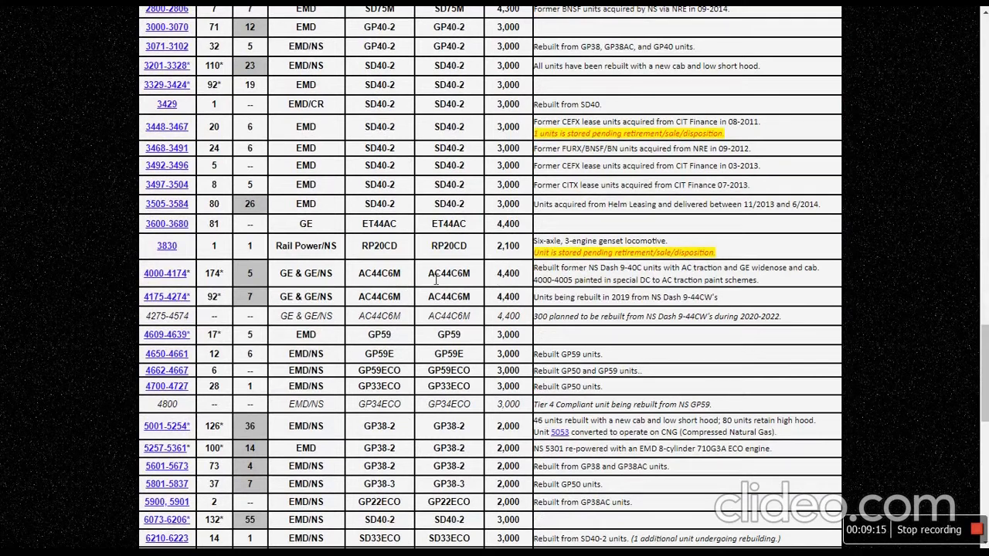
{"action": "mouse_move", "coordinate": [441, 287]}
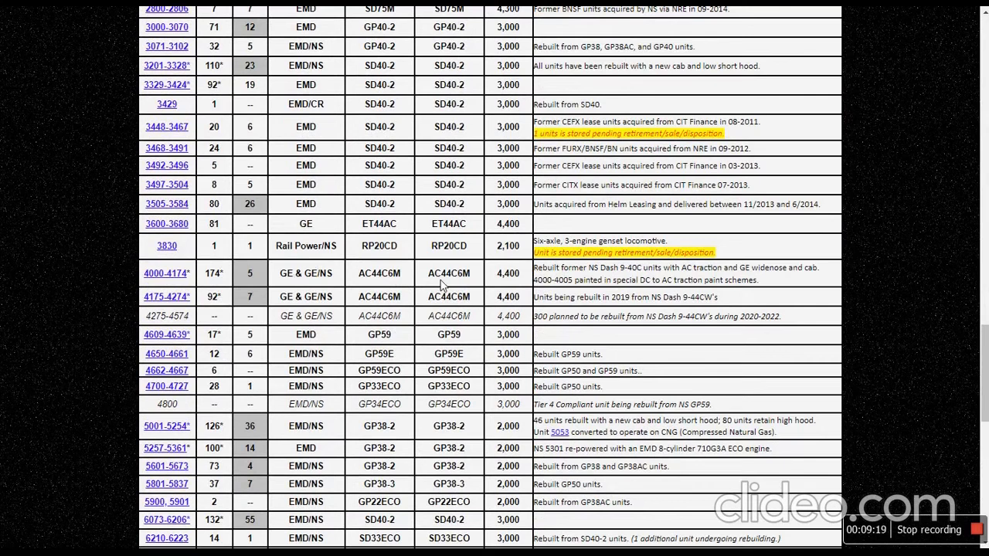
{"action": "scroll", "scroll_direction": "down", "scroll_amount": 3}
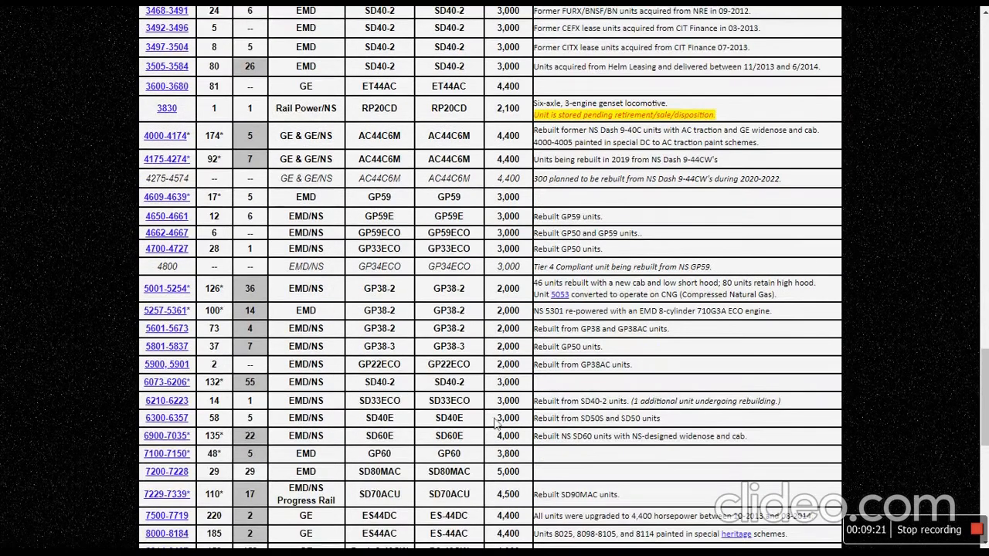
{"action": "scroll", "scroll_direction": "down", "scroll_amount": 3}
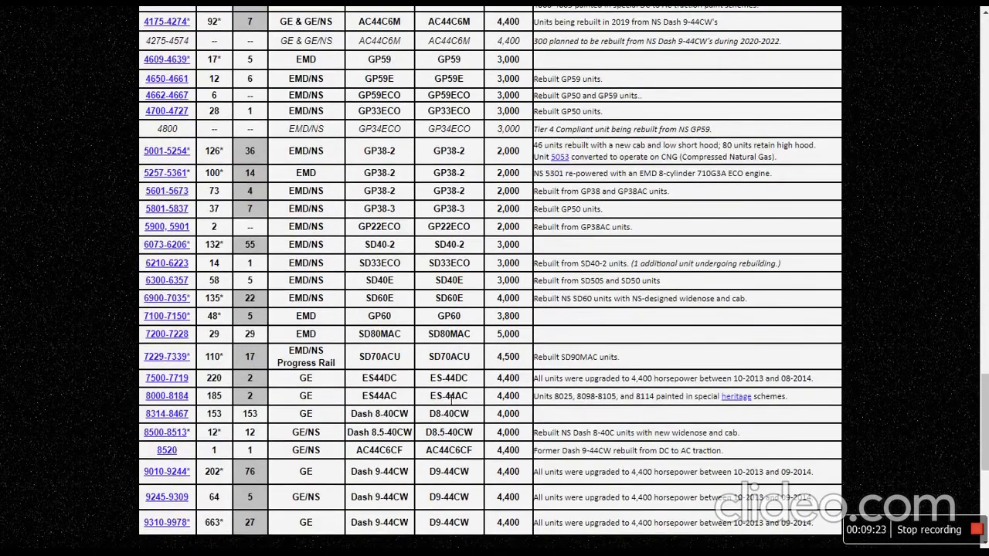
{"action": "scroll", "scroll_direction": "down", "scroll_amount": 3}
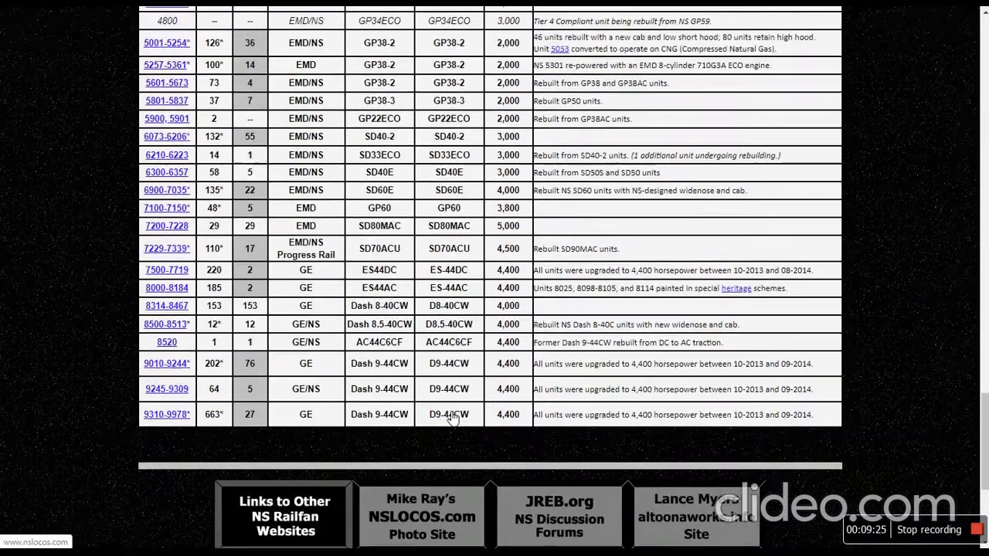
{"action": "scroll", "scroll_direction": "up", "scroll_amount": 3}
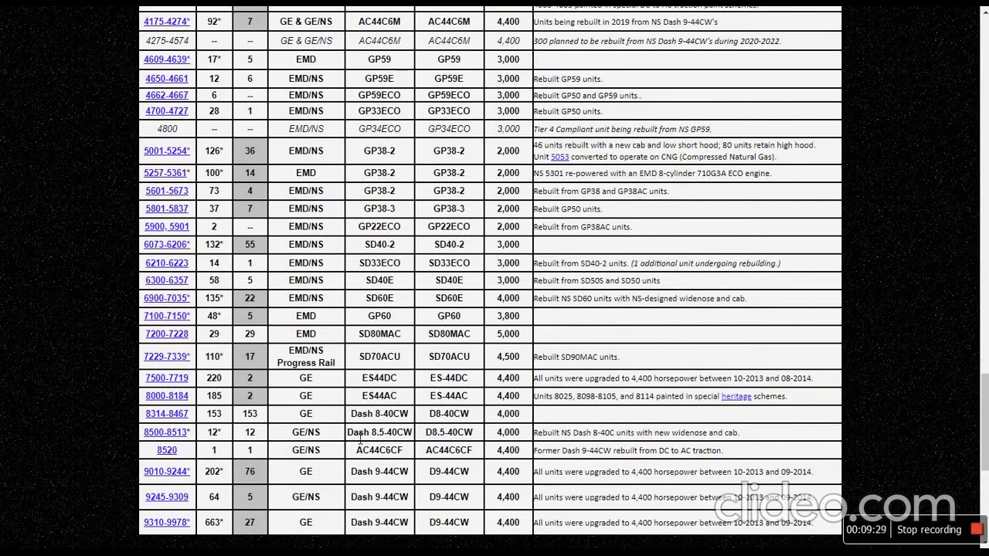
{"action": "double_click", "coordinate": [379, 433]}
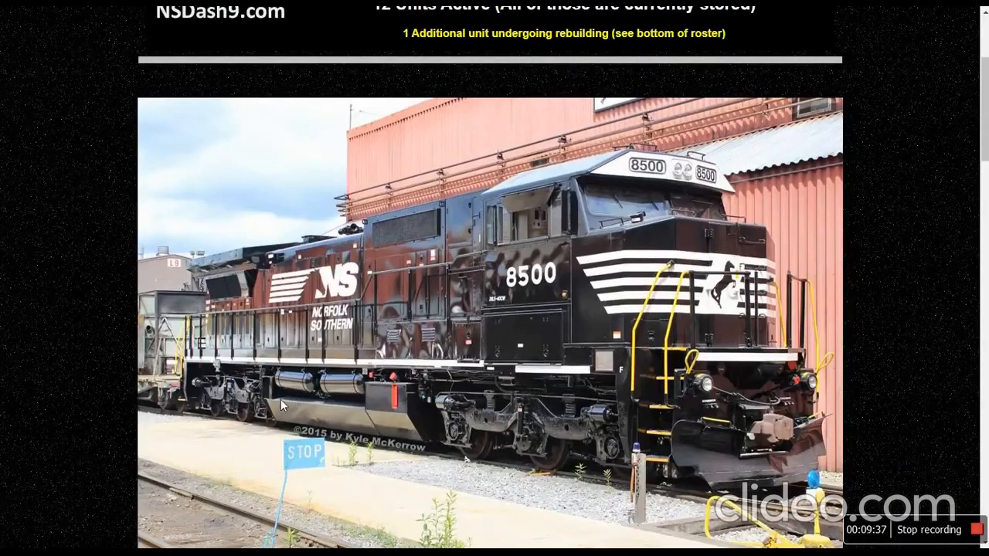
{"action": "mouse_move", "coordinate": [883, 400]}
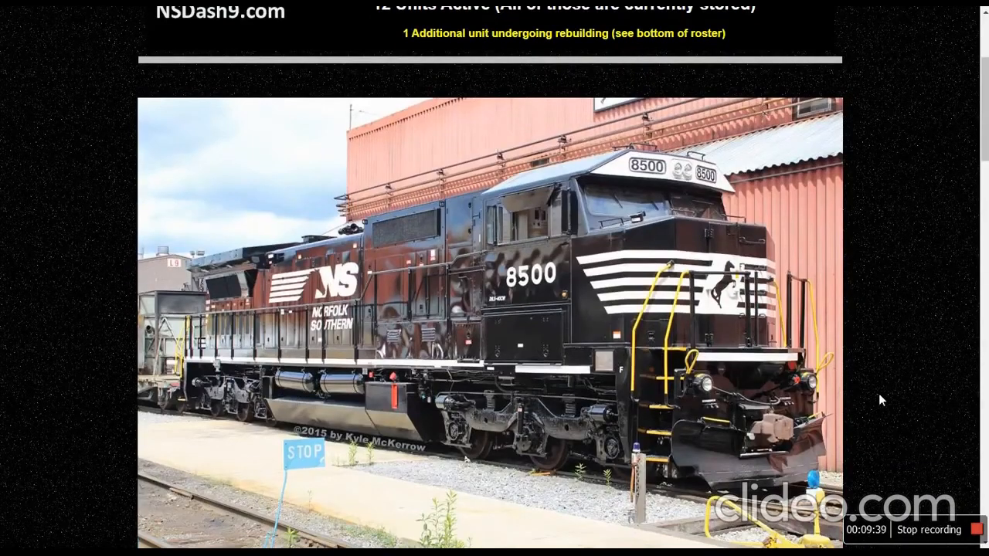
{"action": "mouse_move", "coordinate": [875, 402]}
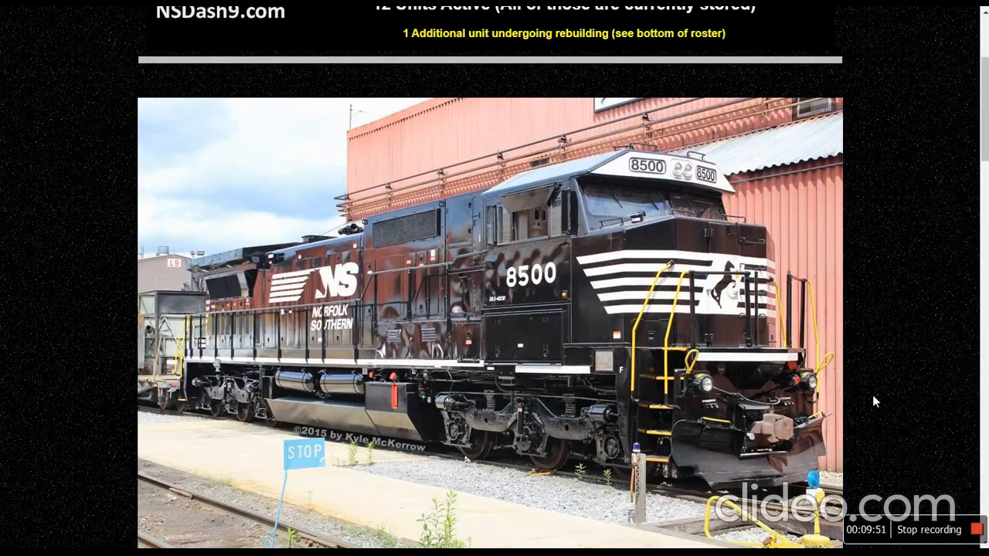
{"action": "mouse_move", "coordinate": [781, 235]}
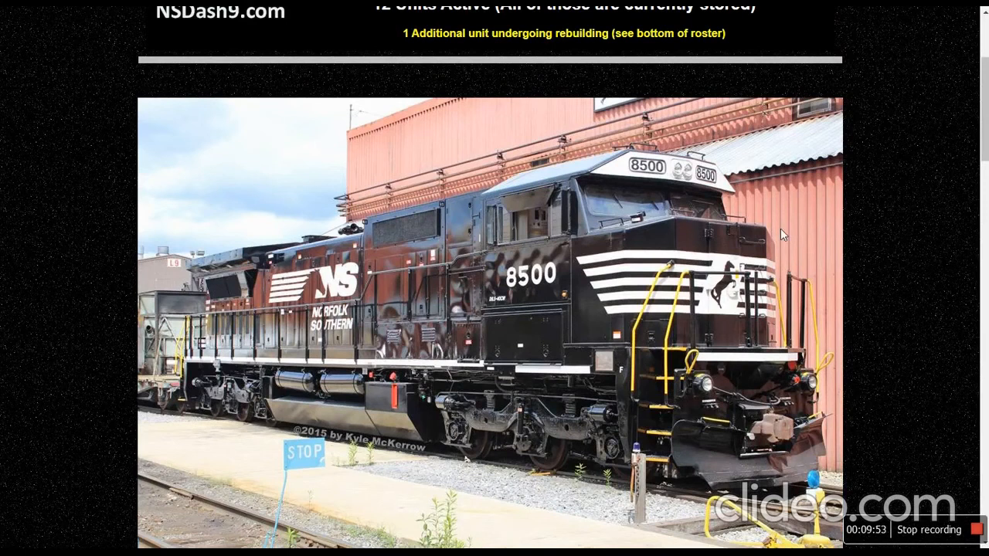
{"action": "scroll", "scroll_direction": "down", "scroll_amount": 3}
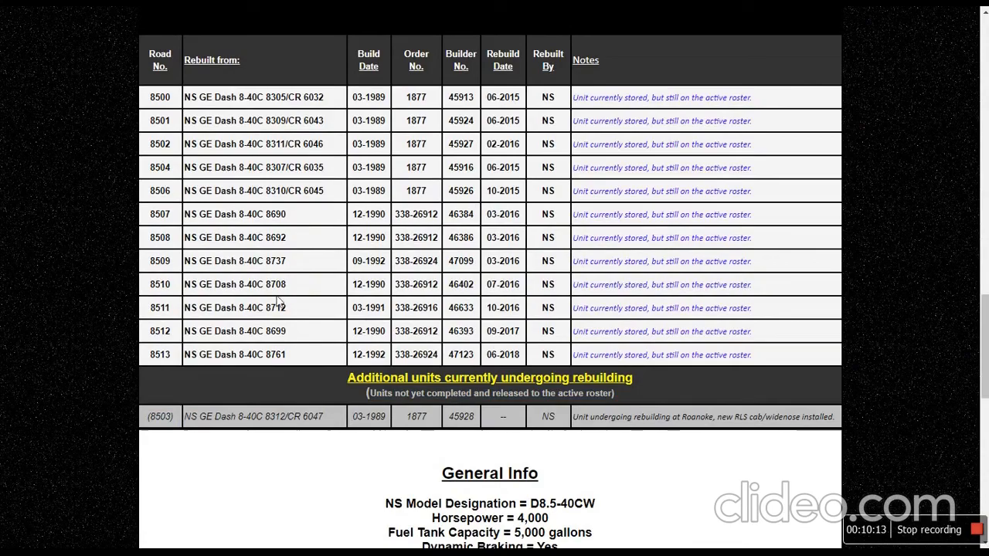
Scroll down the roster summary table from AC44C6M 4175-4274 through Dash 9-44CW 9310-9978.
{"action": "scroll", "scroll_direction": "down", "scroll_amount": 3}
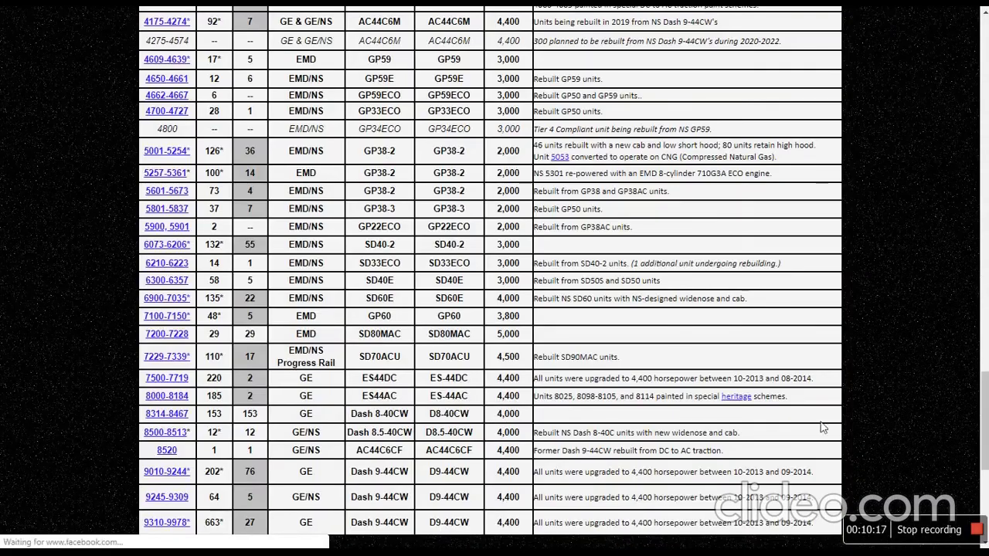
{"action": "mouse_move", "coordinate": [661, 417]}
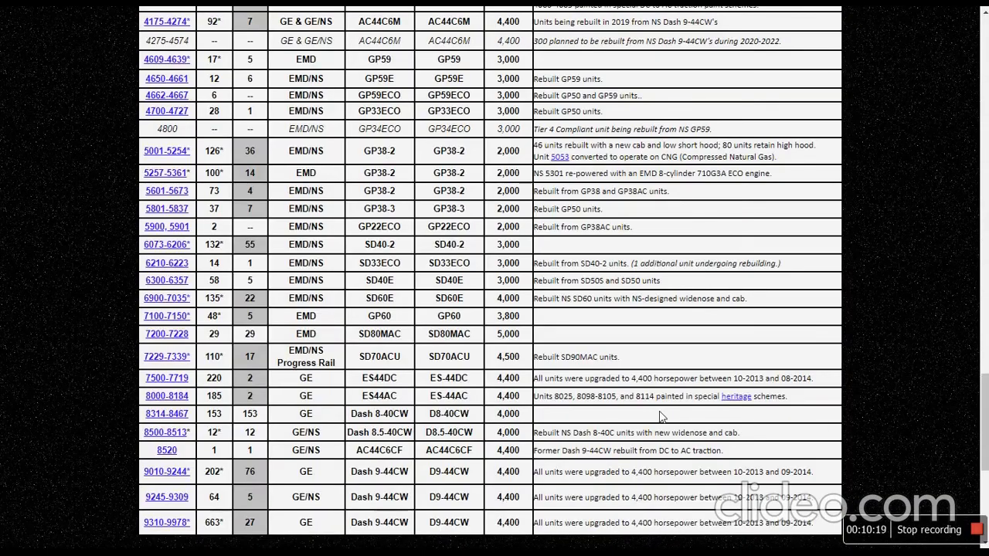
{"action": "scroll", "scroll_direction": "down", "scroll_amount": 3}
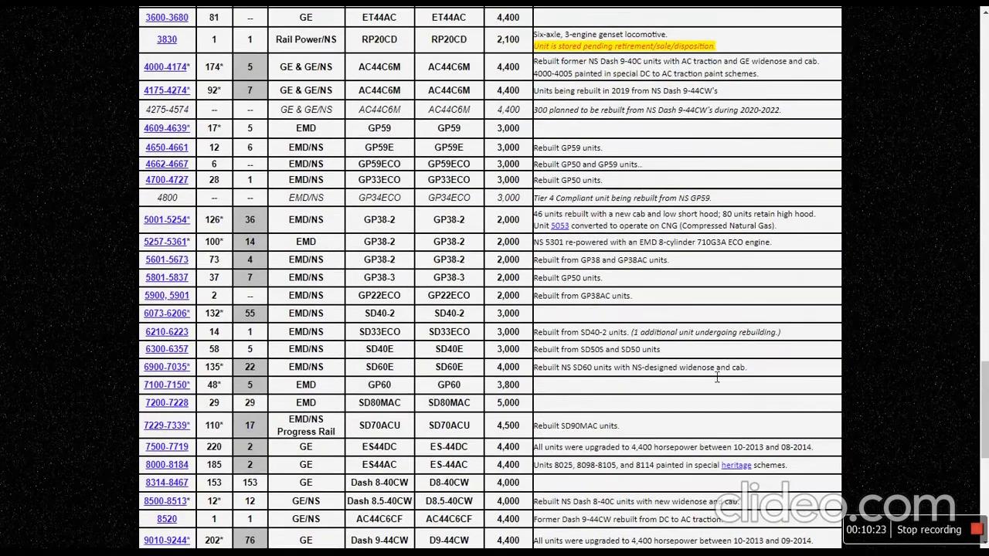
{"action": "scroll", "scroll_direction": "down", "scroll_amount": 3}
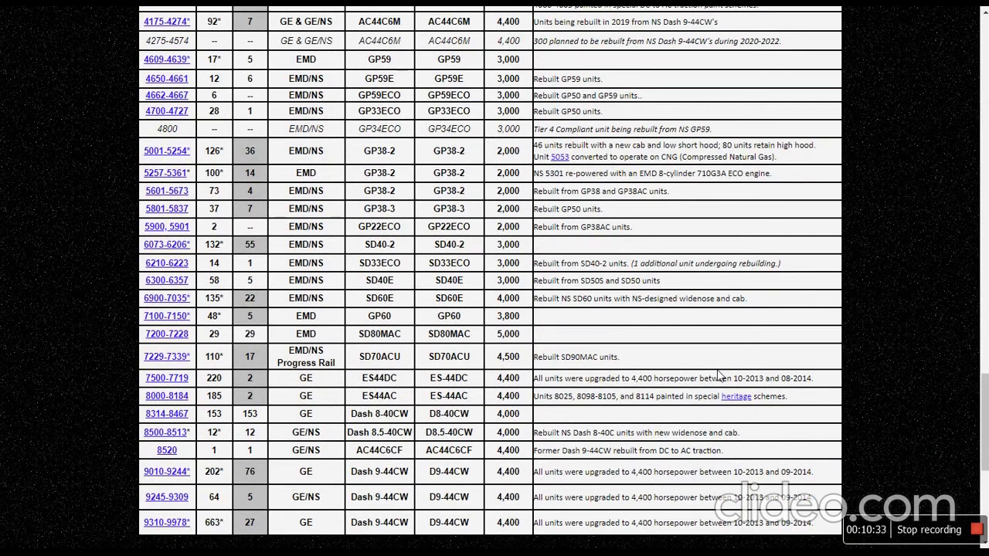
{"action": "mouse_move", "coordinate": [811, 286]}
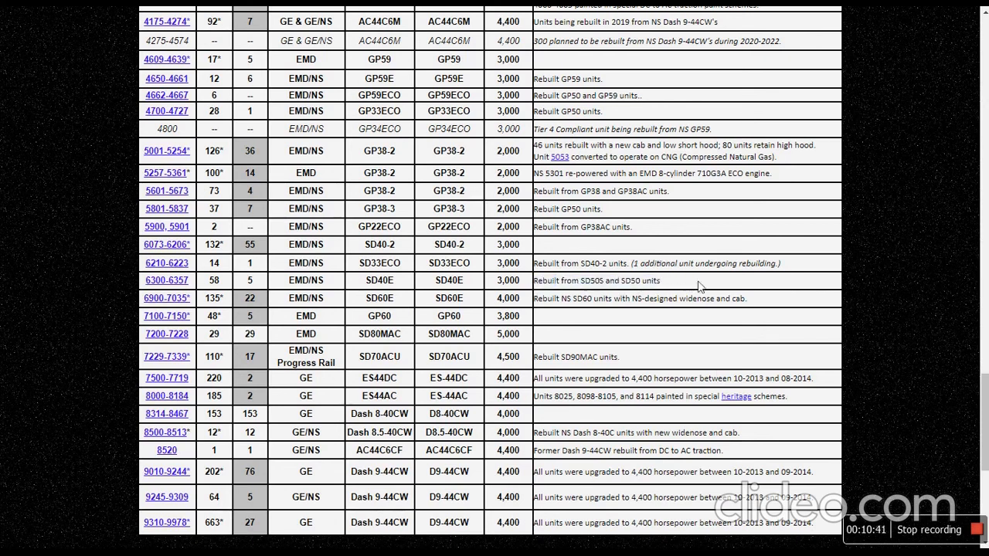
{"action": "mouse_move", "coordinate": [757, 324]}
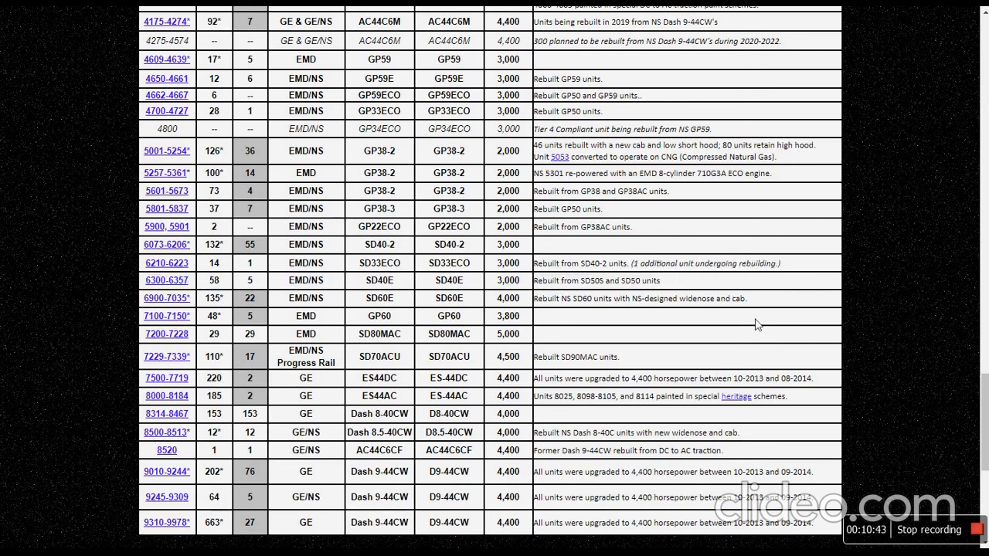
{"action": "mouse_move", "coordinate": [950, 482]}
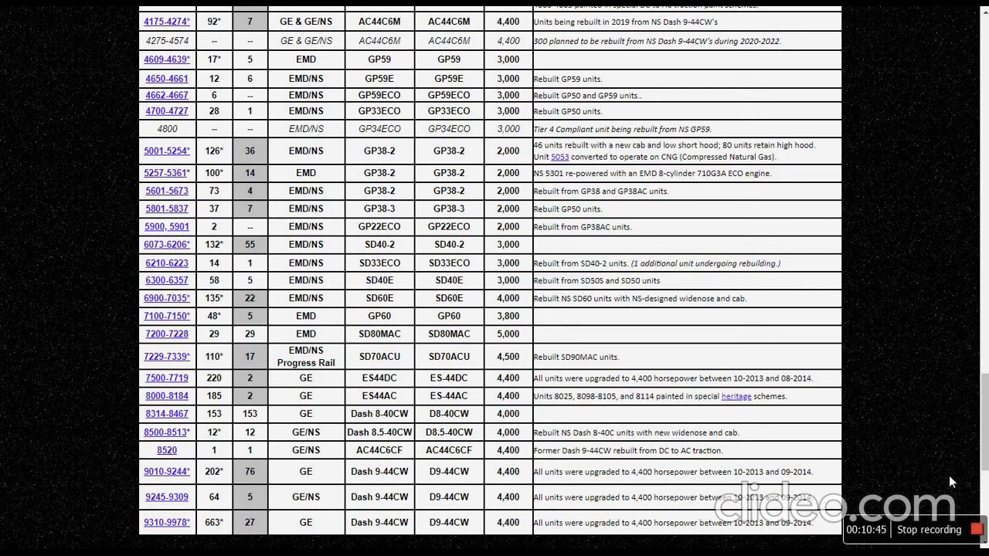
{"action": "mouse_move", "coordinate": [979, 504]}
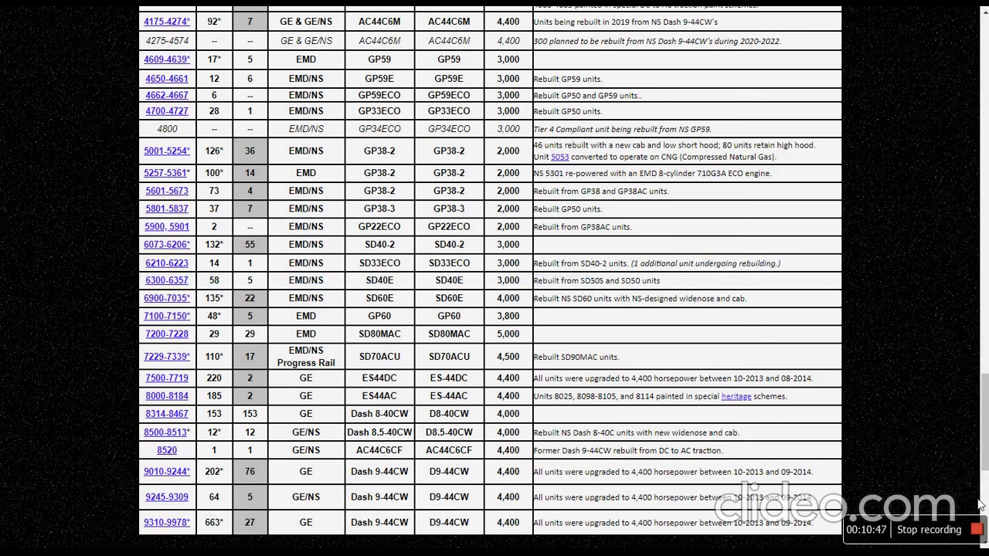